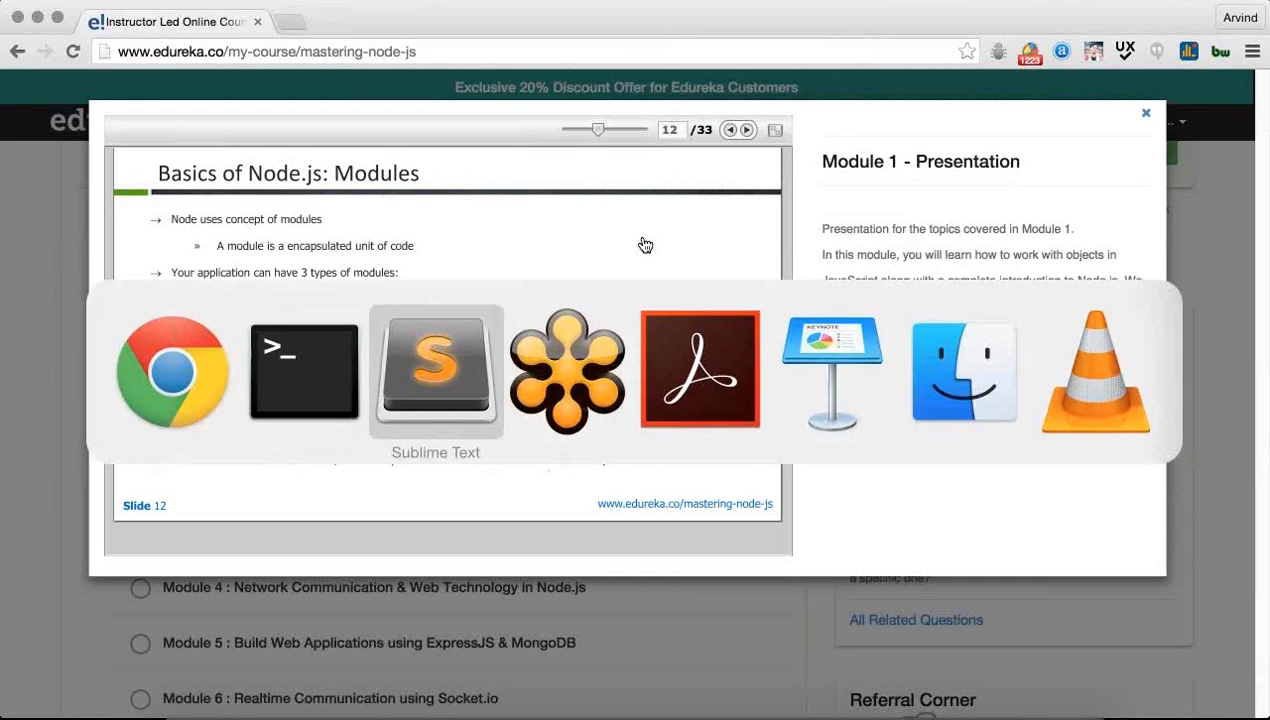
Step: Write a second function add(x, y, z) returning x + y + z below the first one
click(436, 370)
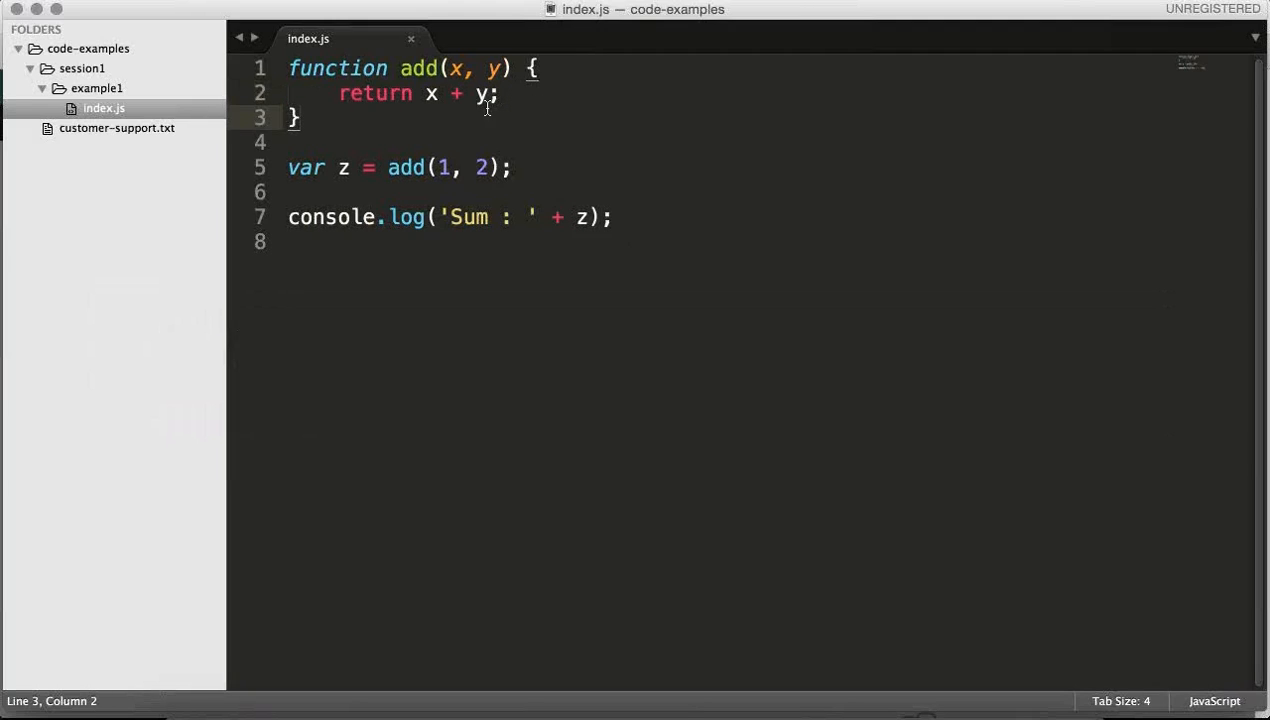
text(f)
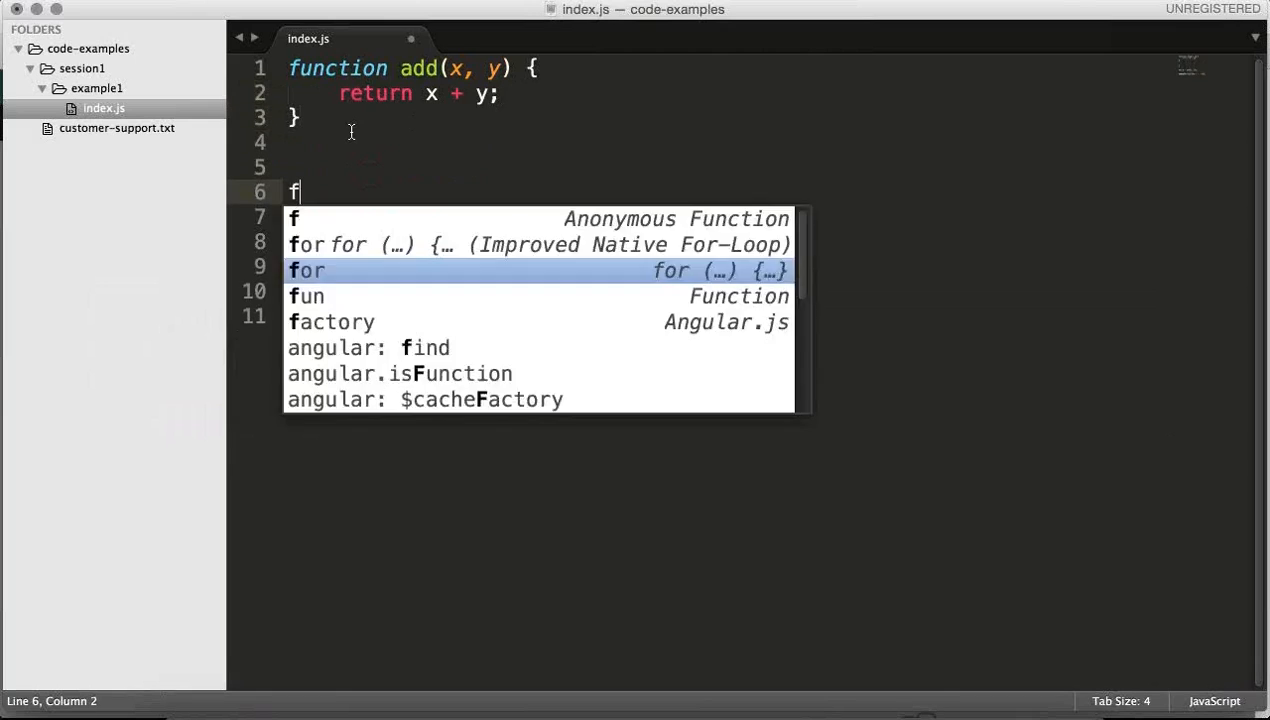
text(unction add)
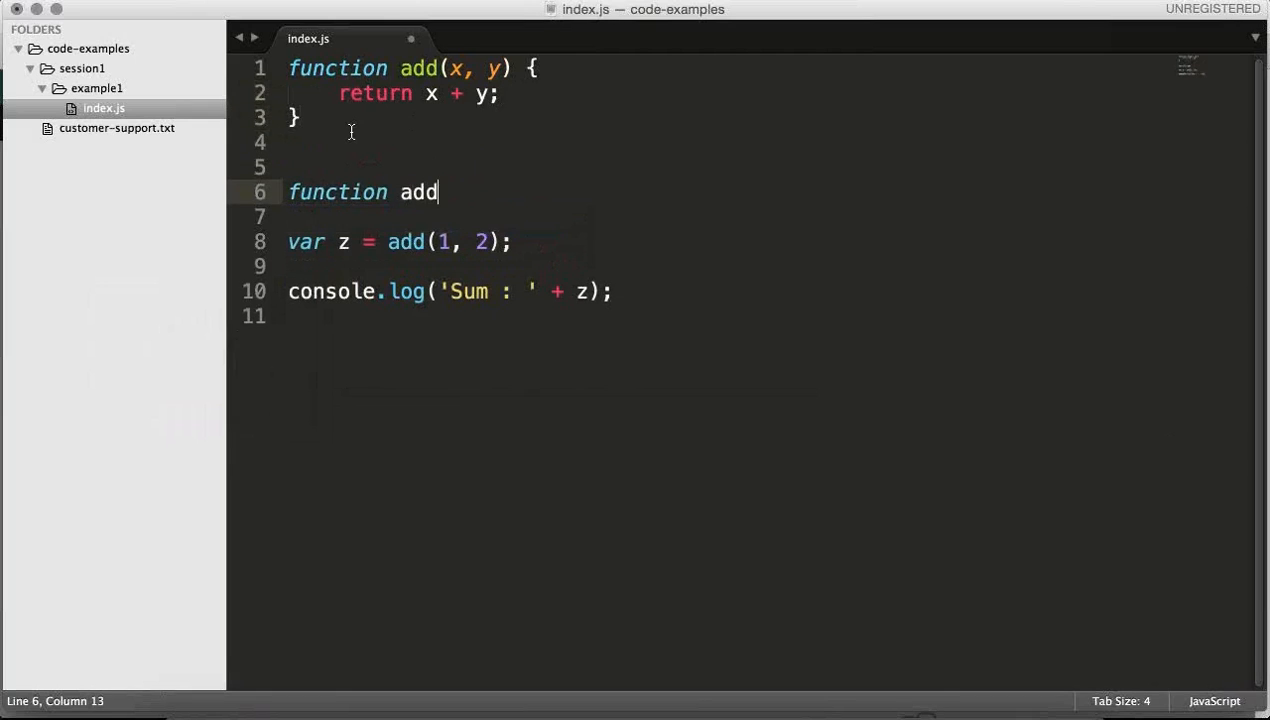
text((x,y,z){)
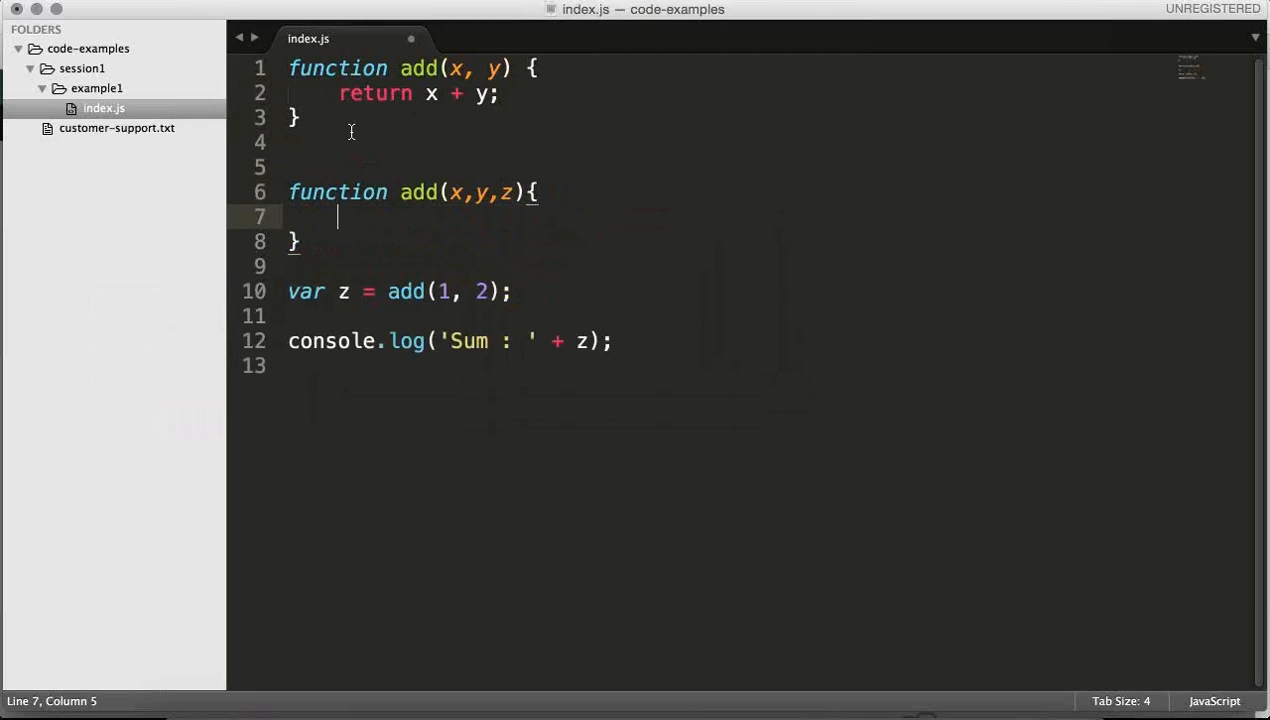
text(return x+)
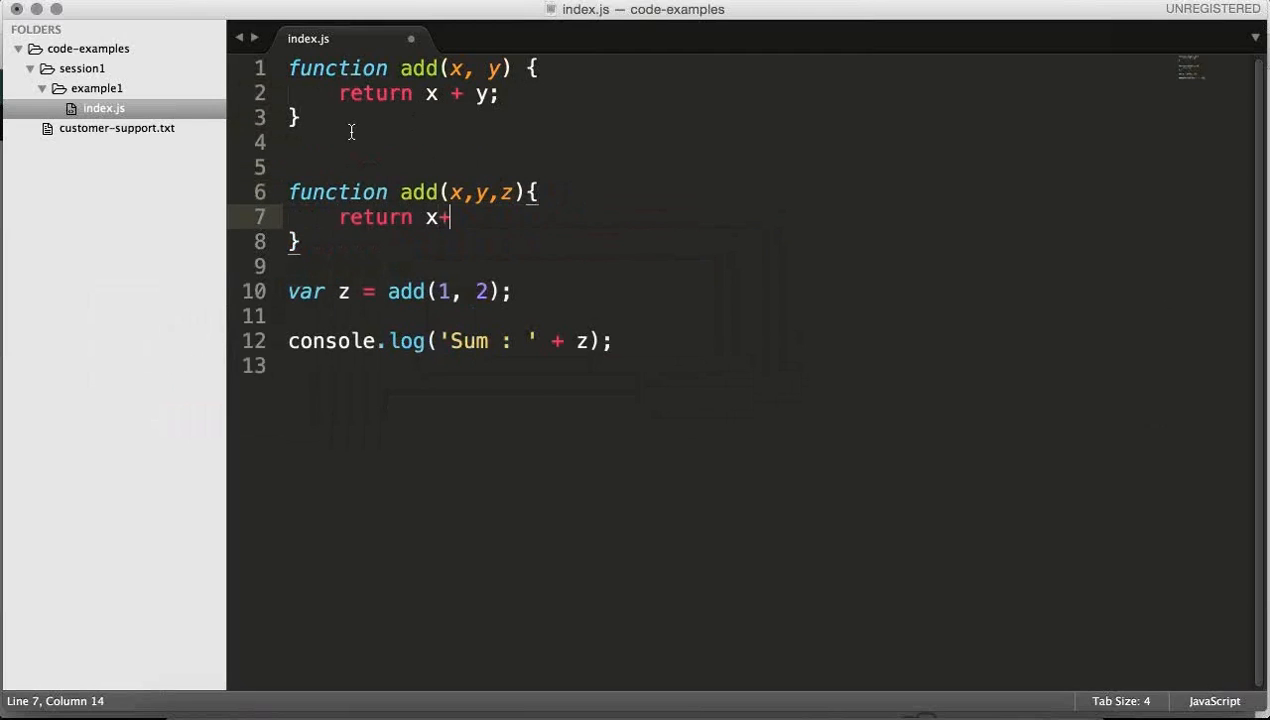
text(y+z;)
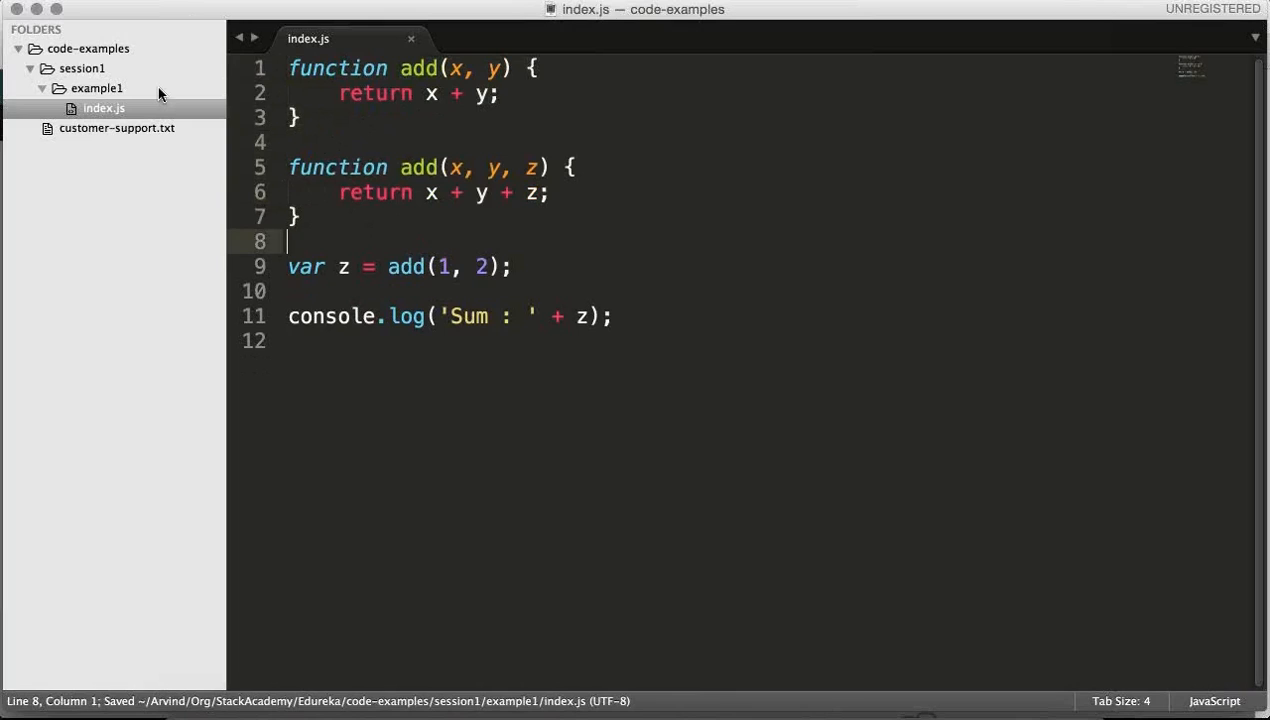
Step: Create a new add.js file inside the example1 folder
right_click(96, 88)
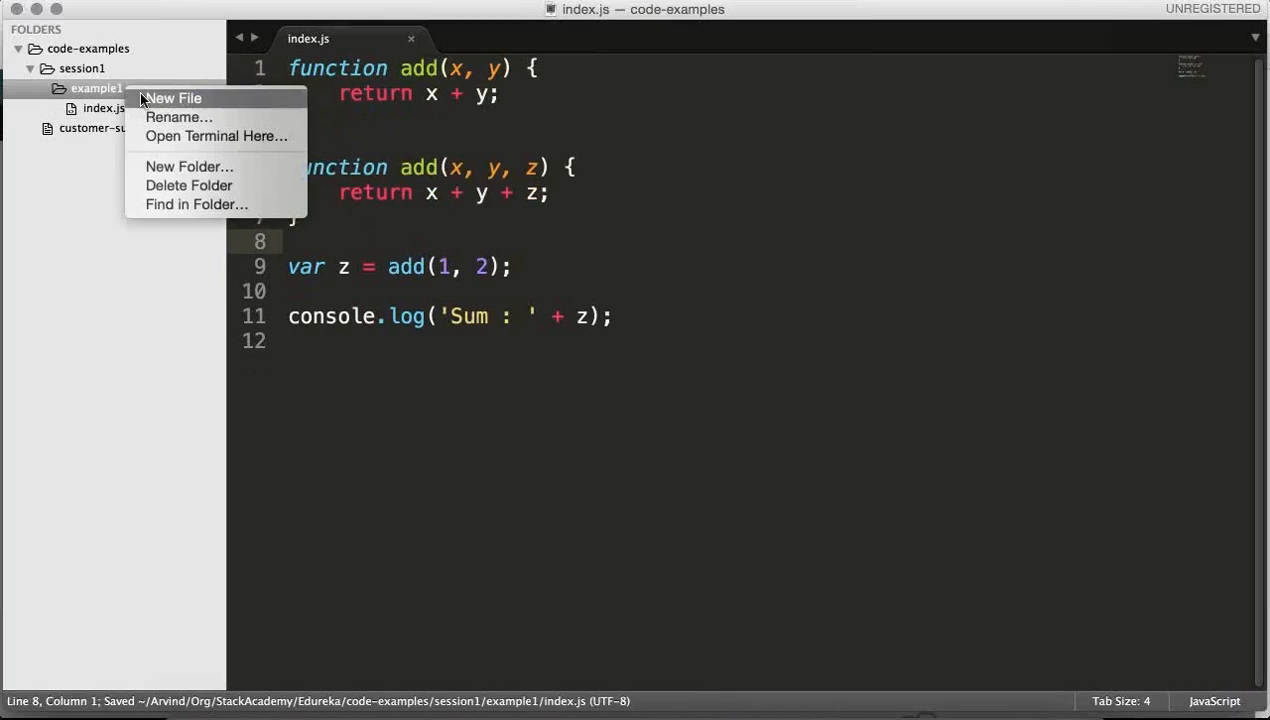
click(172, 98)
text(add.js)
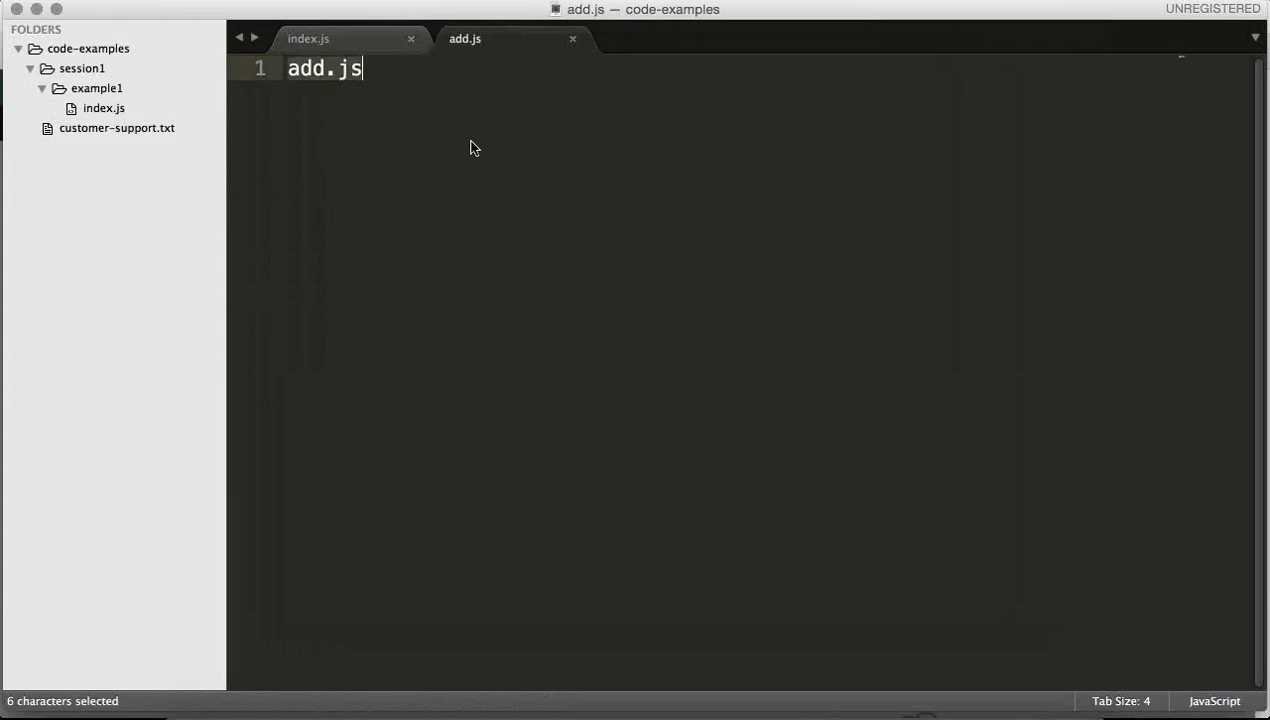
click(308, 38)
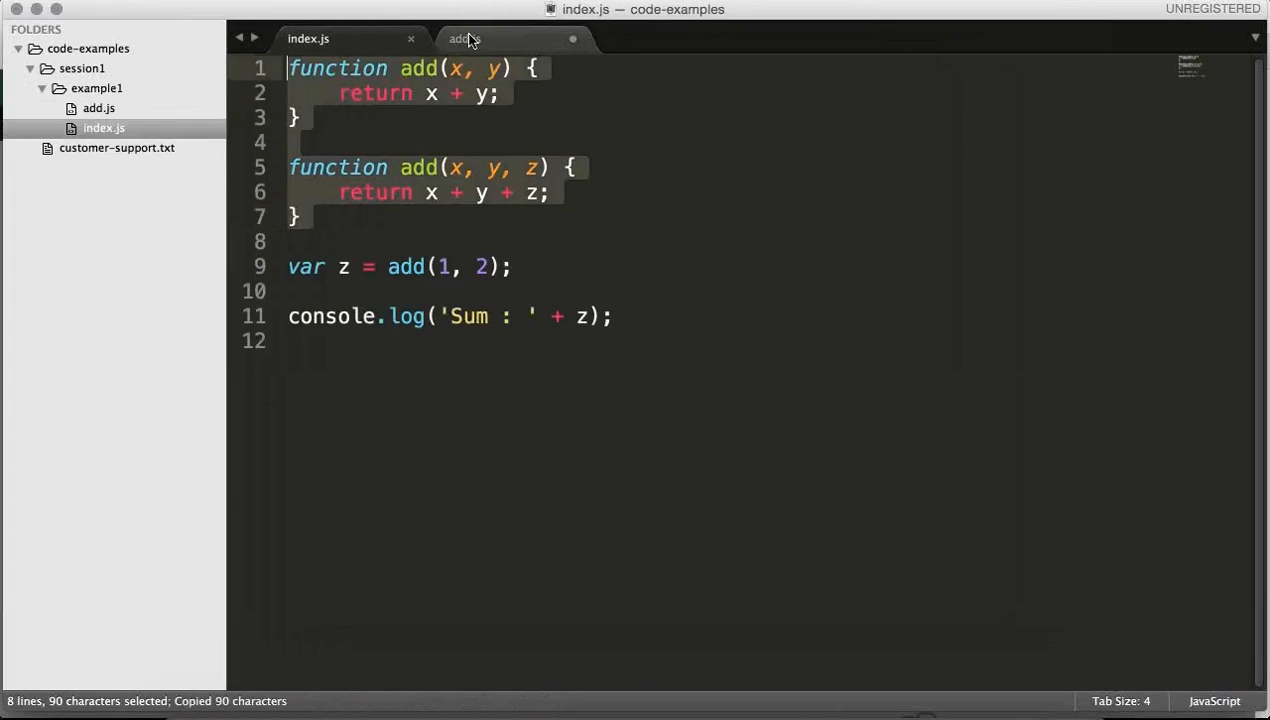
click(464, 38)
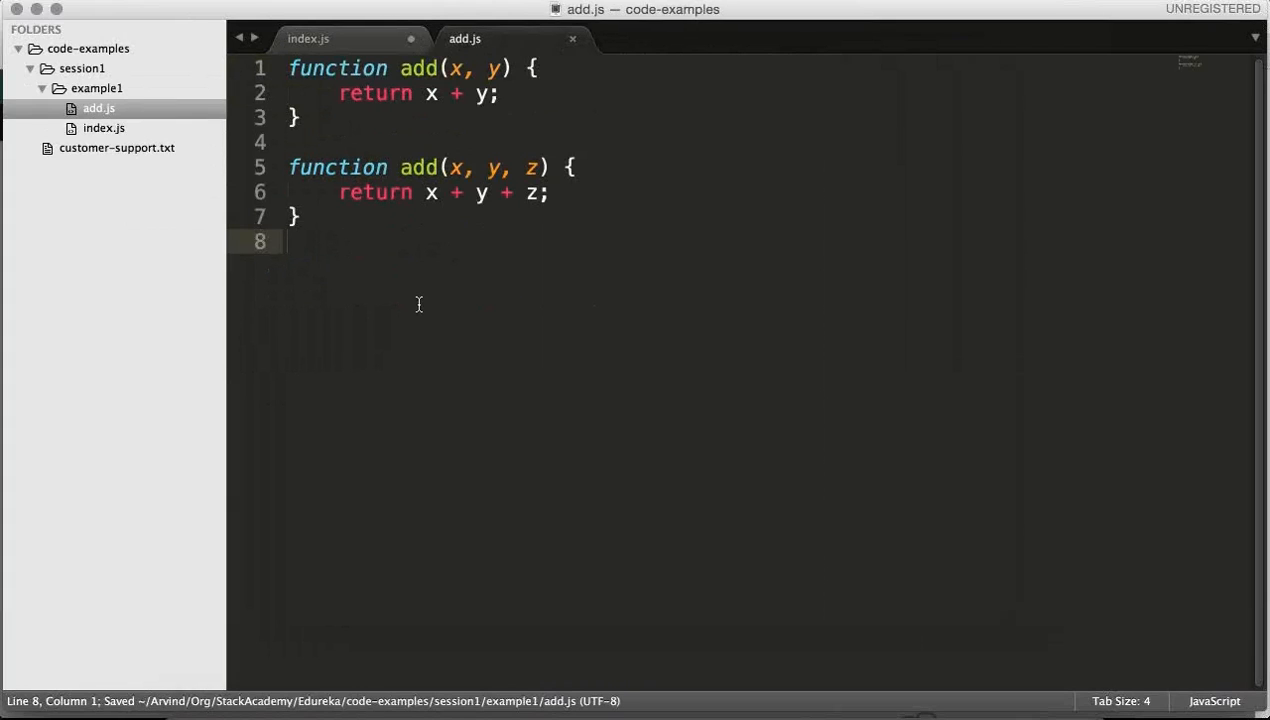
mouse_move(492, 134)
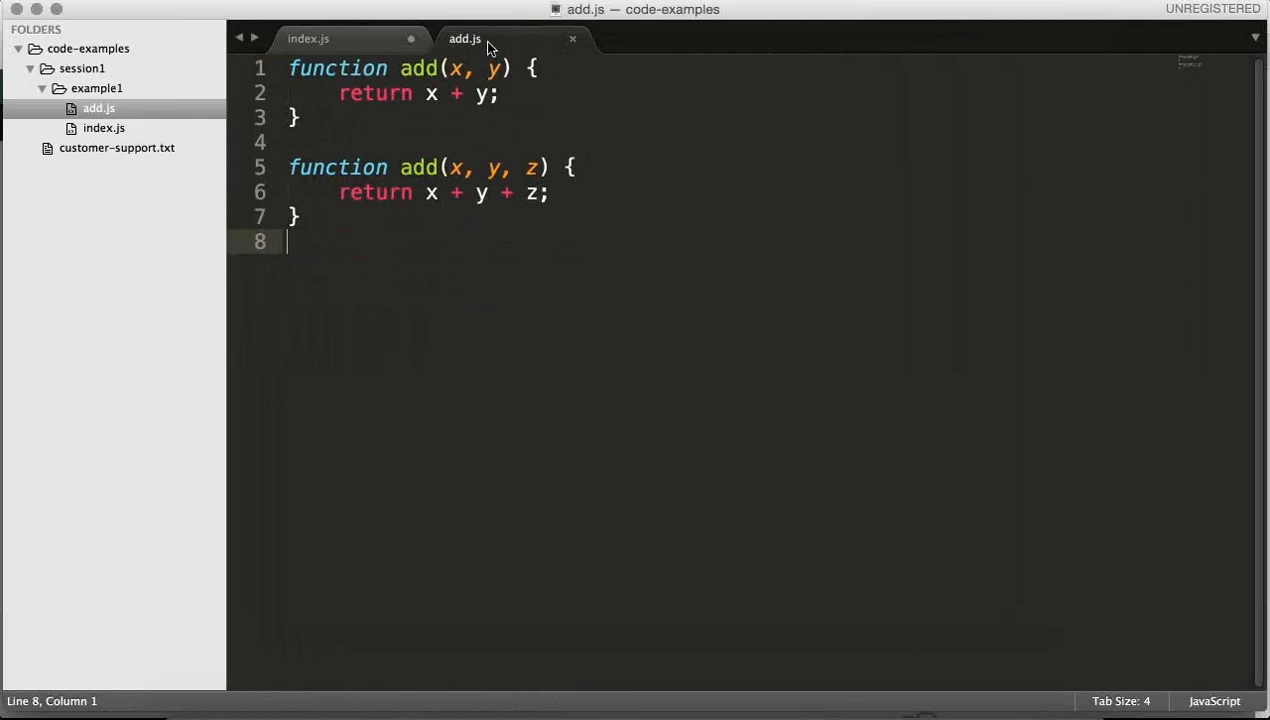
Step: Move the add functions from index.js into add.js and select the second function's name
click(308, 38)
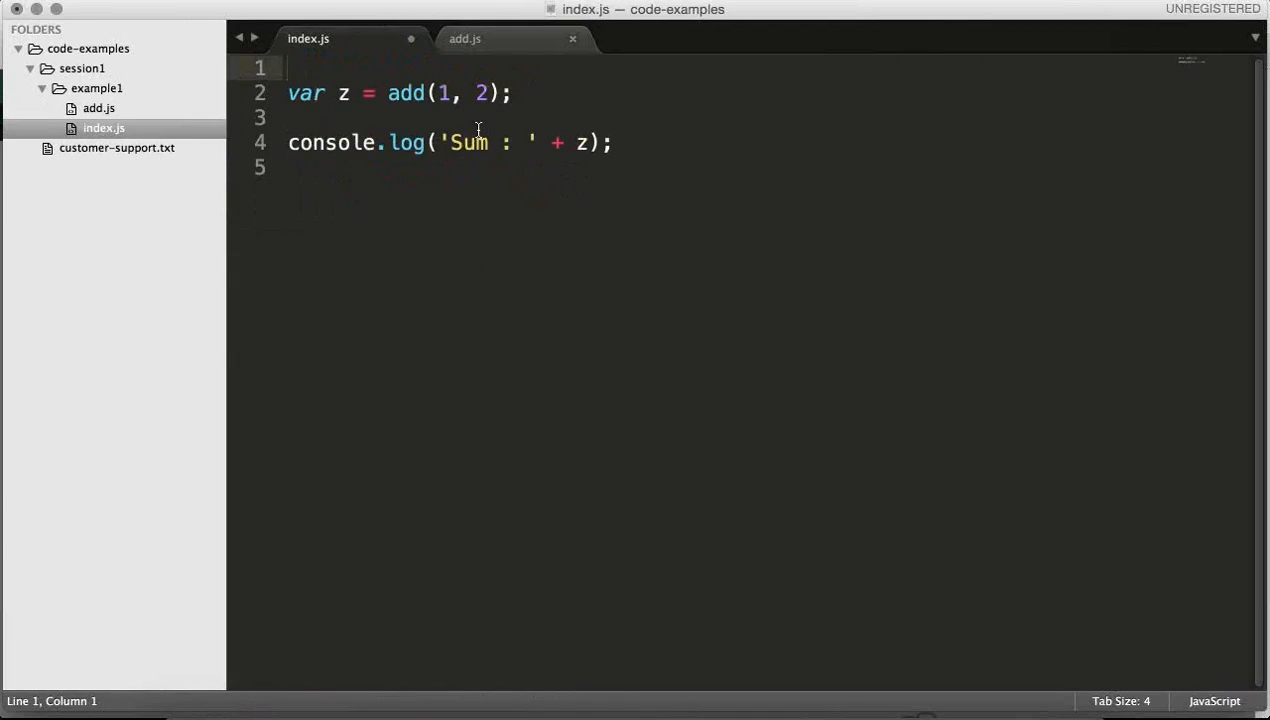
click(464, 38)
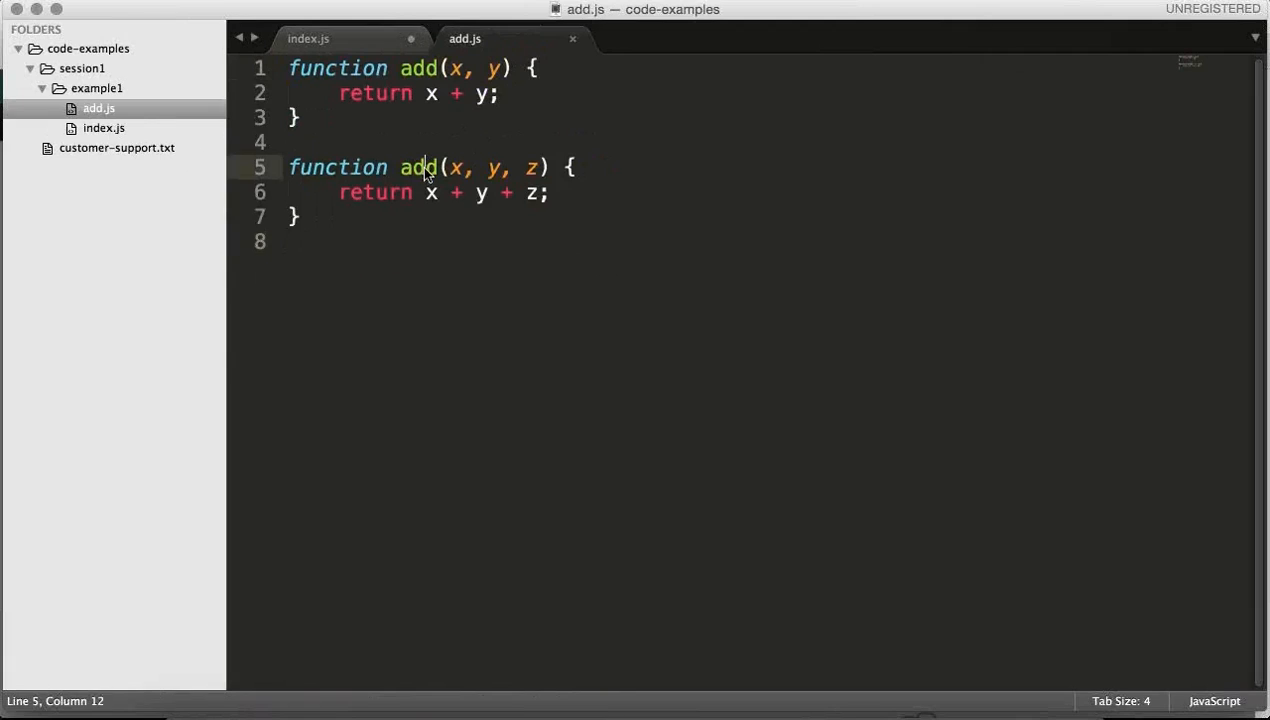
double_click(418, 168)
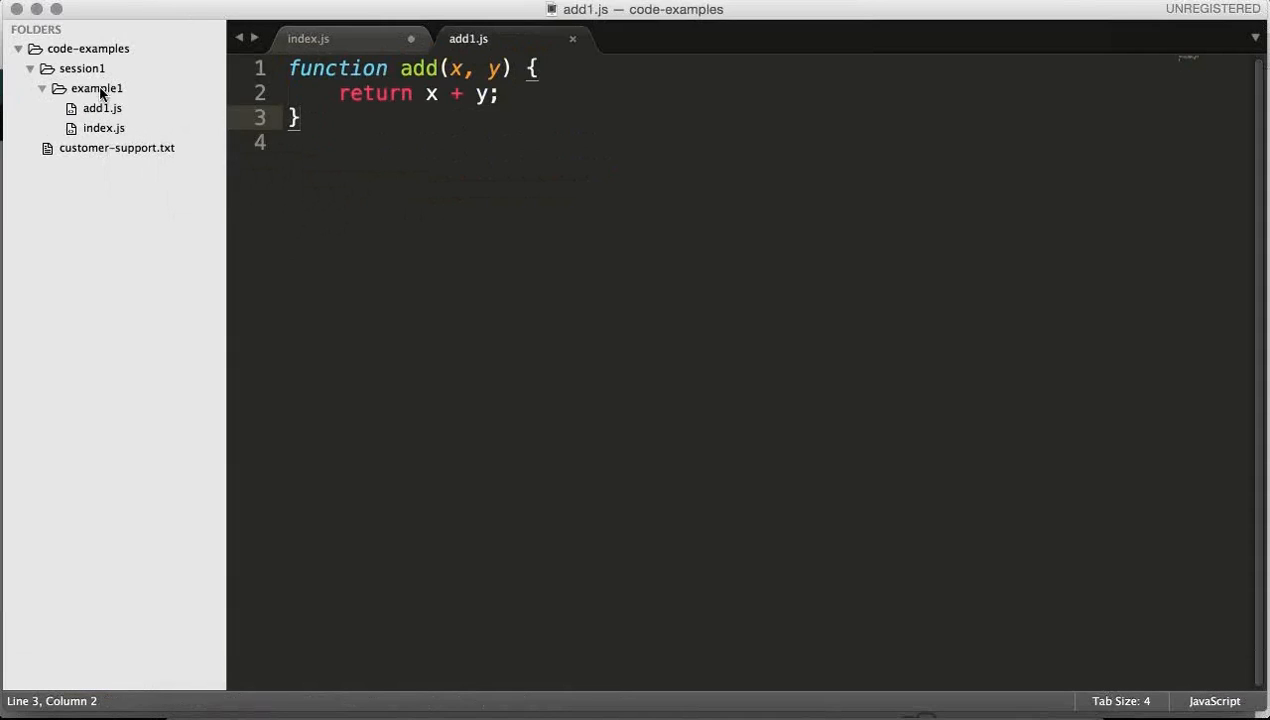
Step: Save a new add2.js holding the three-parameter add(x, y, z) function
text(ad)
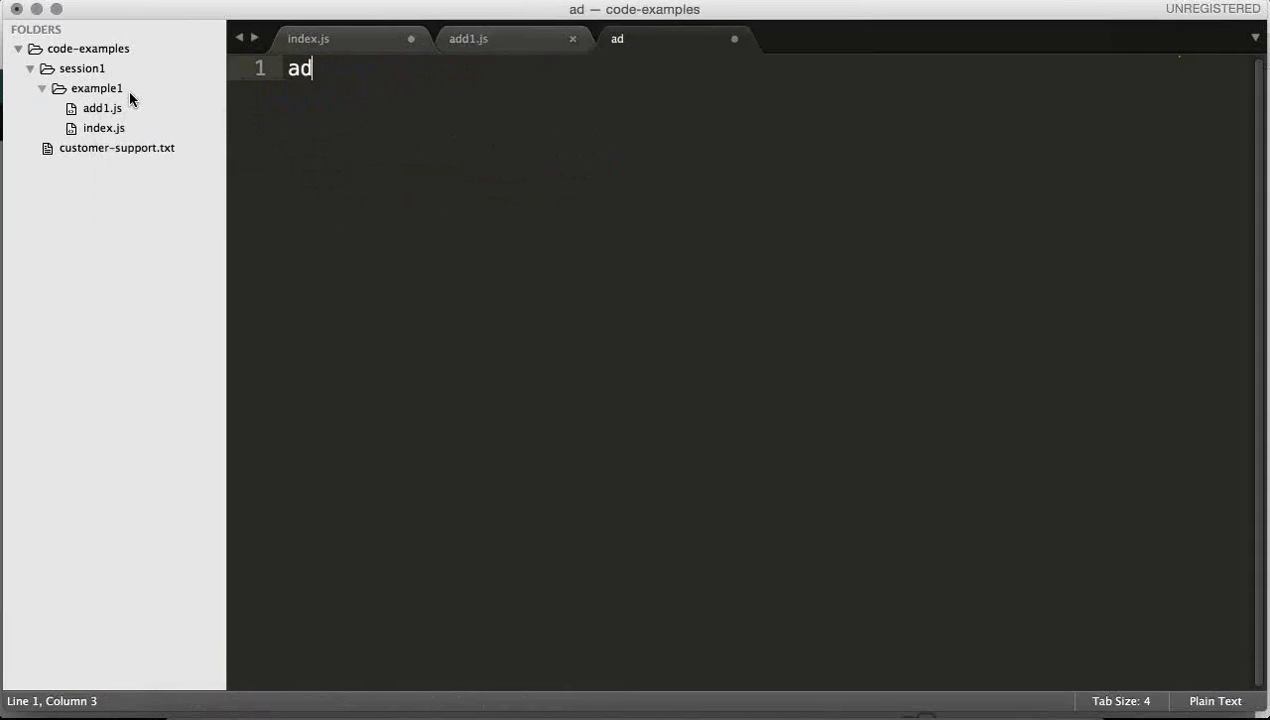
text(d2.js)
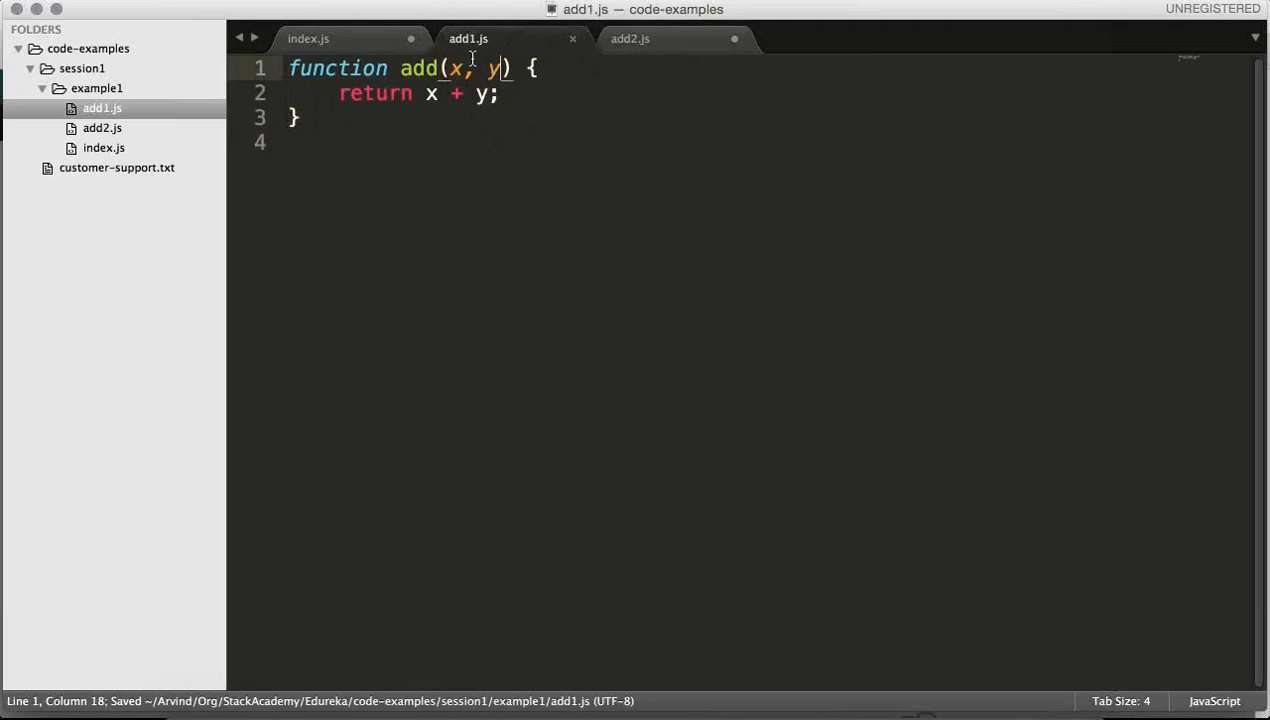
click(630, 38)
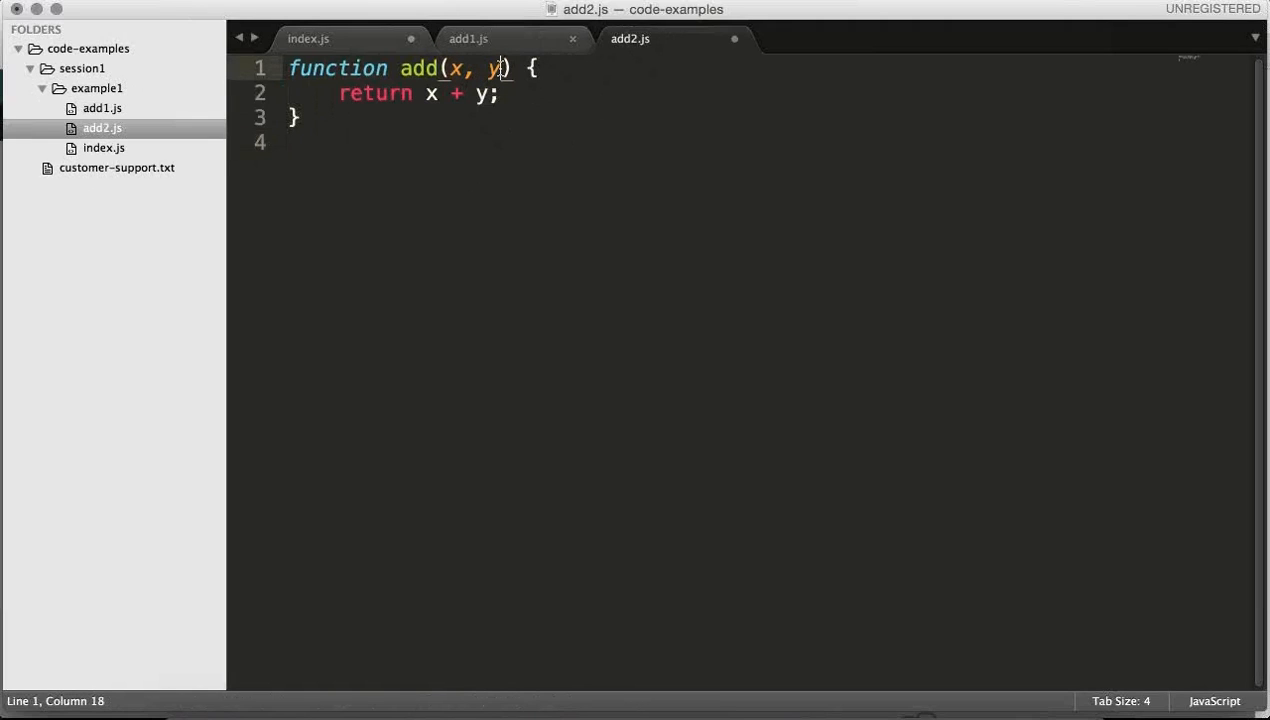
text(, z)
click(766, 92)
text( +z)
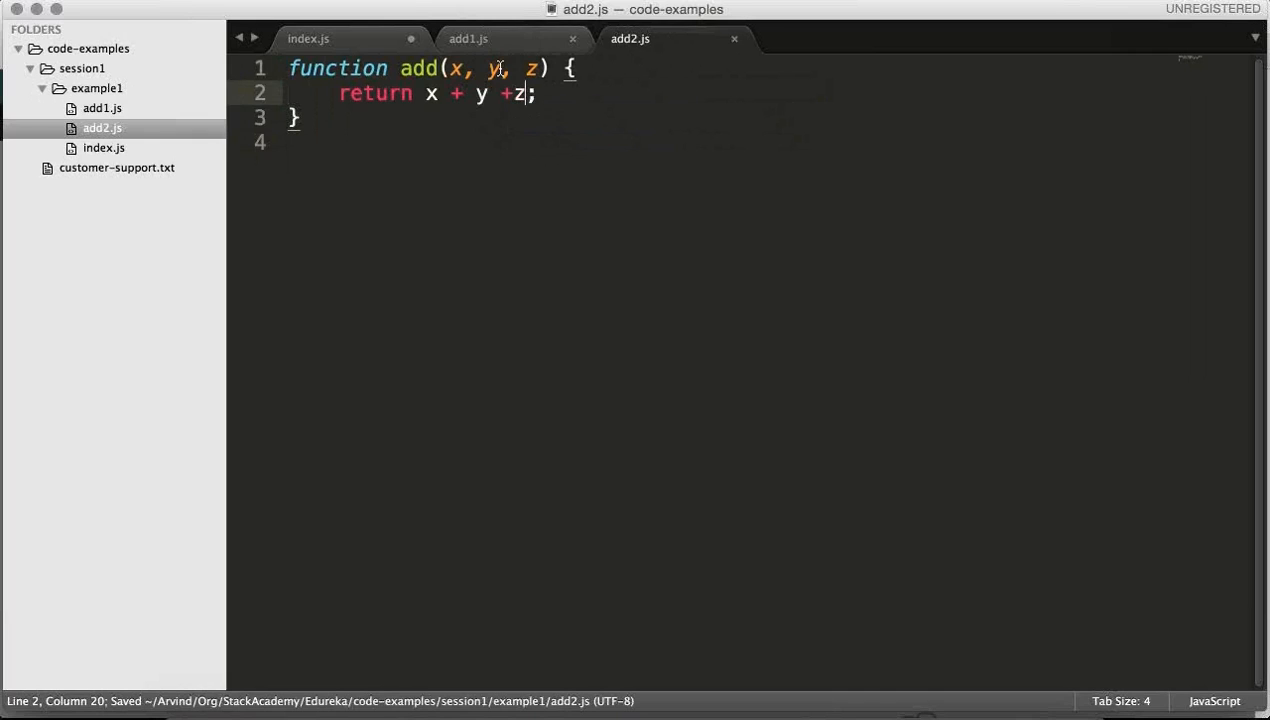
mouse_move(468, 38)
text(module.exports)
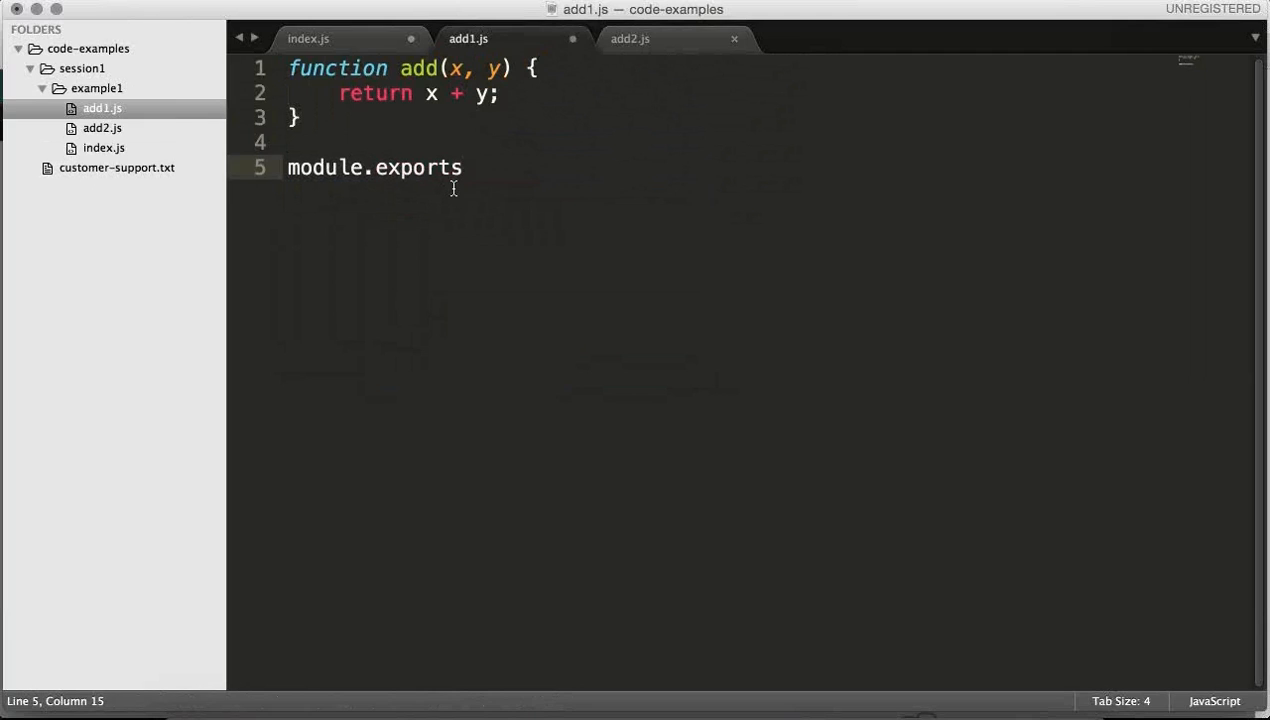
Step: End both add1.js and add2.js with module.exports = add;
text(= add;)
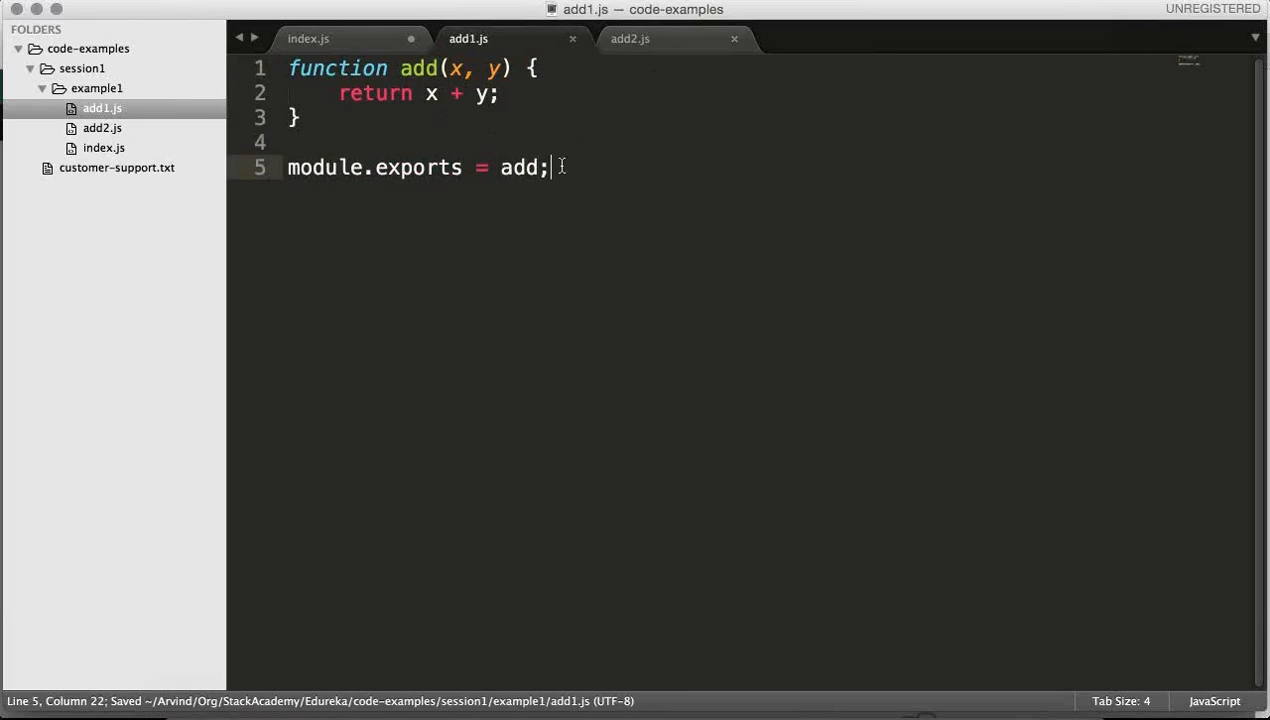
click(630, 38)
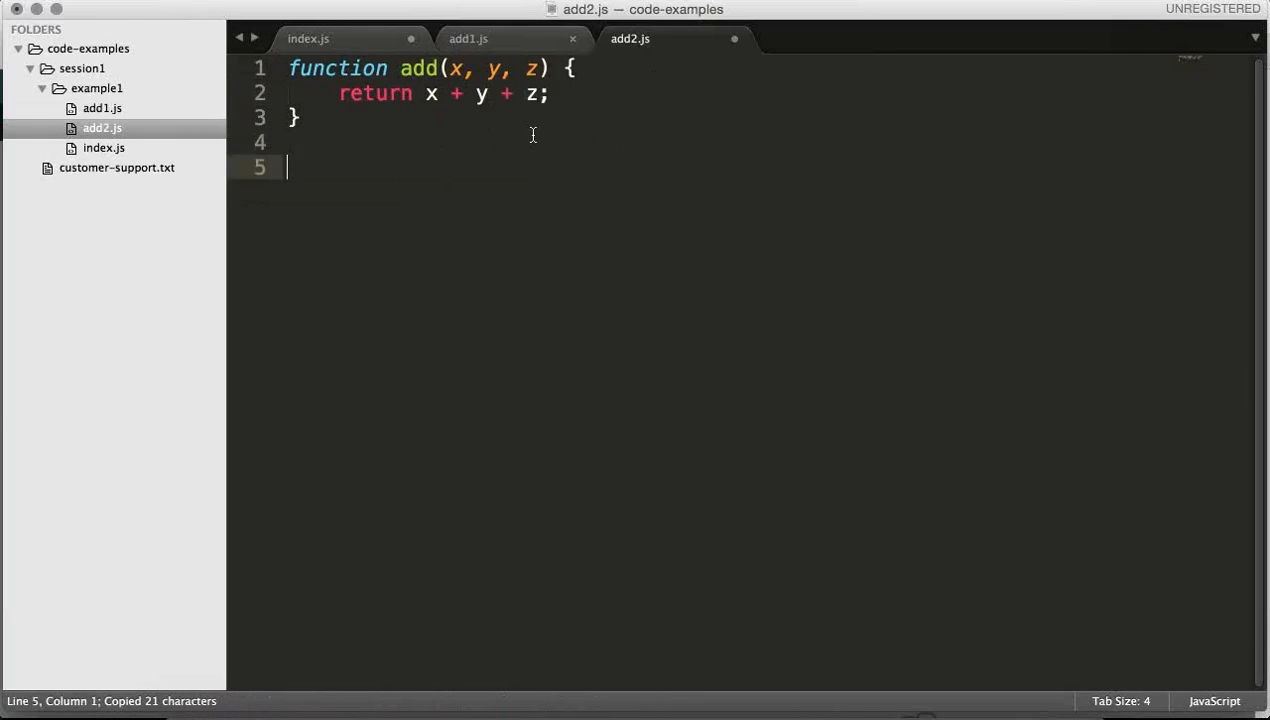
text(module.exports = add;)
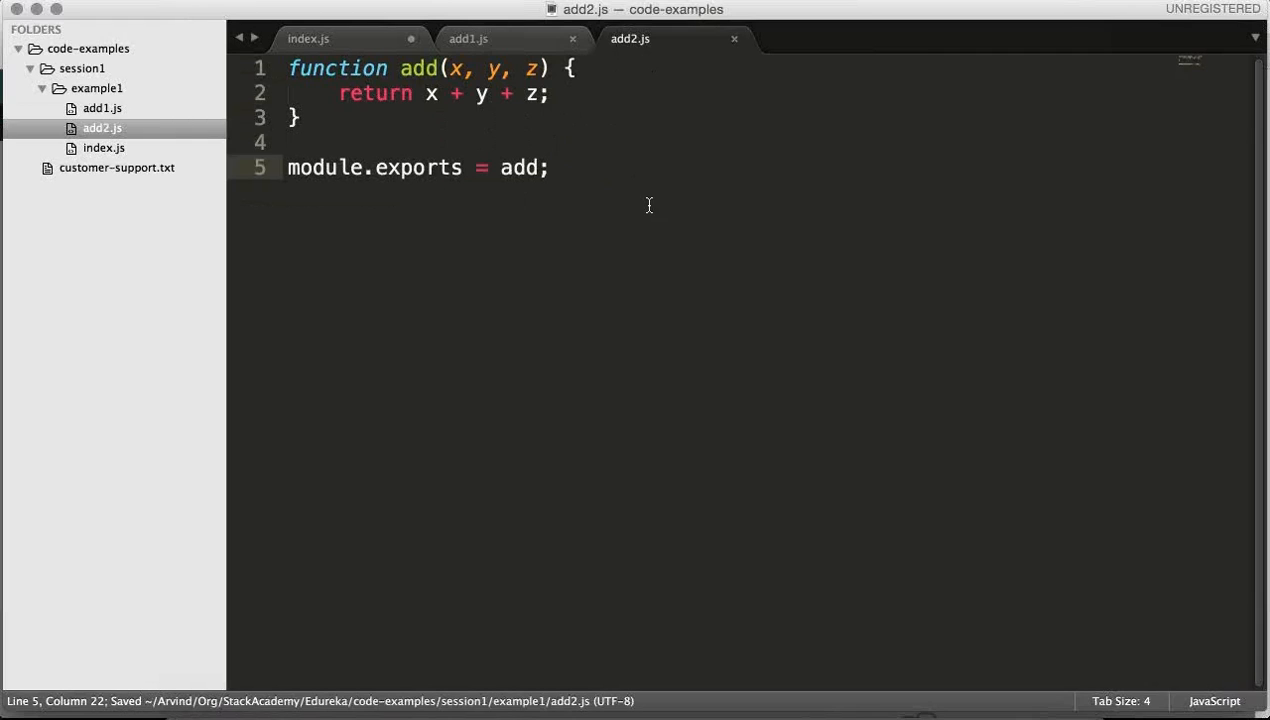
click(308, 38)
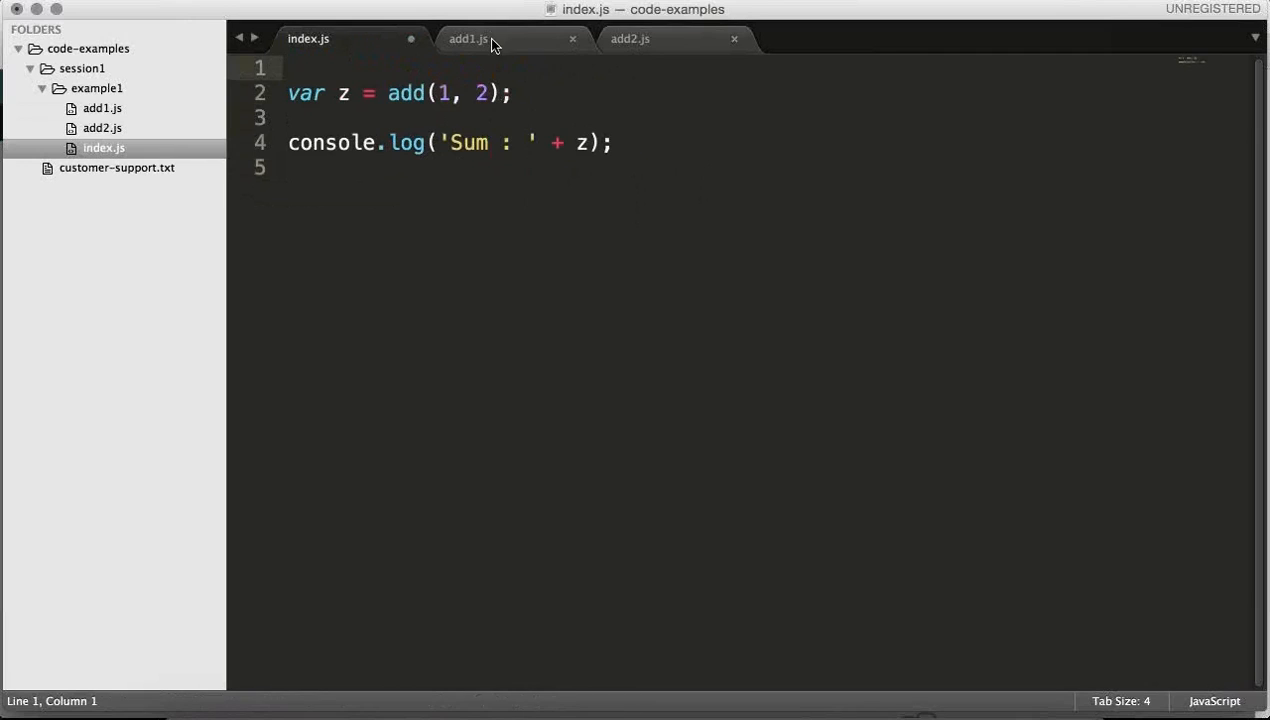
Step: Import the module at the top of index.js with var add1 = require('./...')
click(468, 38)
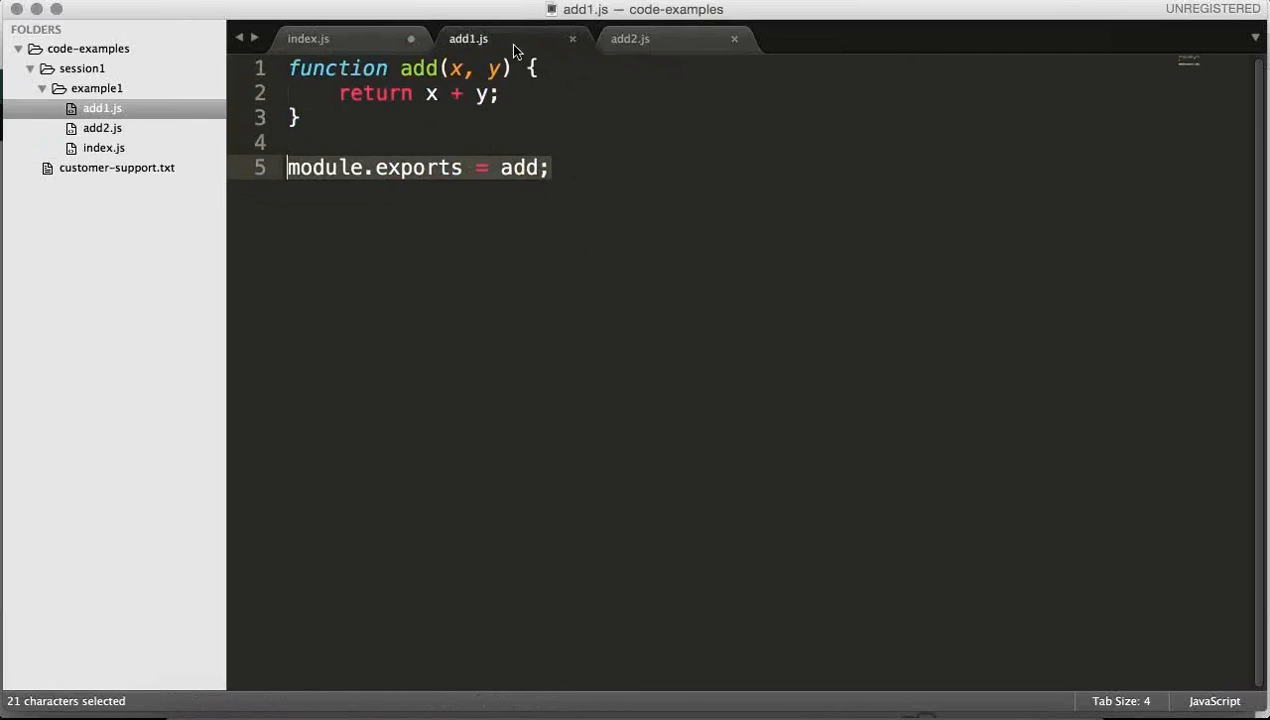
click(308, 38)
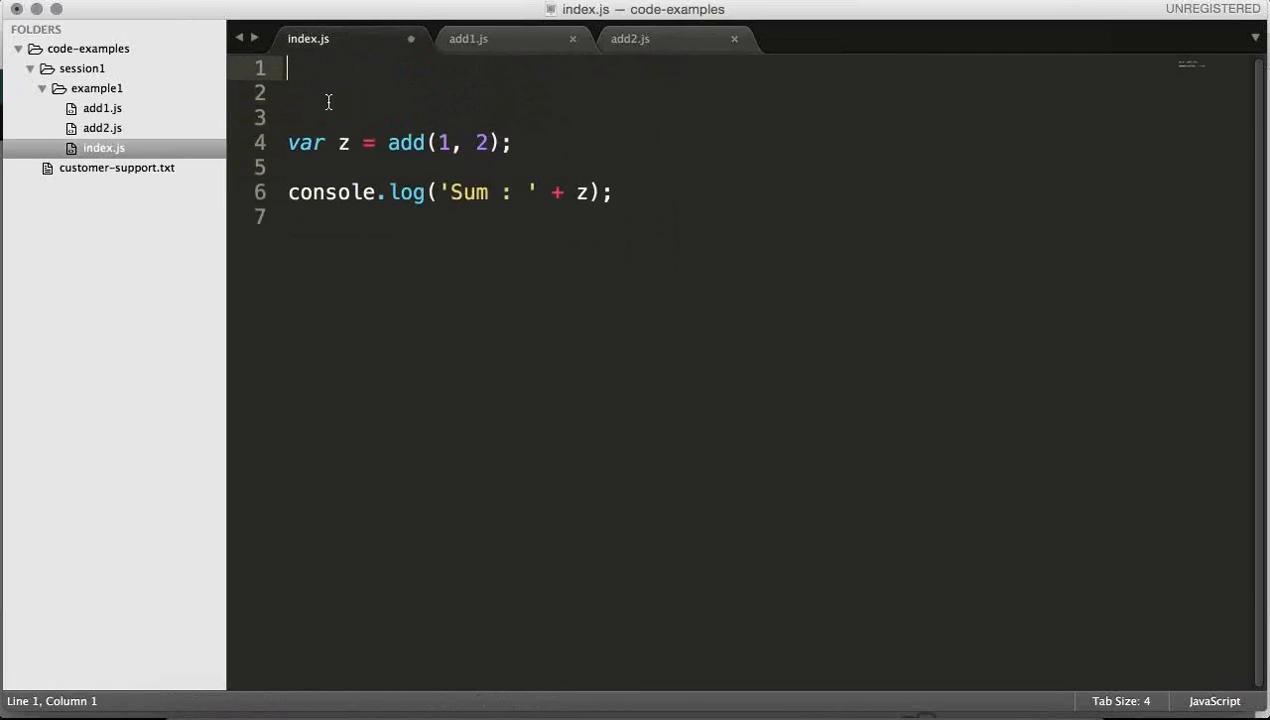
text(var add1 =)
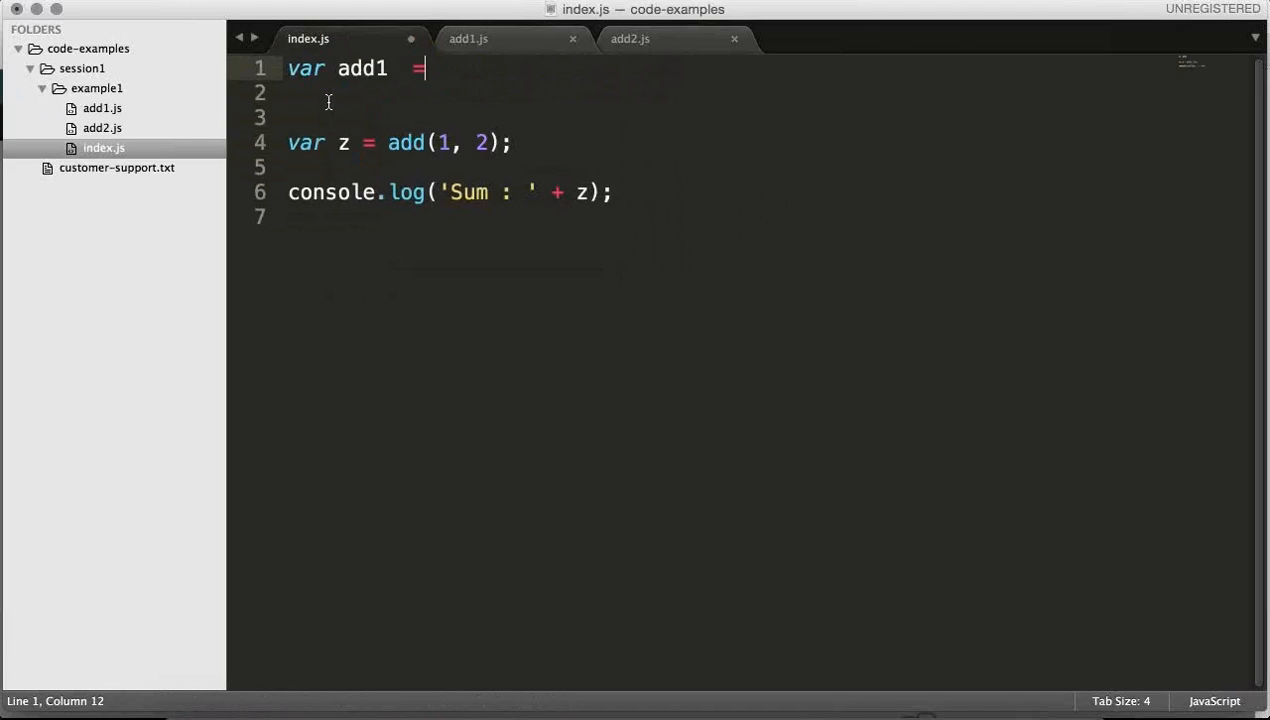
text(require(''))
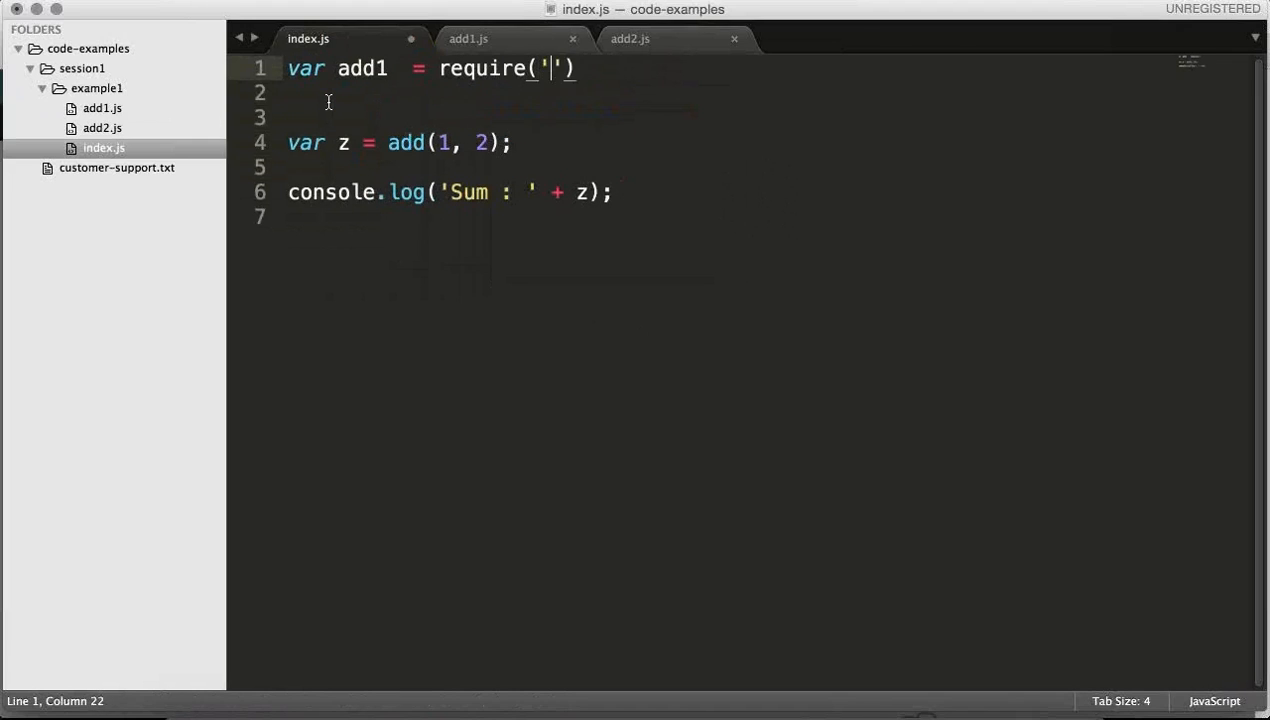
text(./add1.js)
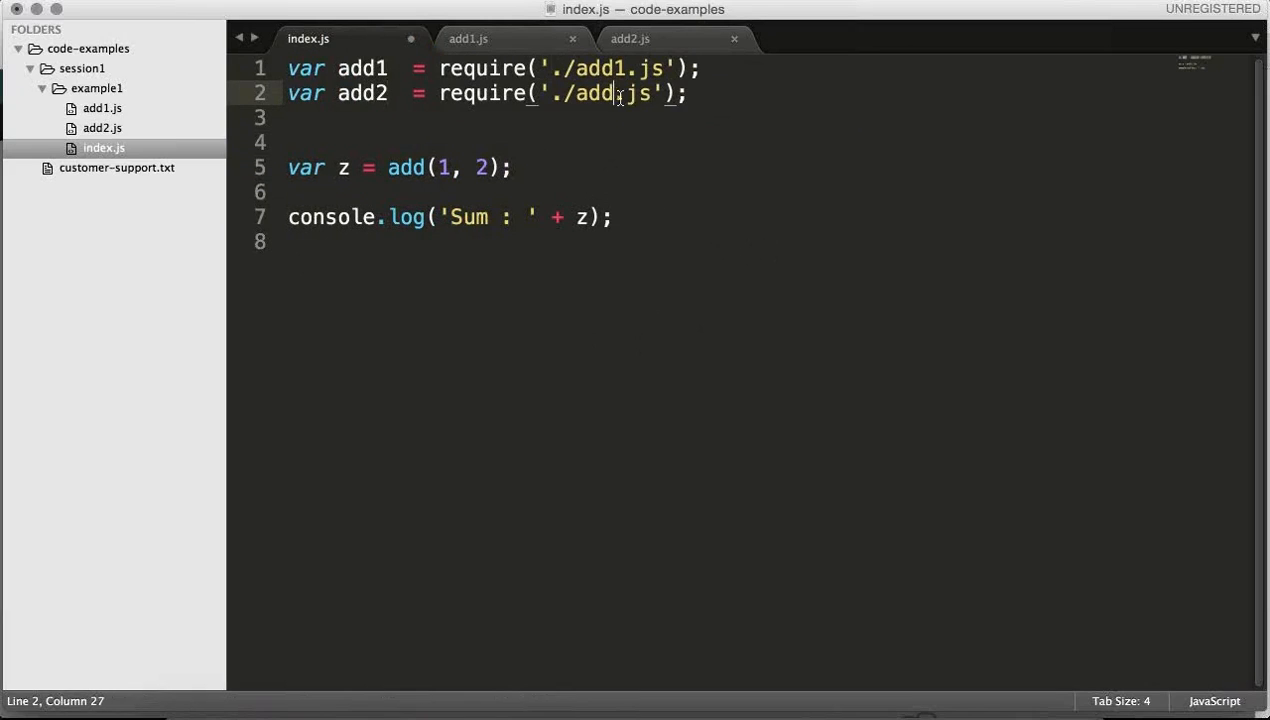
key(Backspace)
text(2)
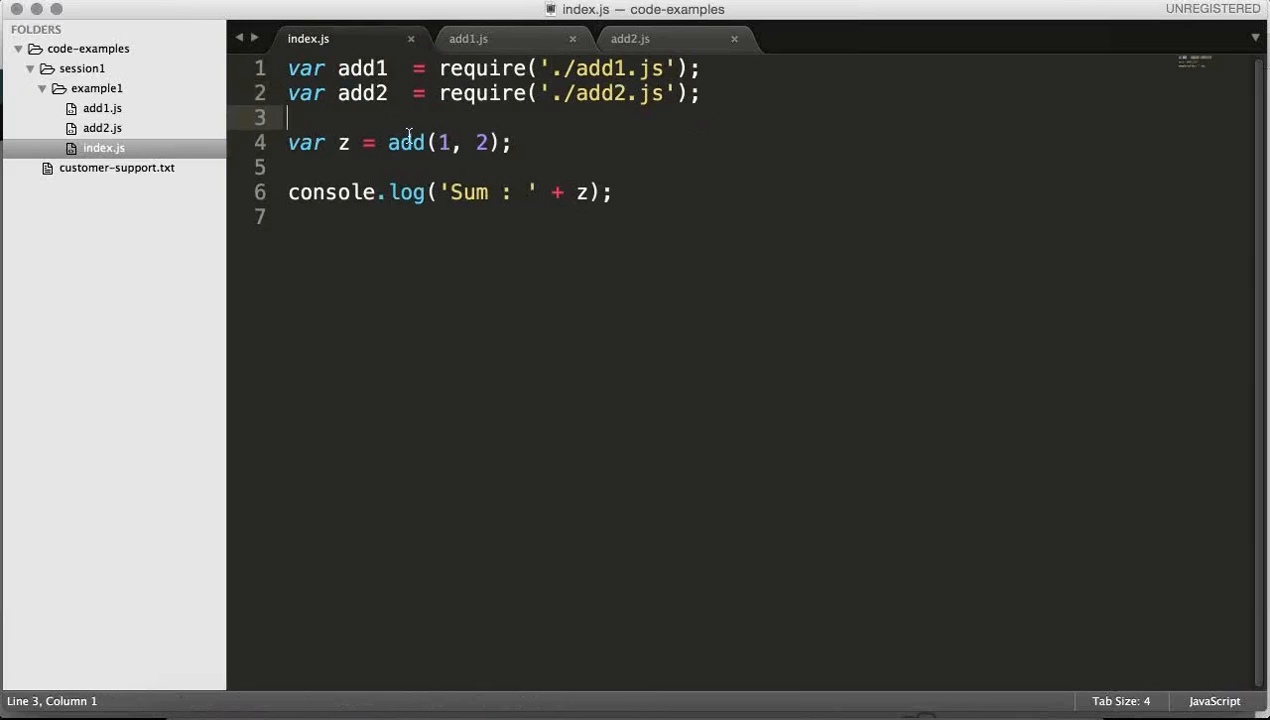
Step: Review add1.js and add2.js, then select the add call on line 4 to rename it add1
click(468, 38)
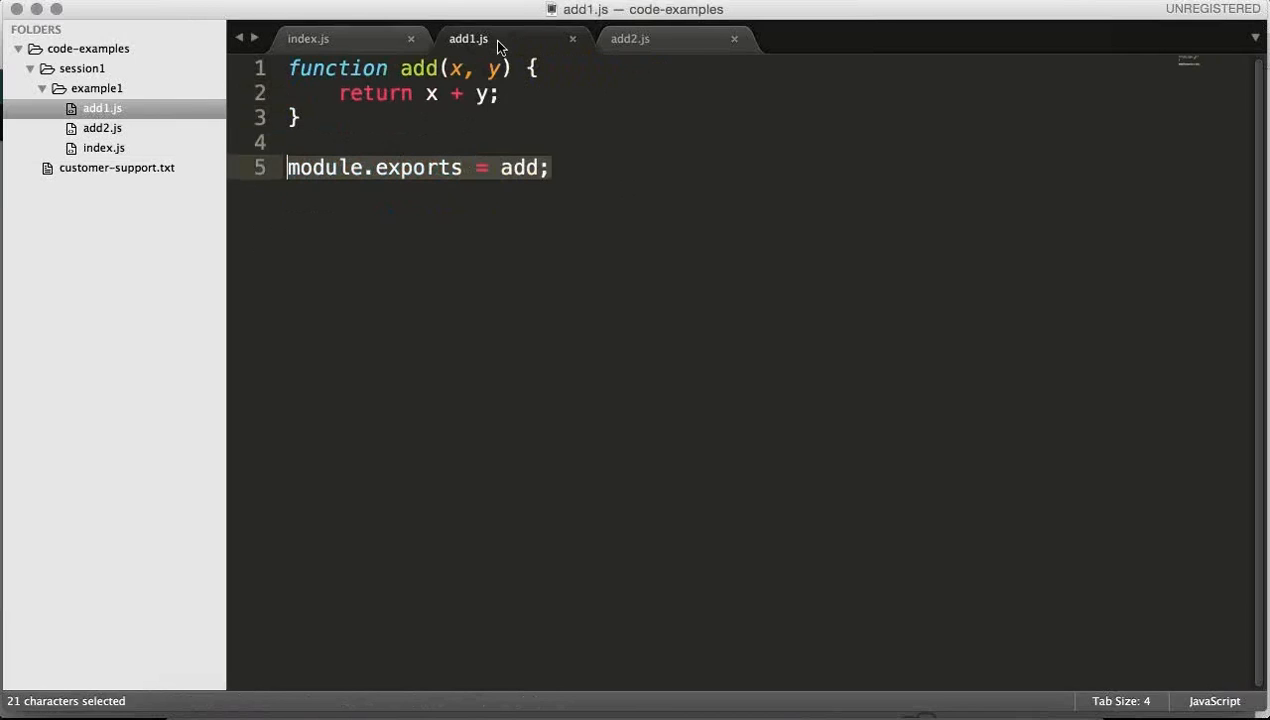
click(628, 38)
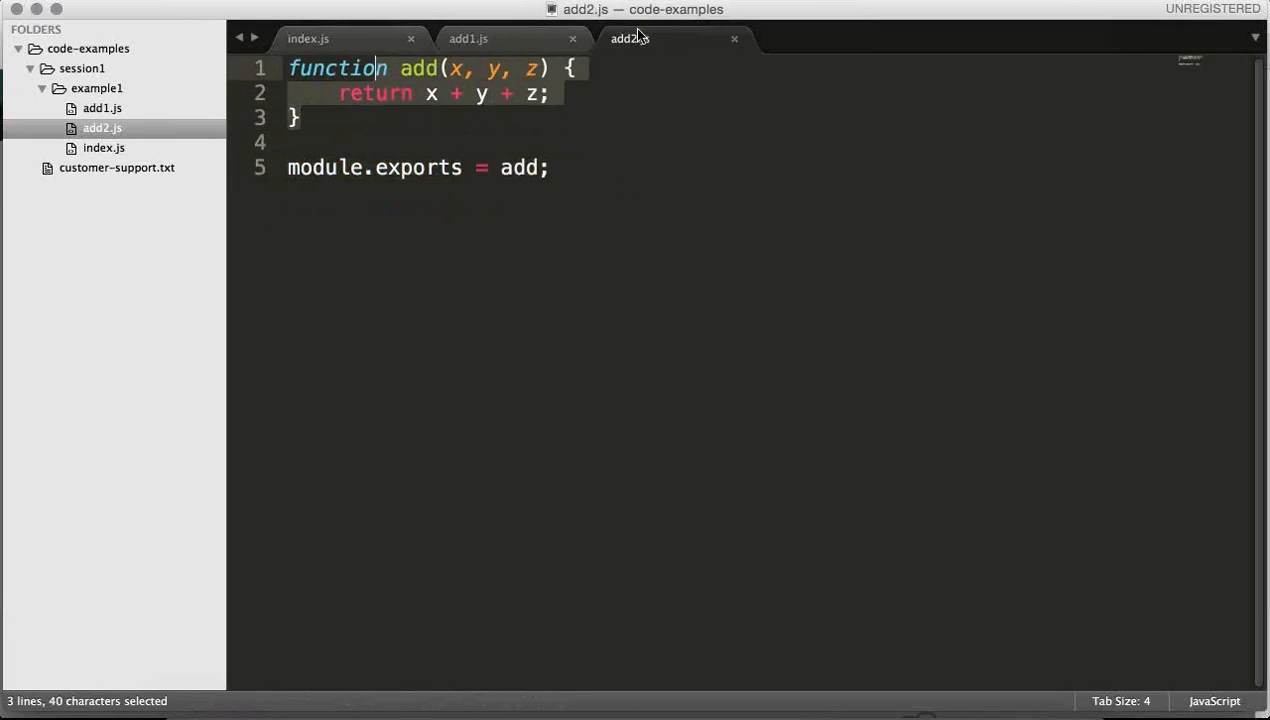
click(550, 94)
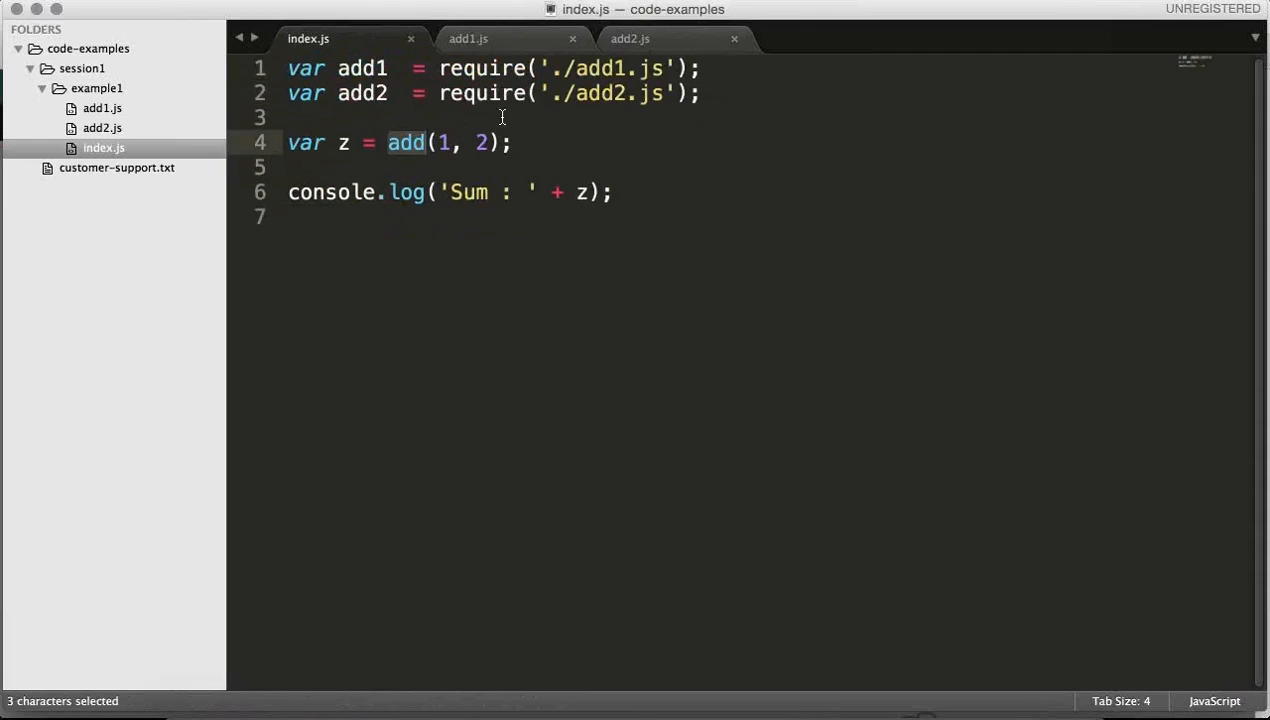
double_click(360, 68)
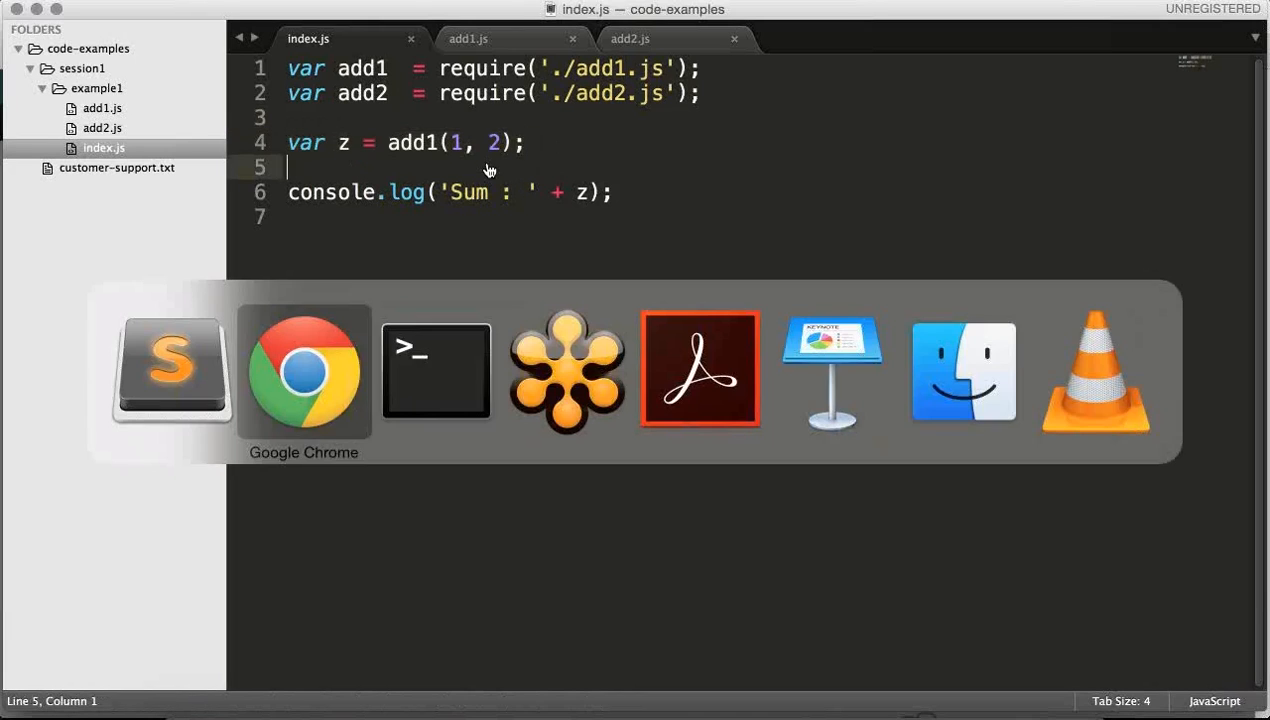
Step: Rerun node index.js in Terminal to test the add1 call
click(436, 370)
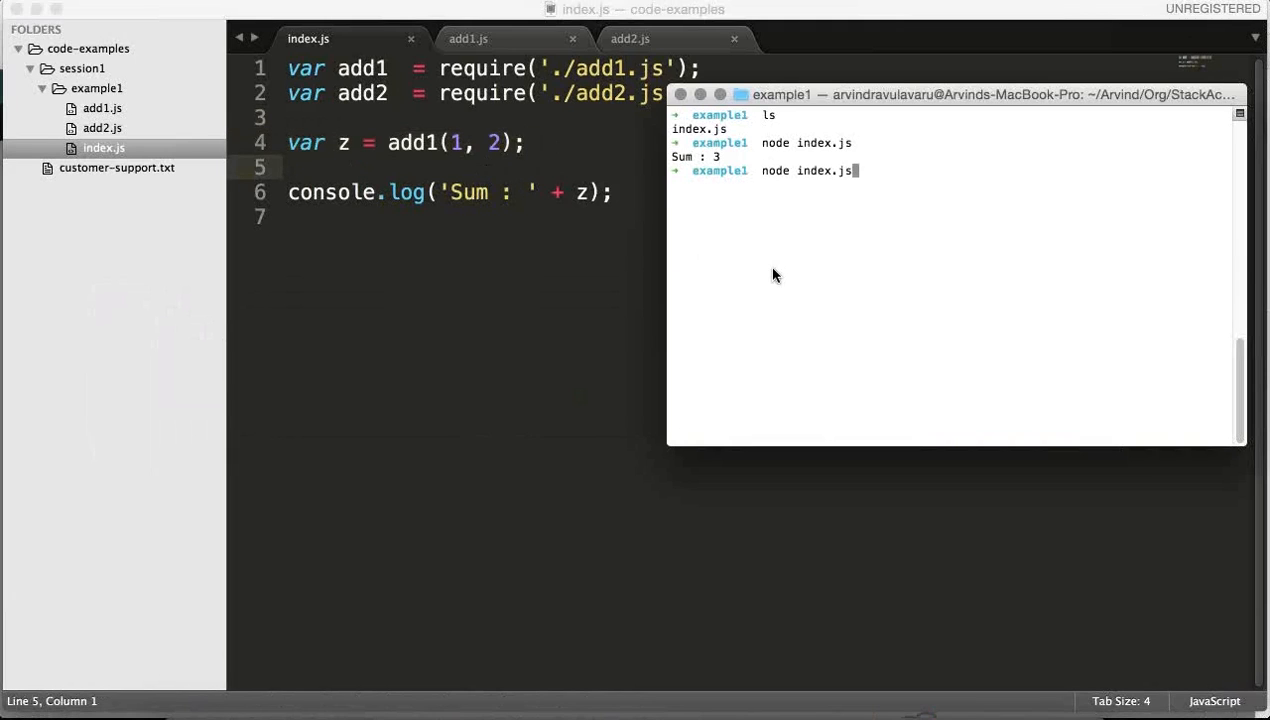
text(2)
key(enter)
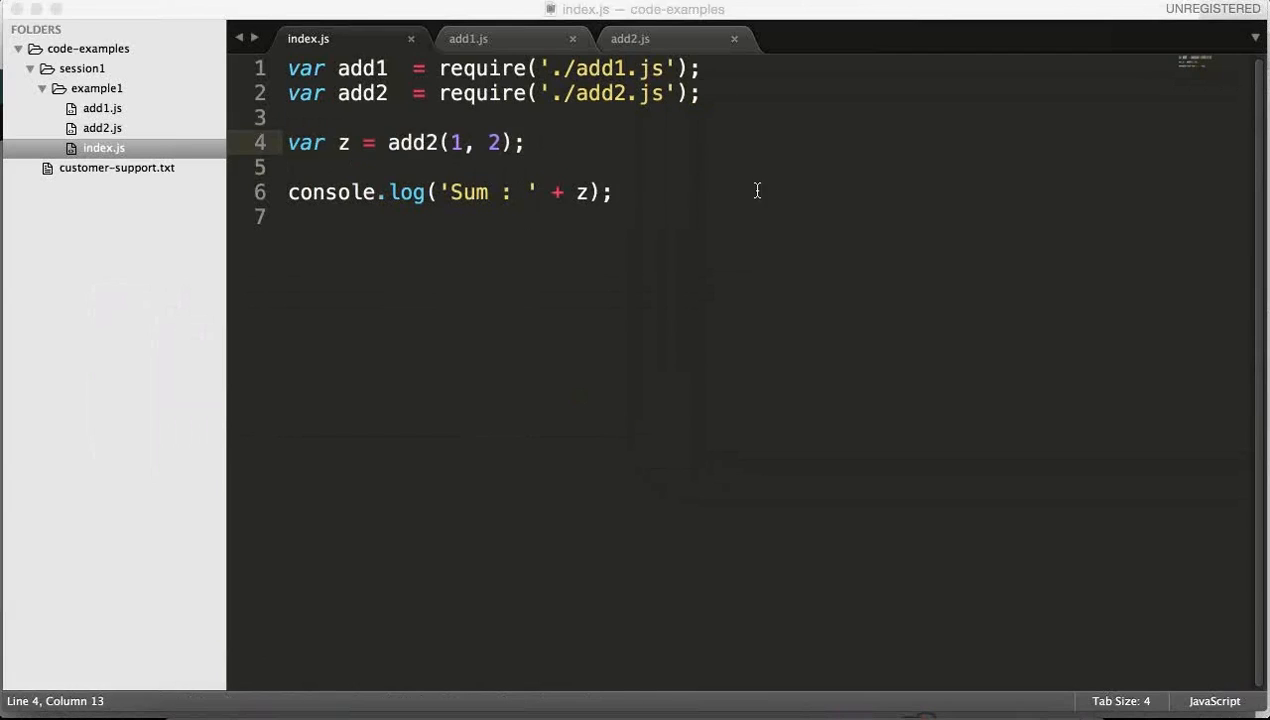
Step: Compare add2.js with index.js and select the add2 call on the sum line
click(630, 38)
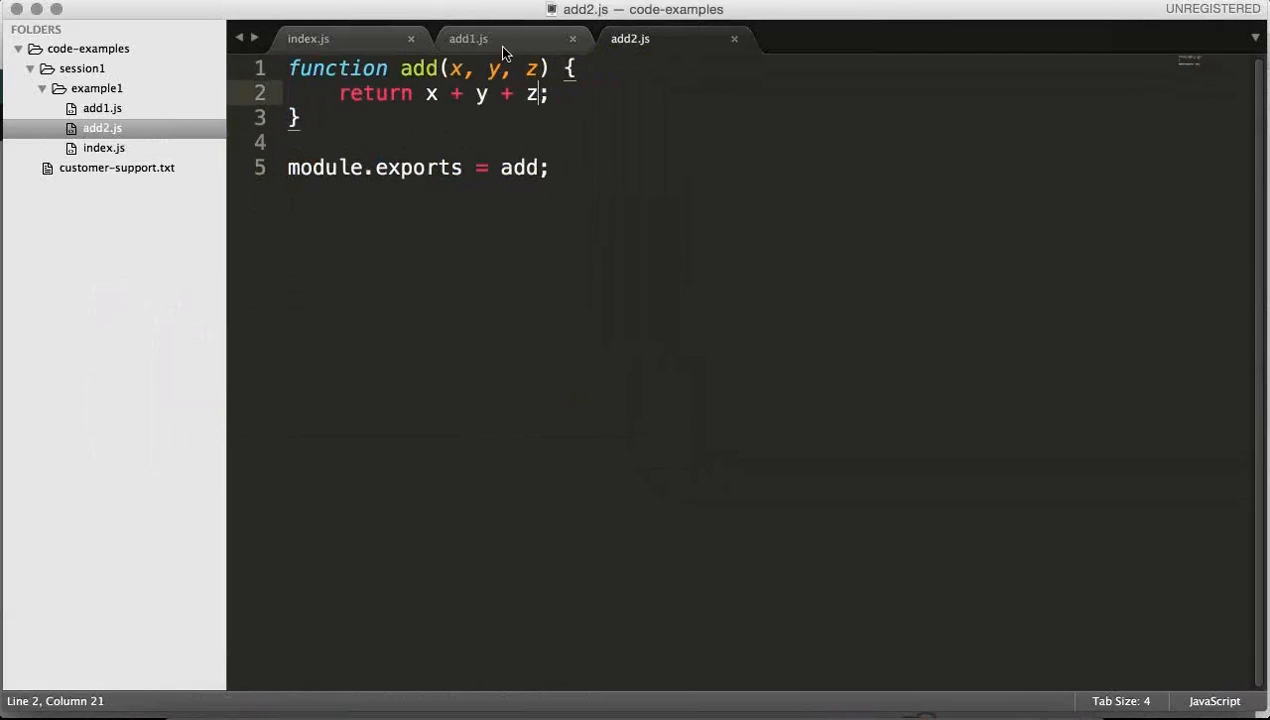
click(308, 38)
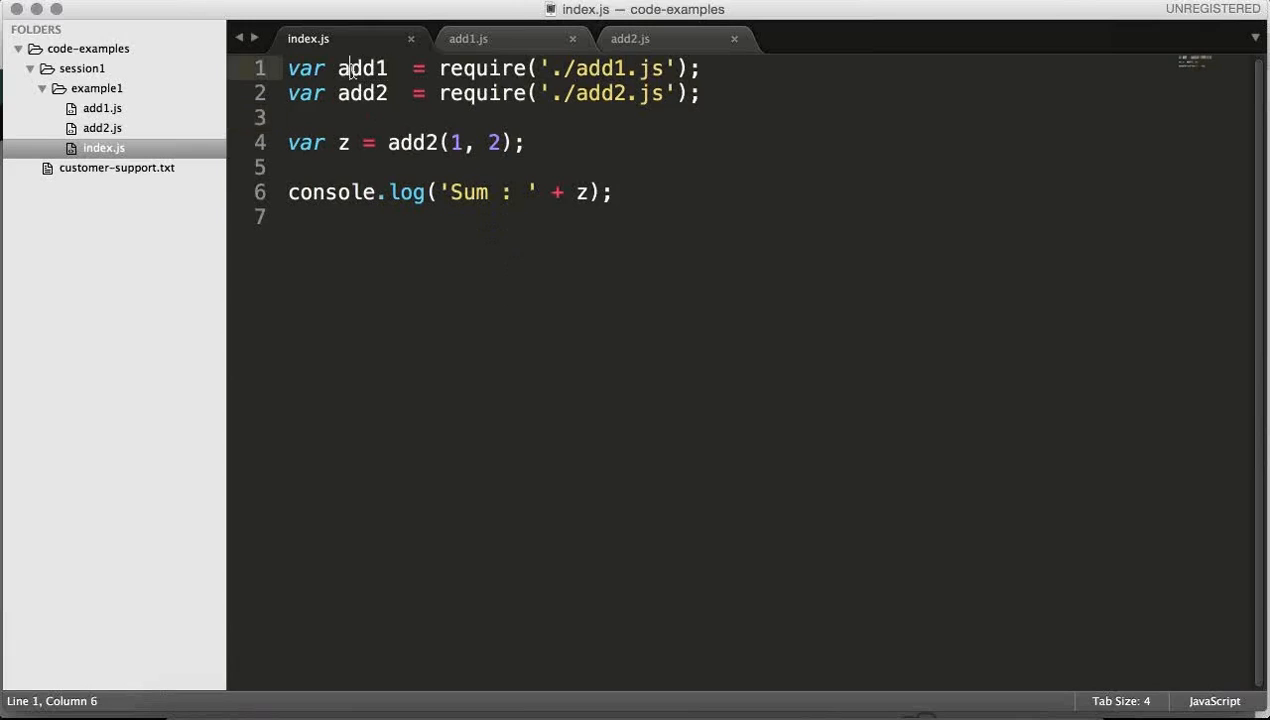
double_click(362, 94)
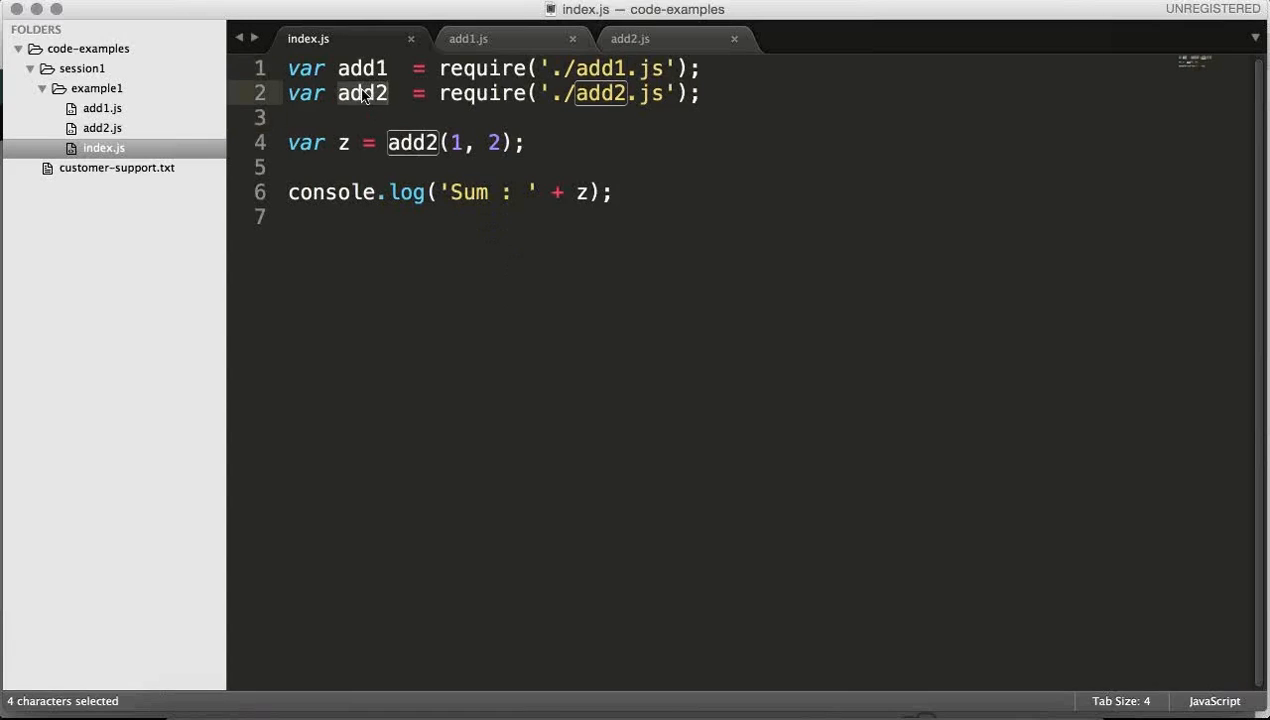
click(468, 38)
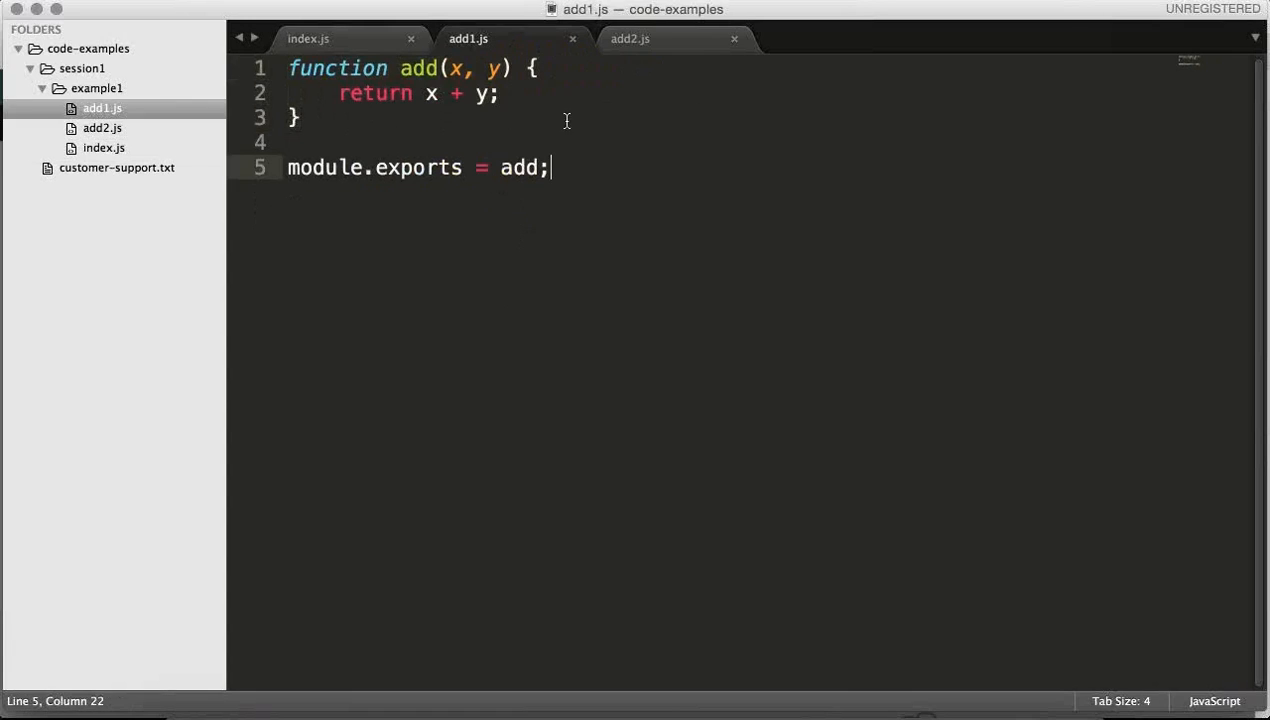
click(630, 38)
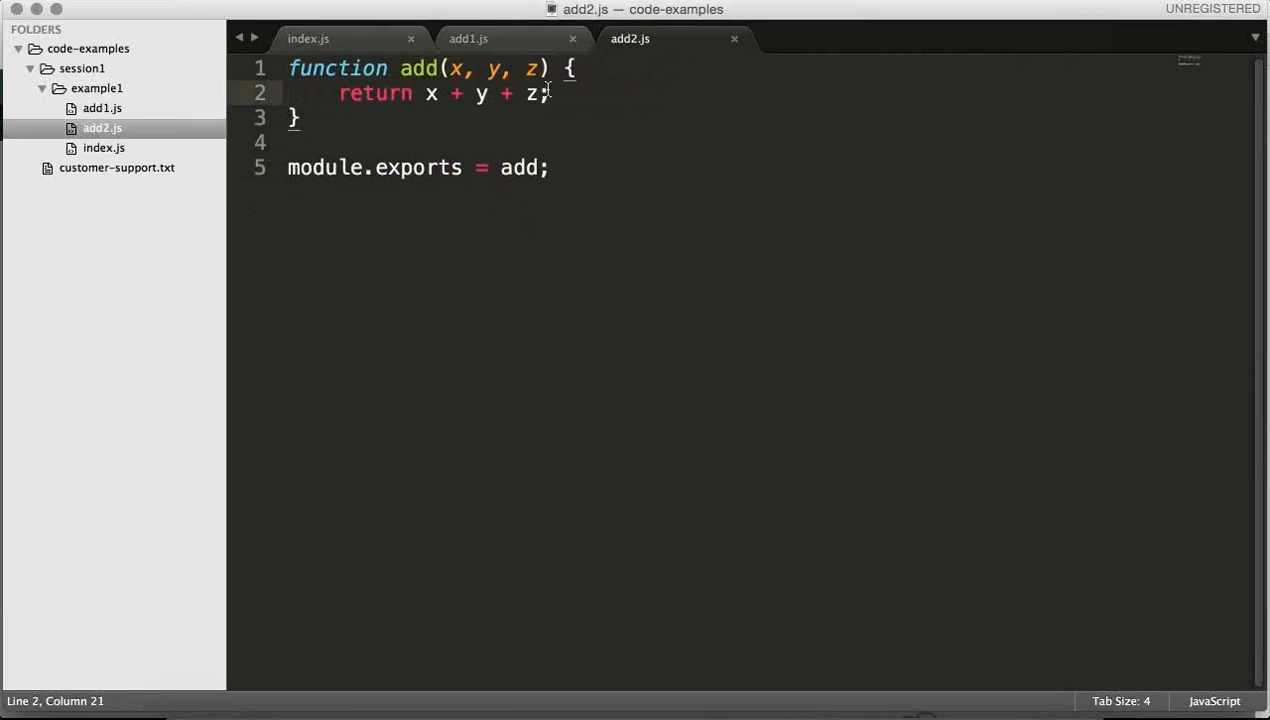
Step: Check the add function in add1.js, then change the index.js call from add2 back to add
click(468, 38)
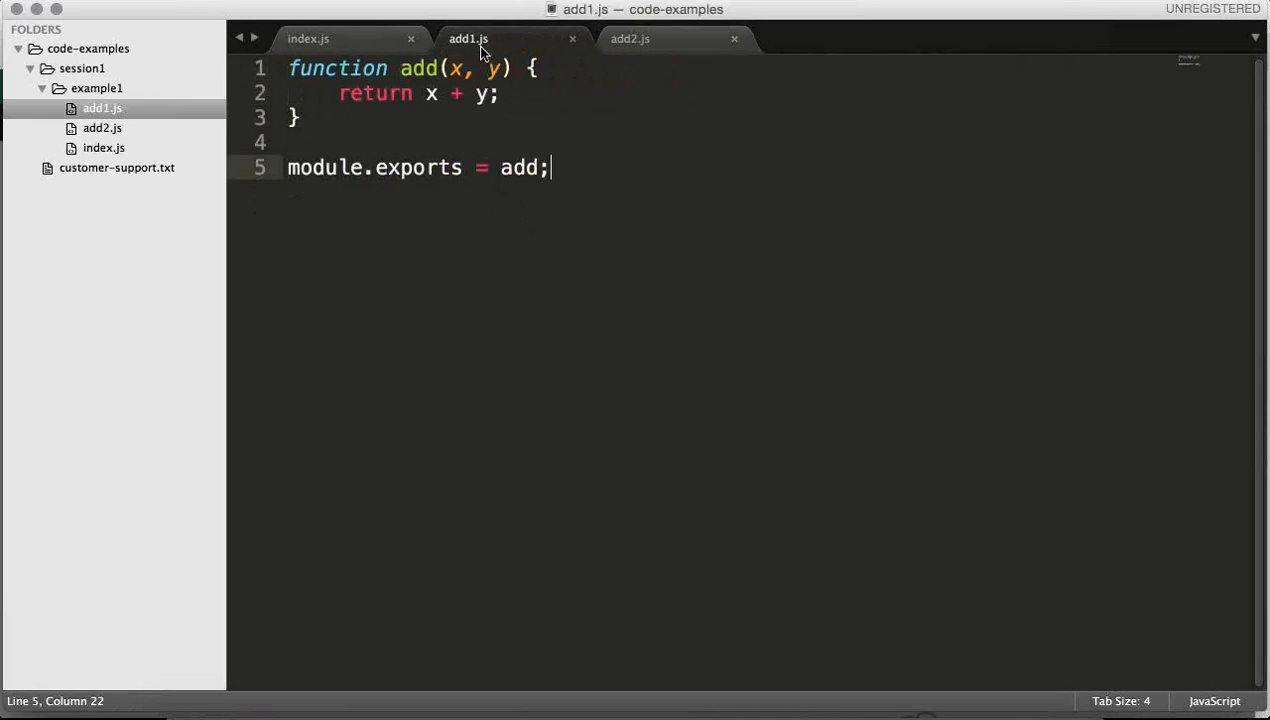
double_click(518, 168)
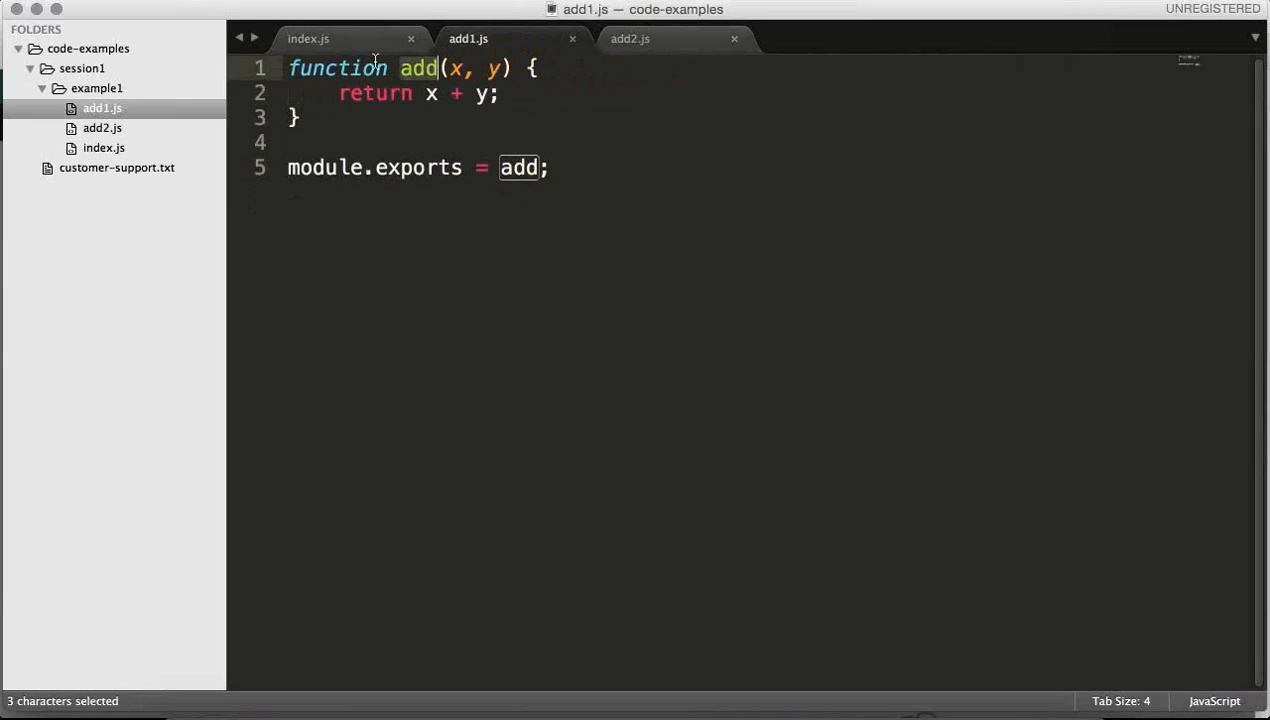
click(308, 38)
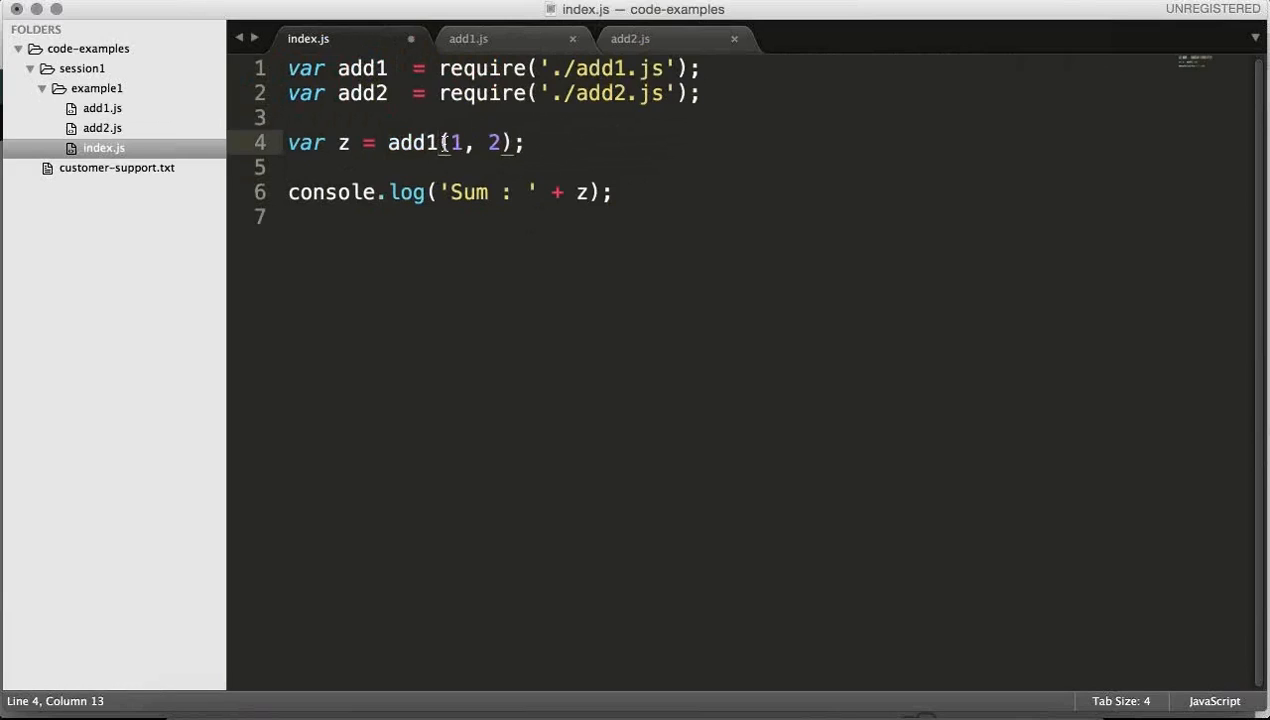
key(BackSpace)
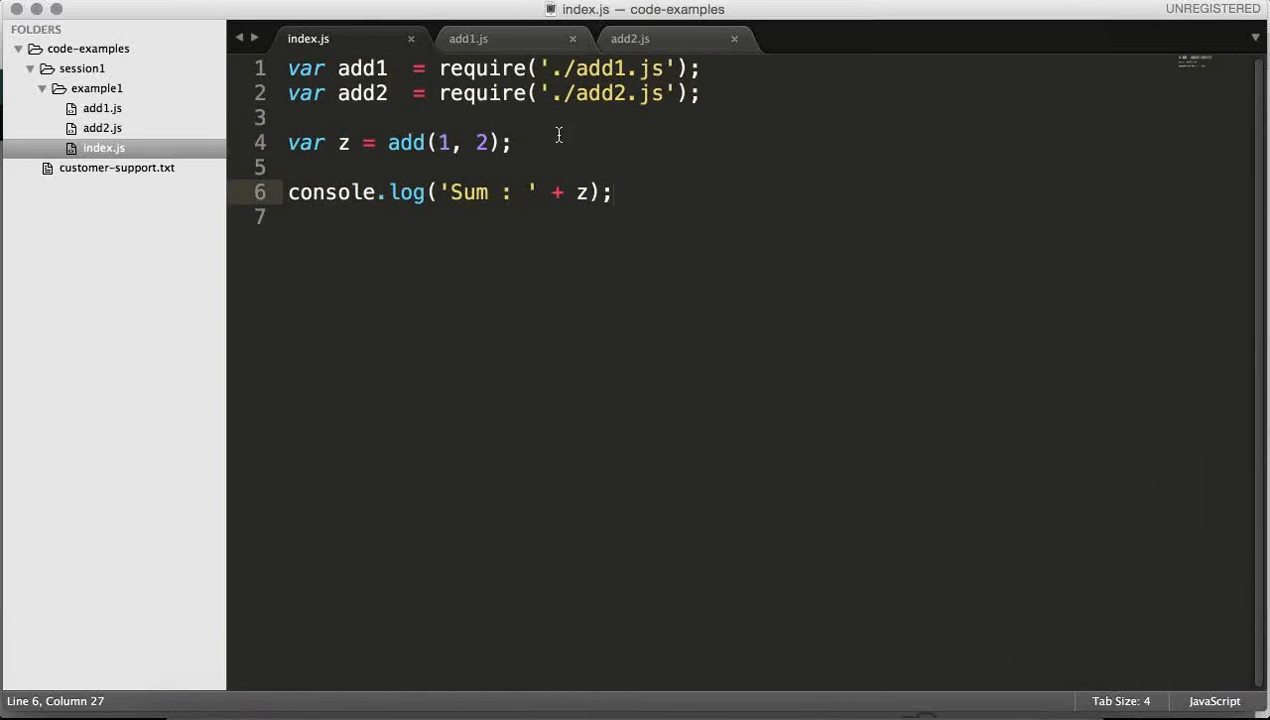
mouse_move(434, 168)
text(1)
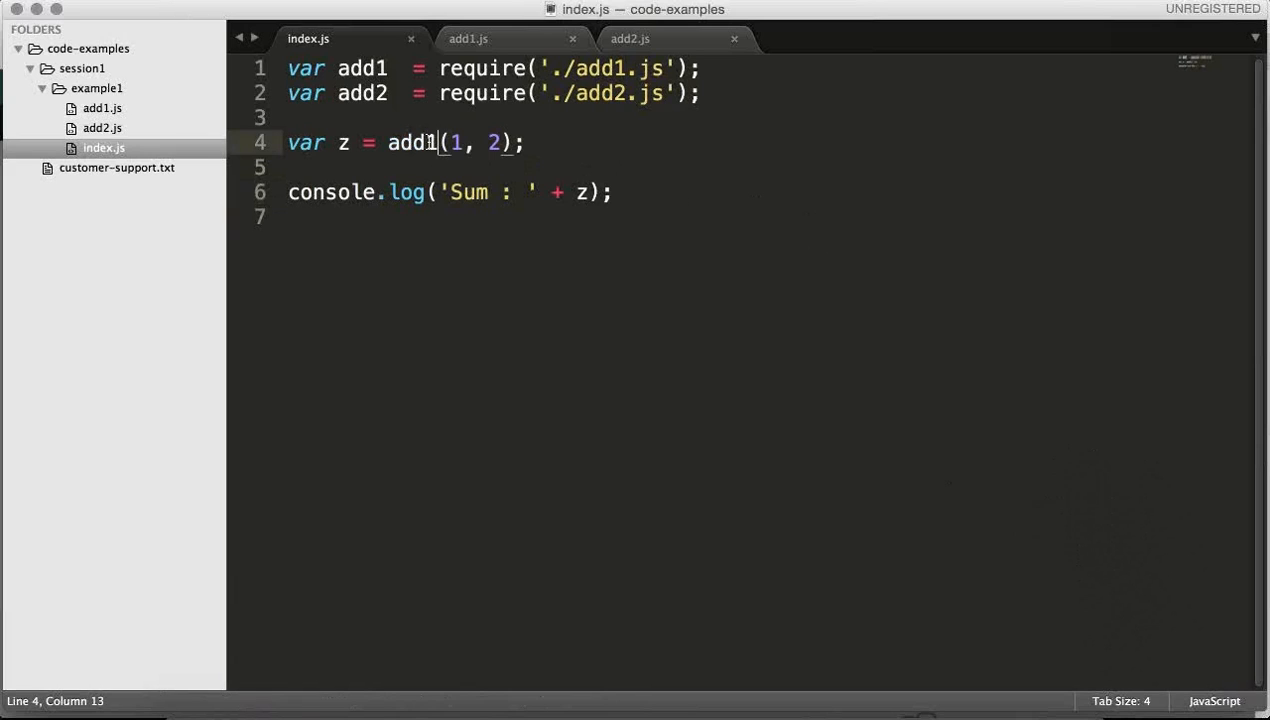
Step: Call add1.add in index.js and export add as module.exports.add in add1.js and add2.js, saved
text(.a)
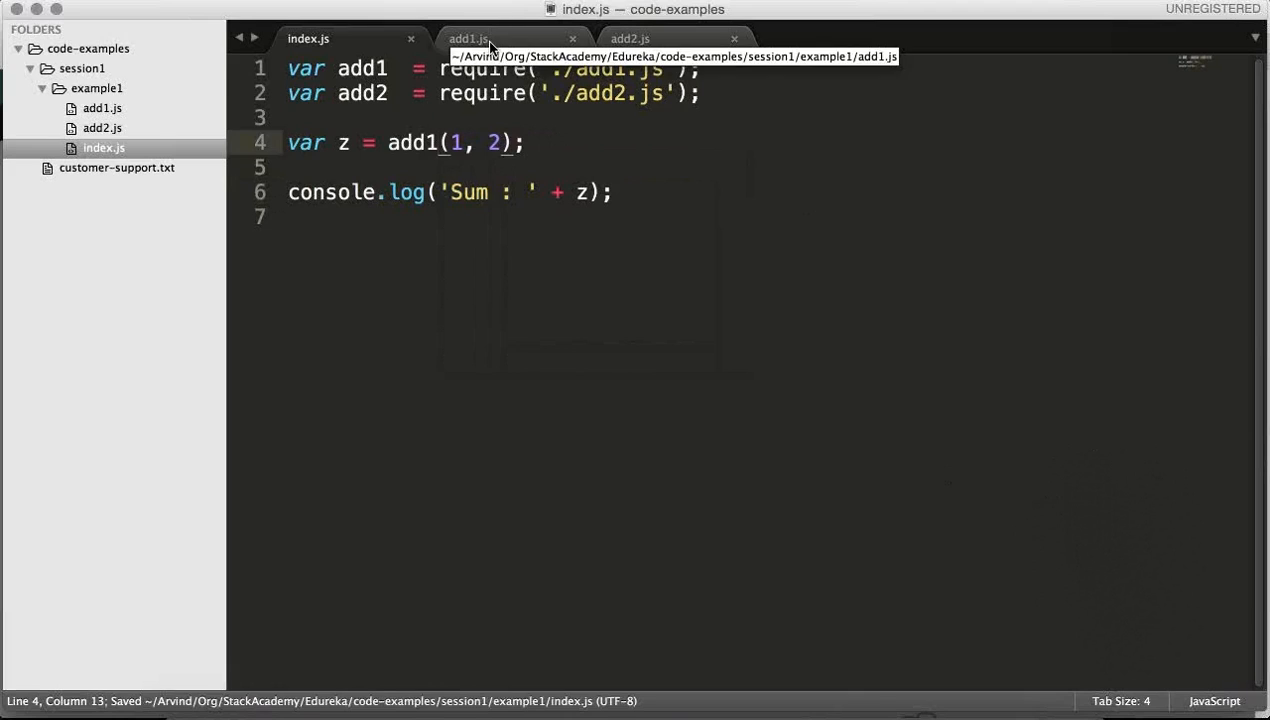
click(468, 38)
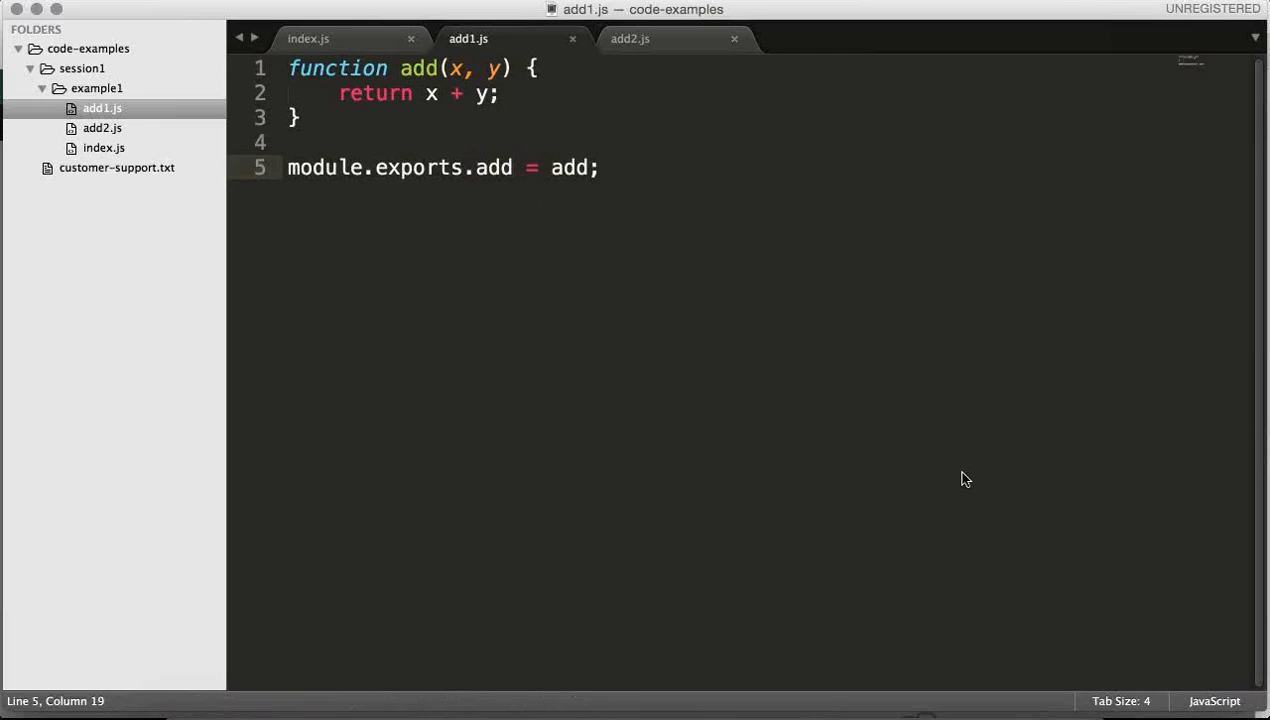
click(628, 38)
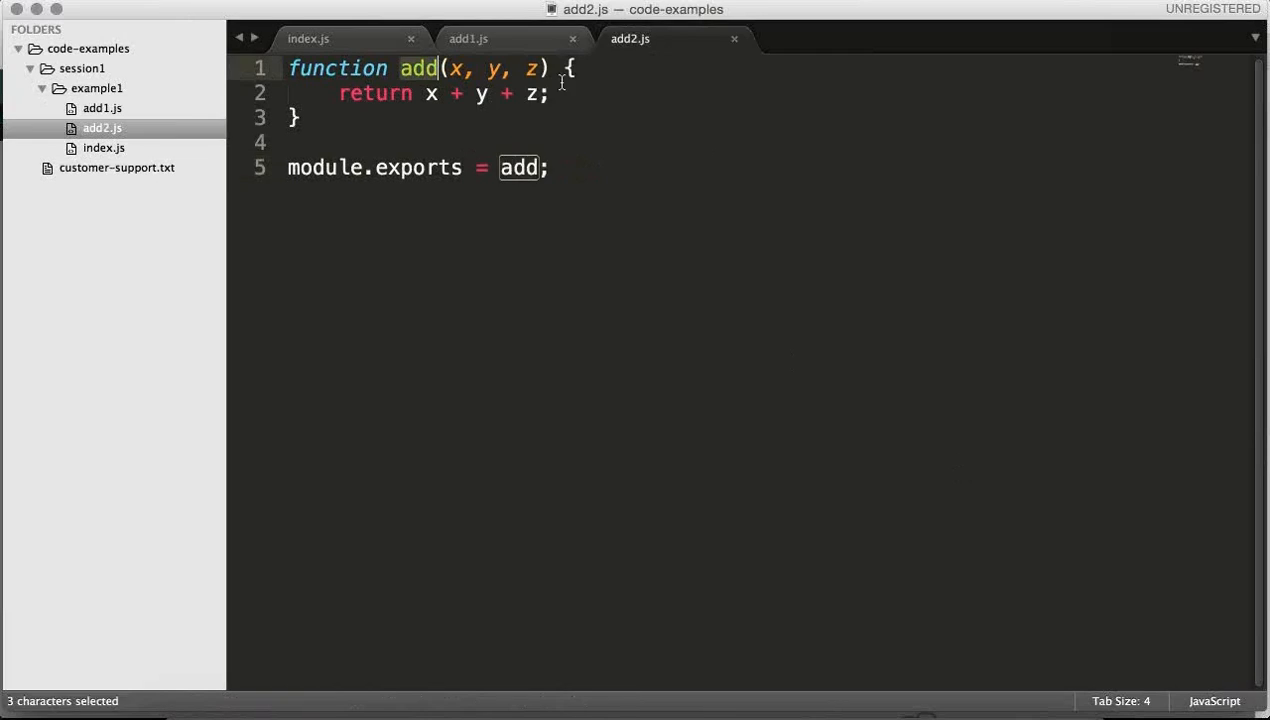
text(.add)
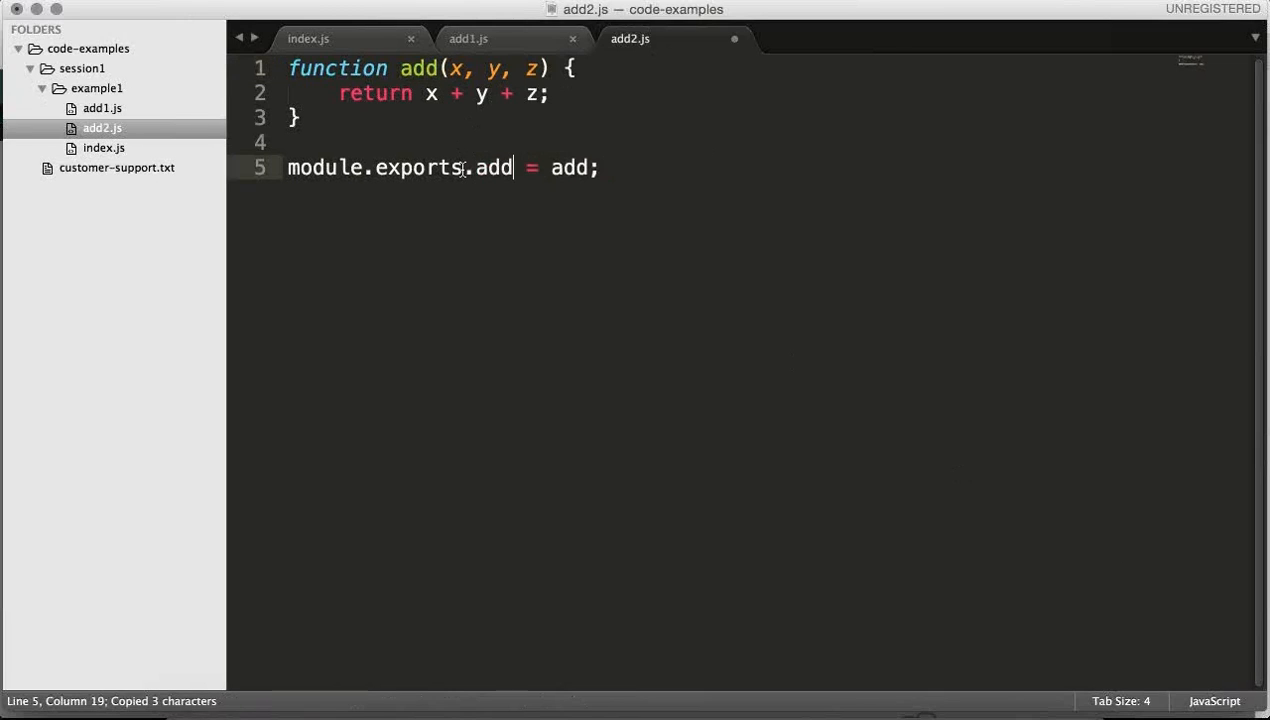
key(cmd+s)
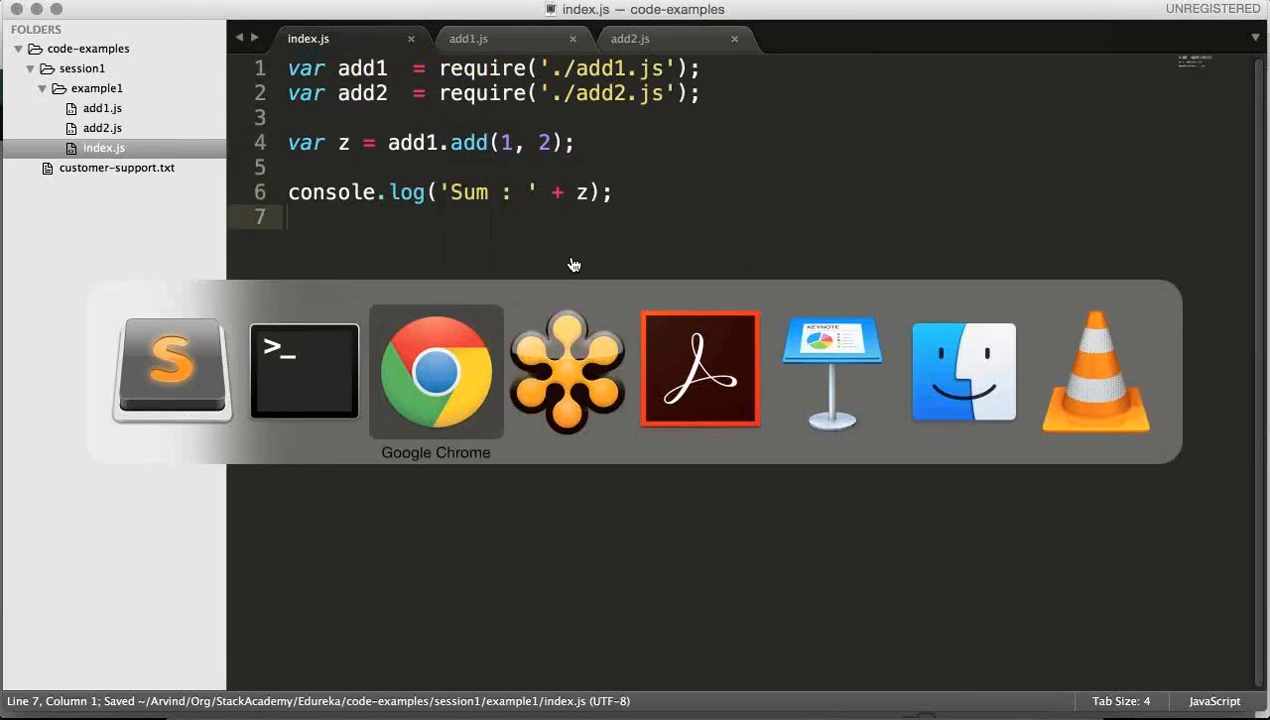
Step: Bring Terminal forward to rerun node index.js and get Sum : 3
click(304, 370)
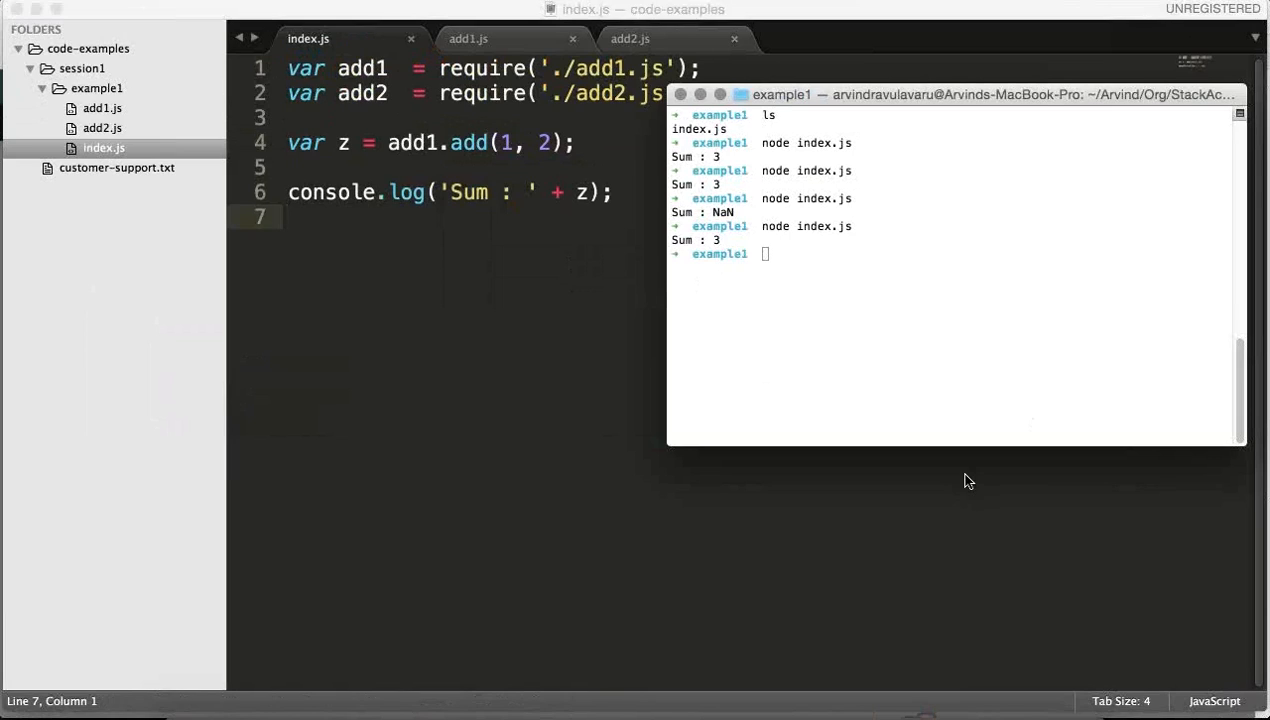
mouse_move(620, 336)
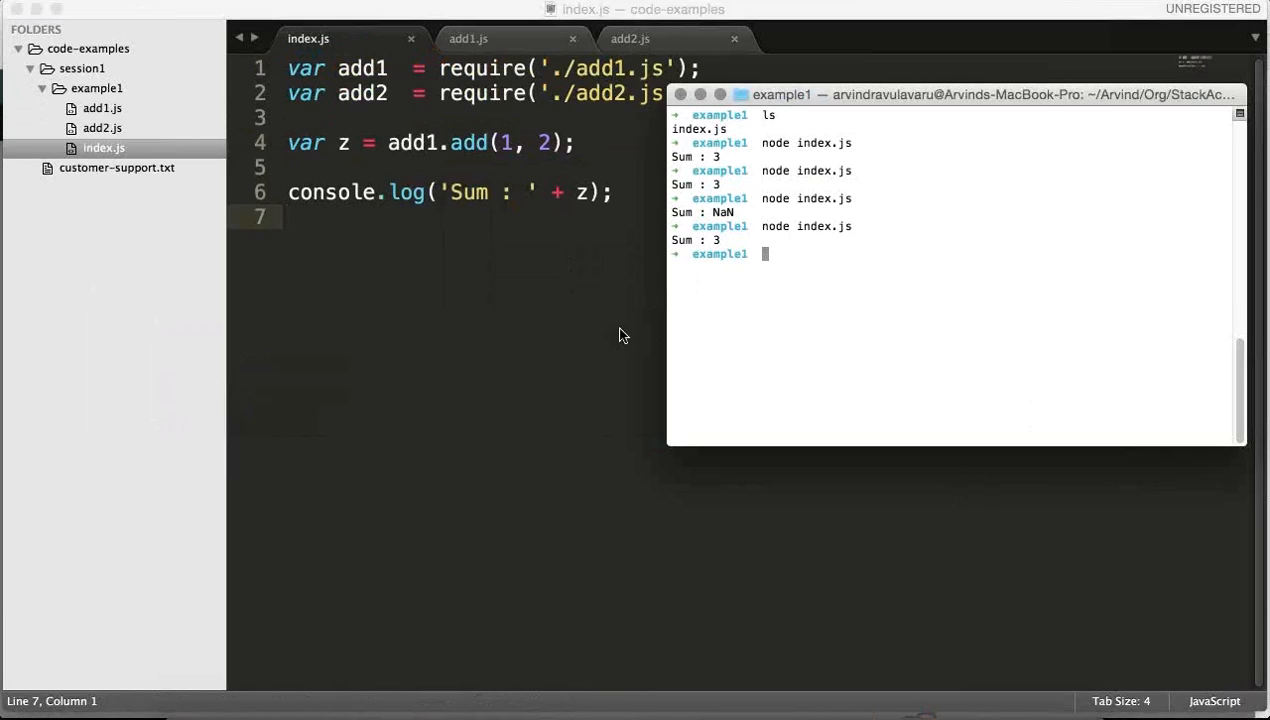
mouse_move(588, 286)
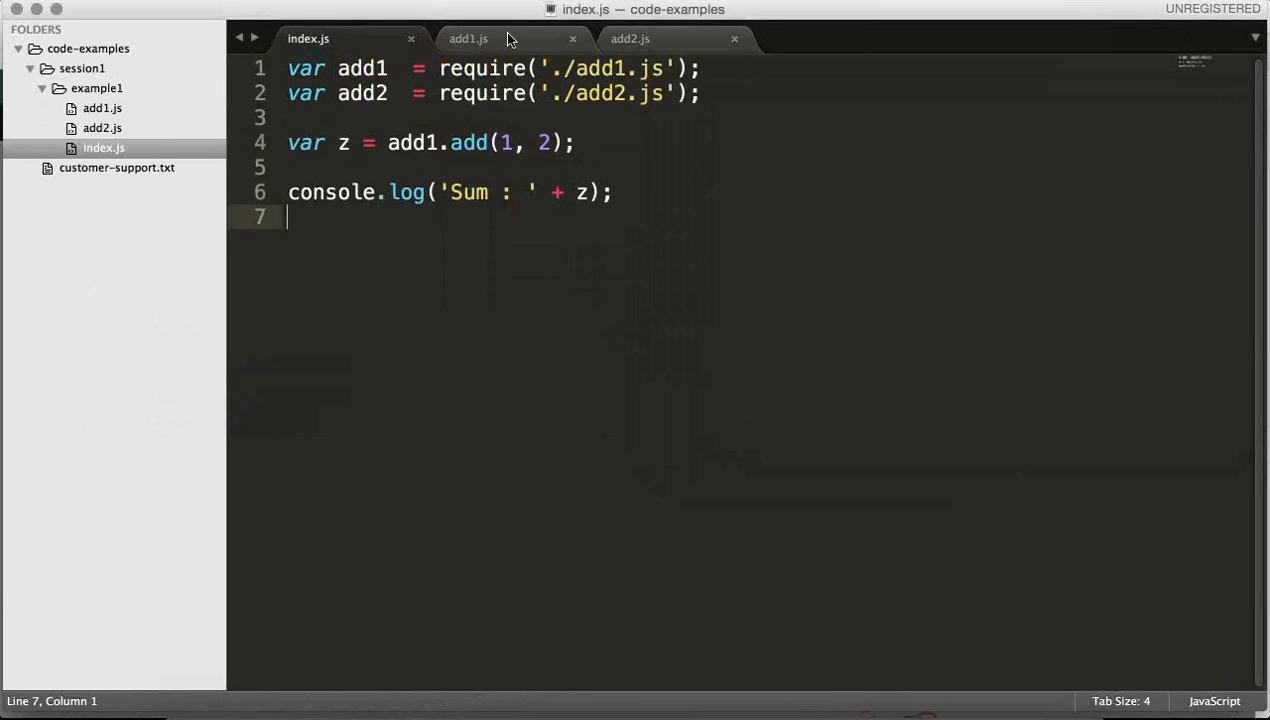
click(468, 38)
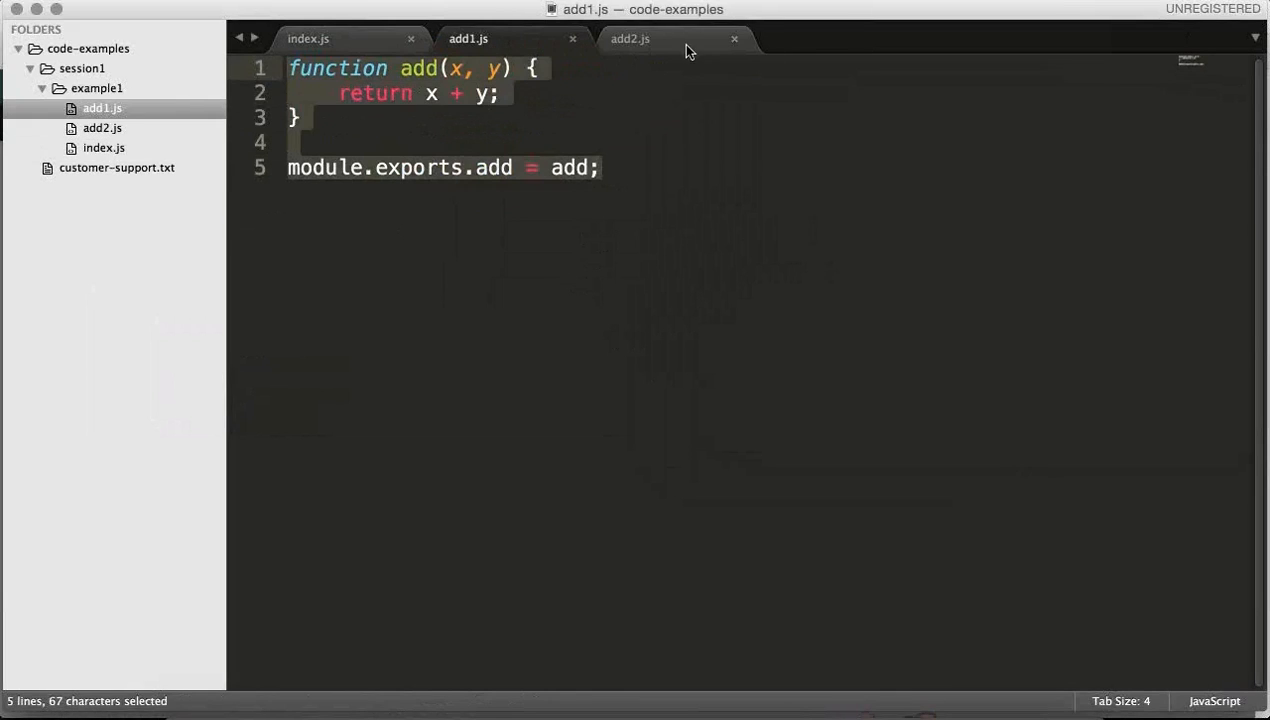
click(630, 38)
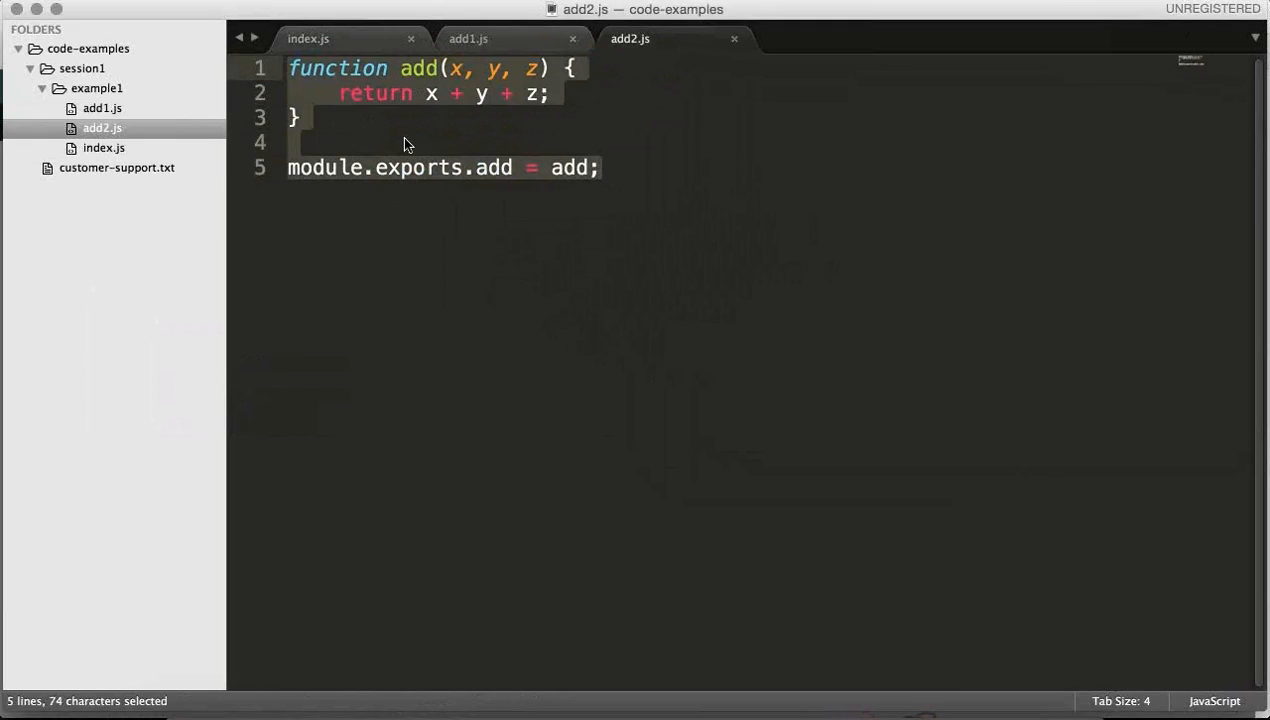
click(468, 38)
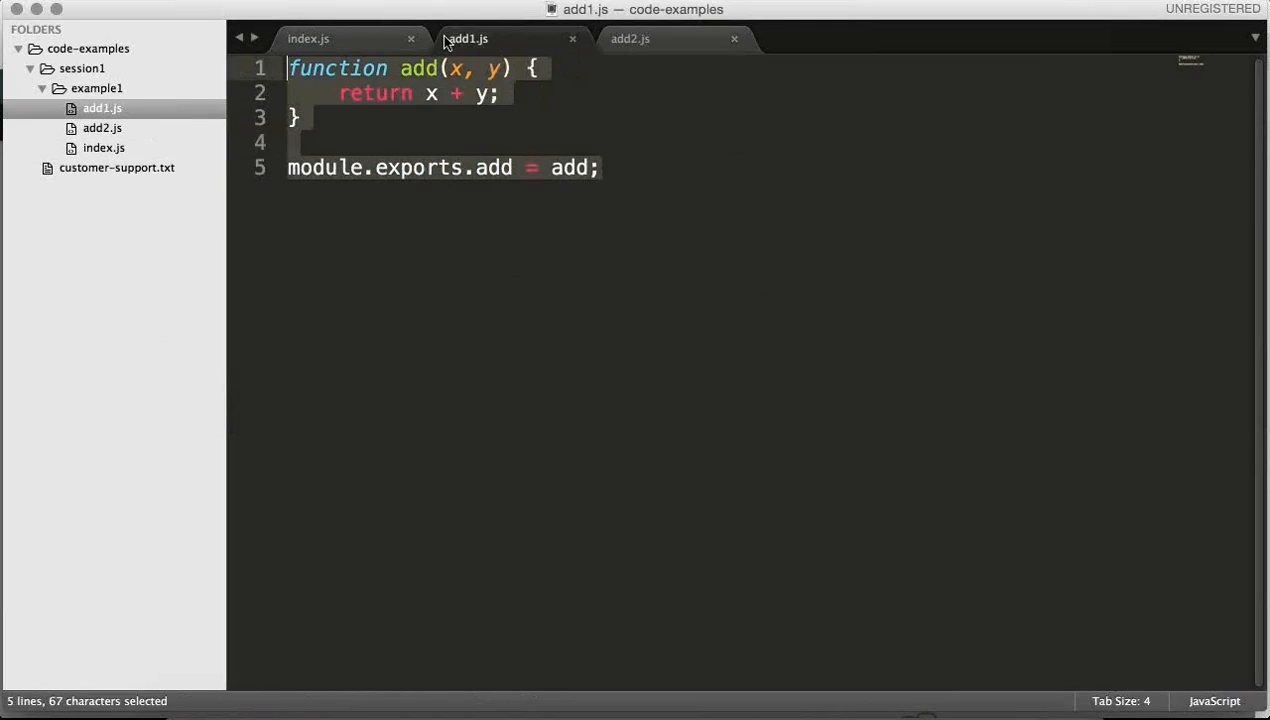
click(308, 38)
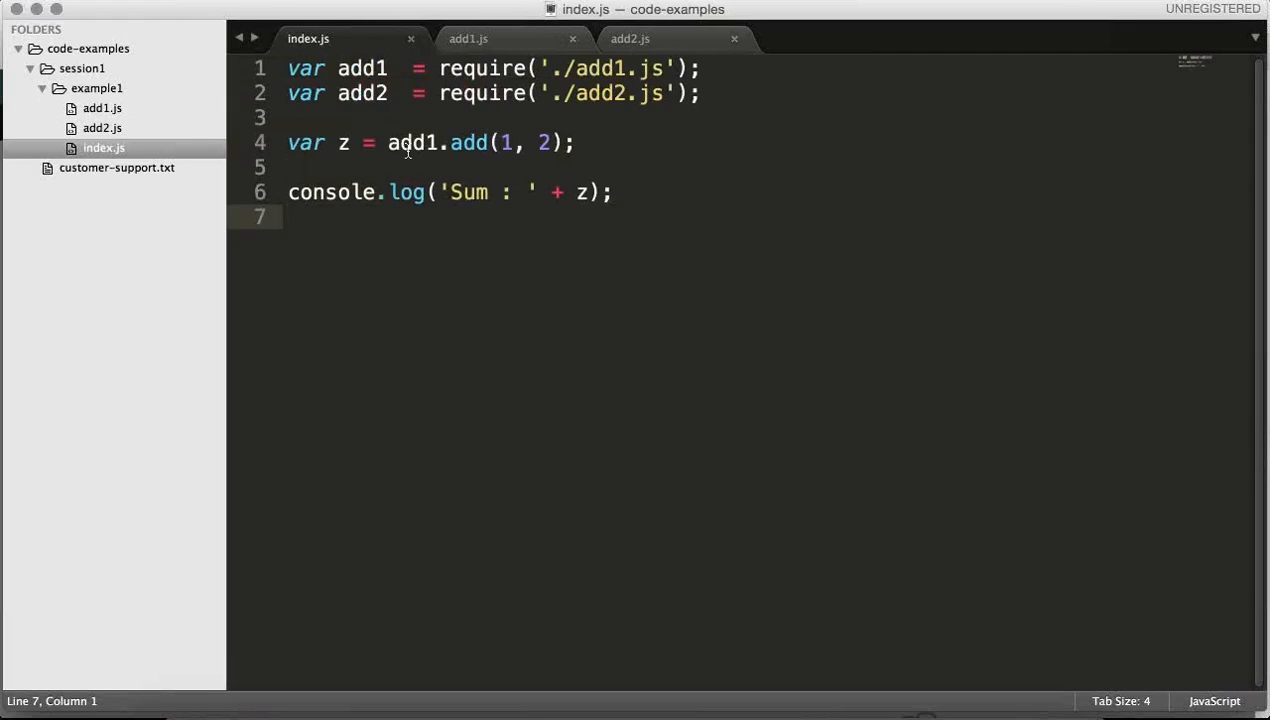
double_click(600, 68)
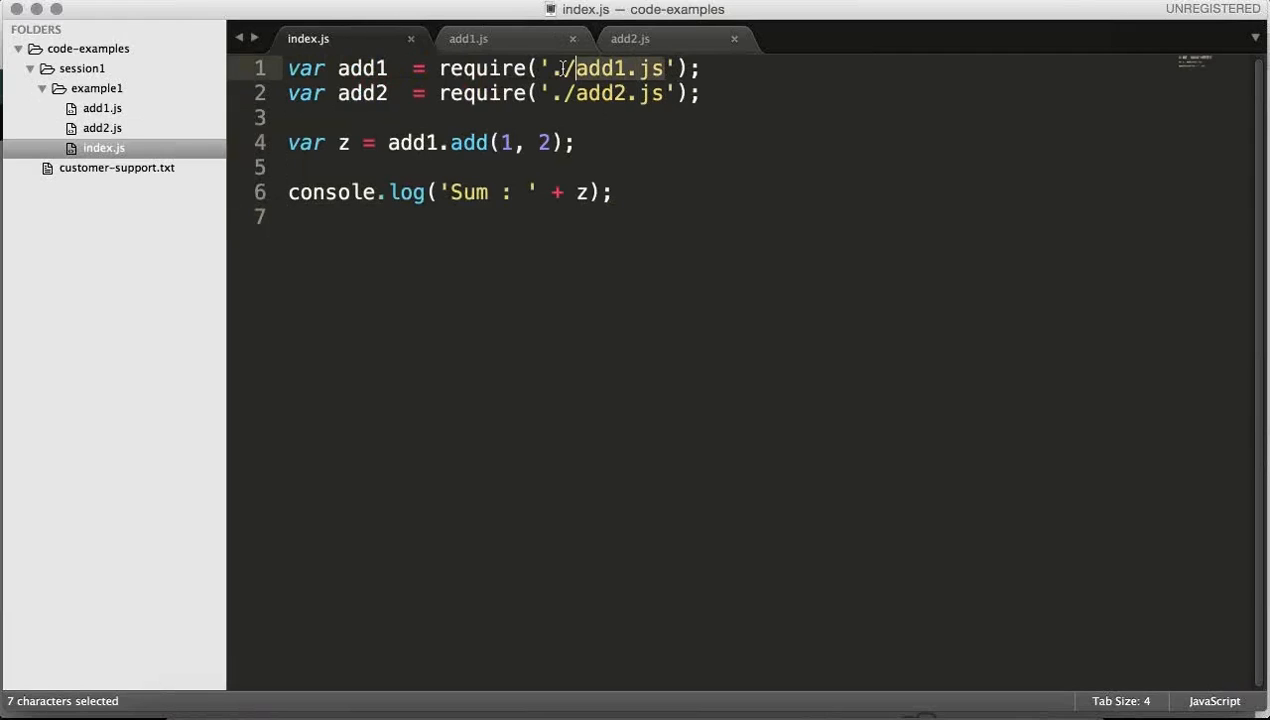
click(576, 142)
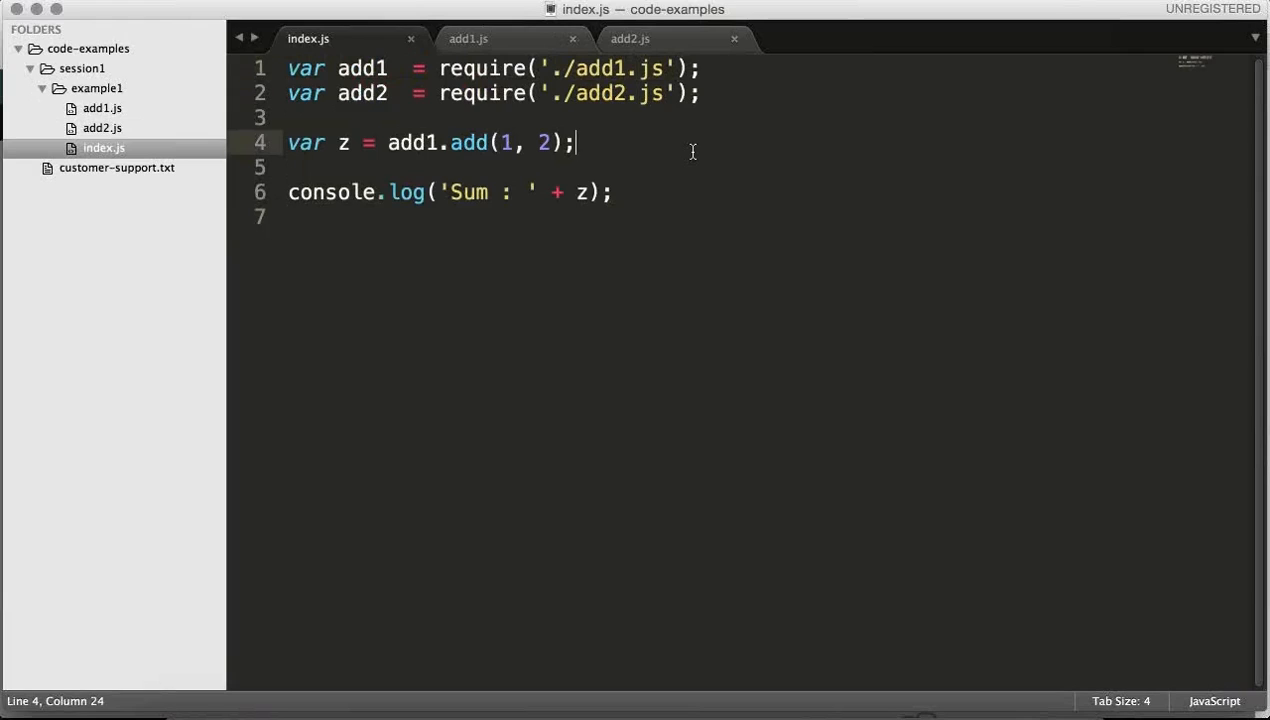
mouse_move(618, 100)
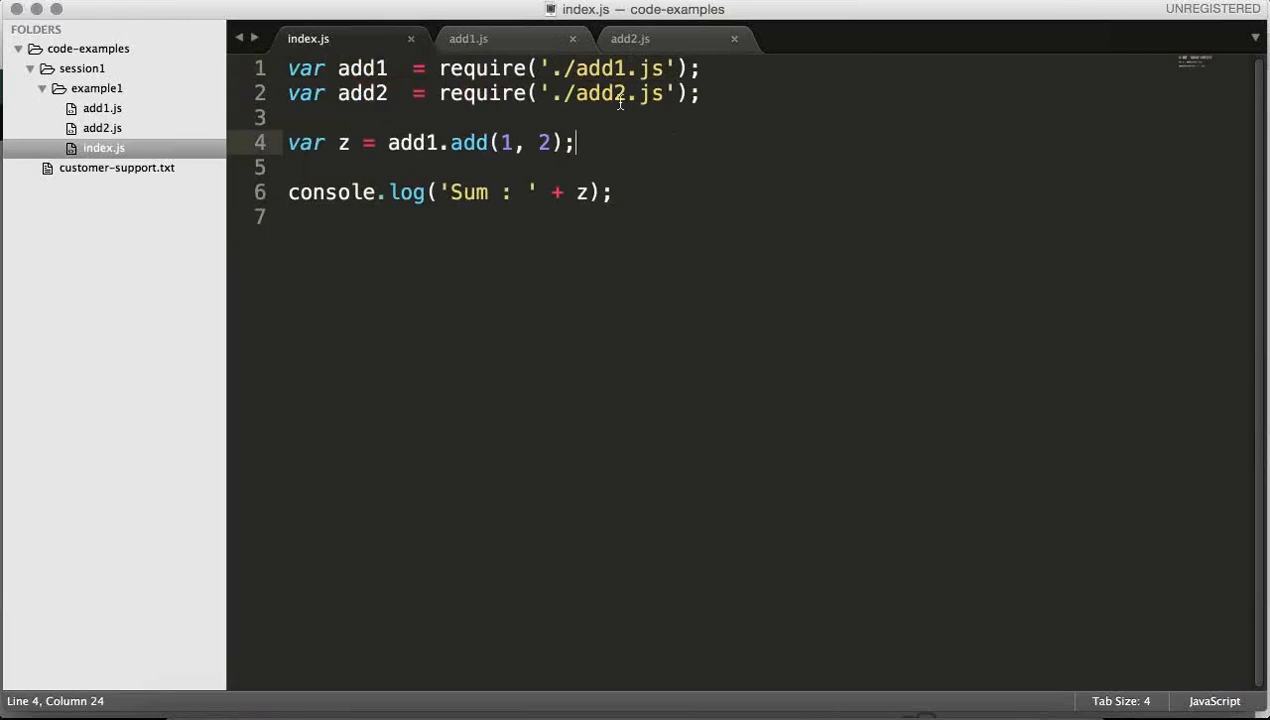
double_click(482, 68)
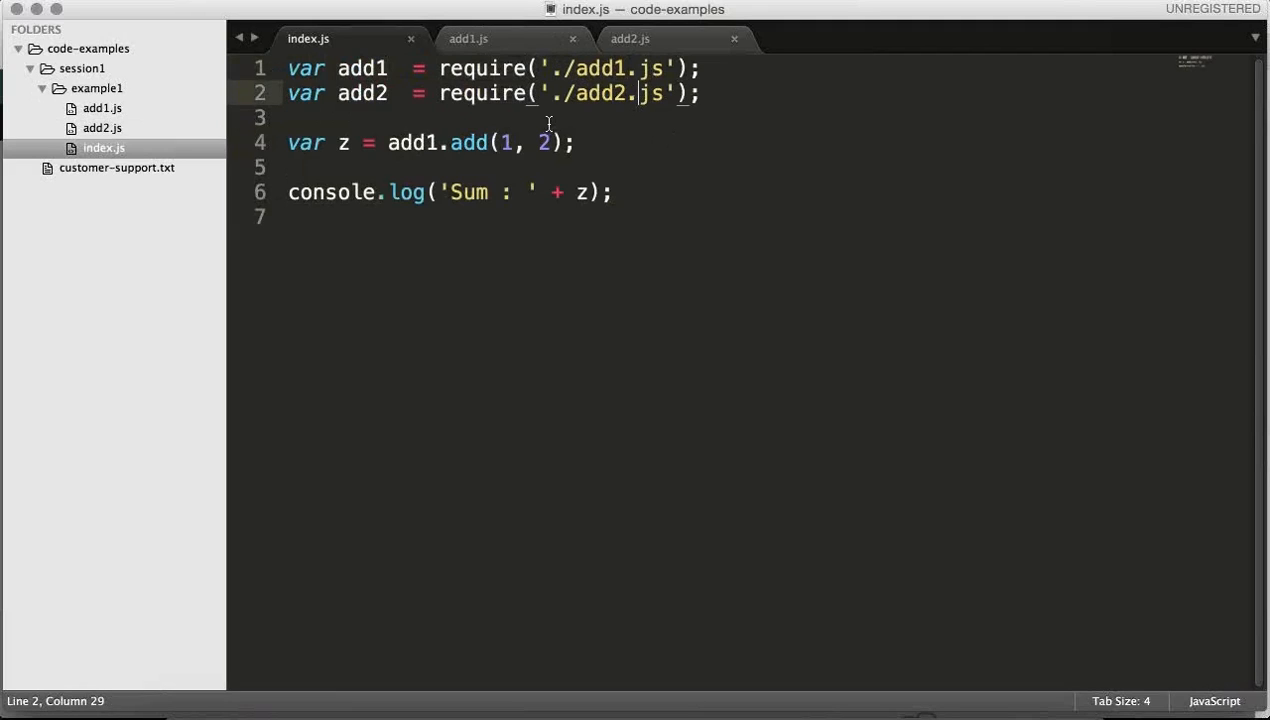
mouse_move(358, 178)
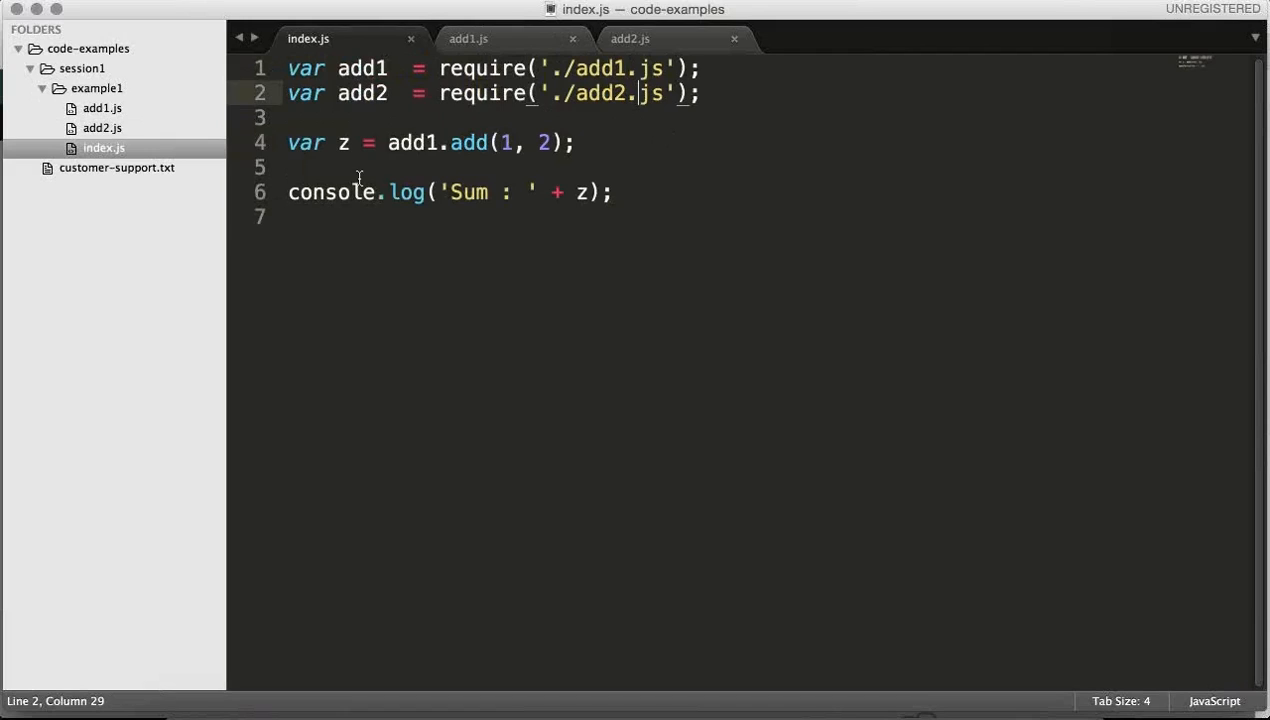
mouse_move(432, 136)
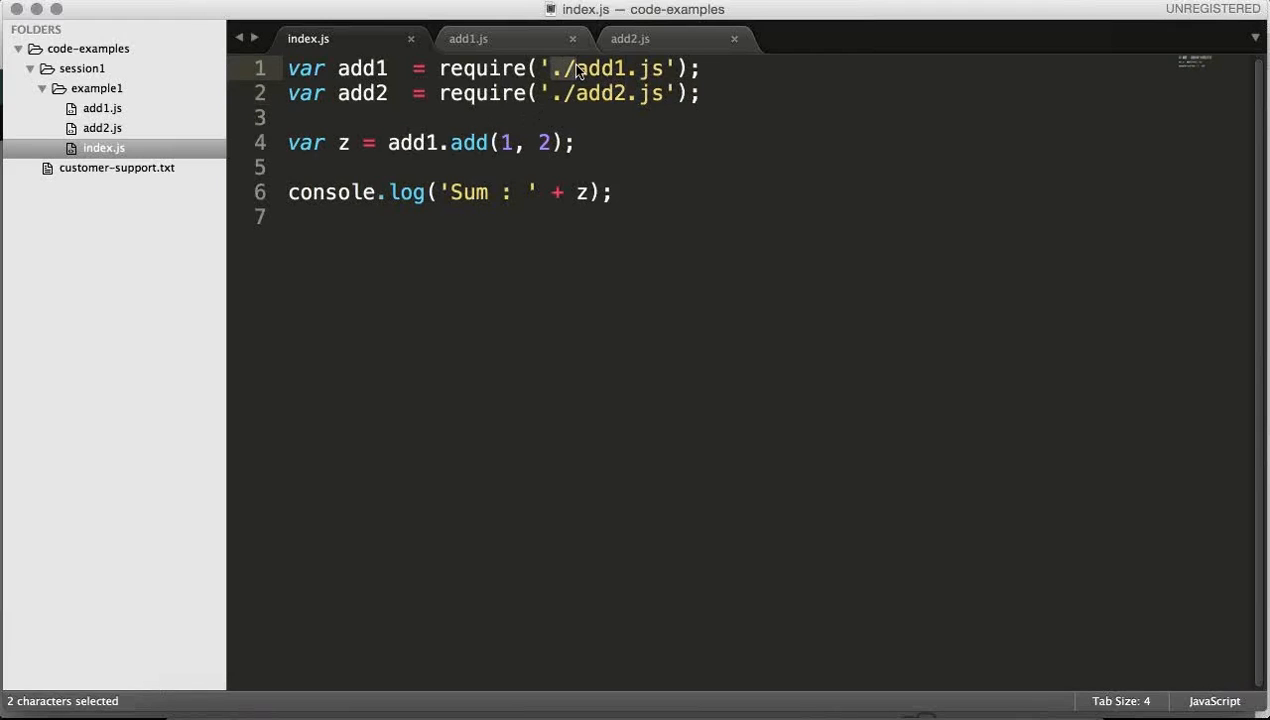
click(576, 68)
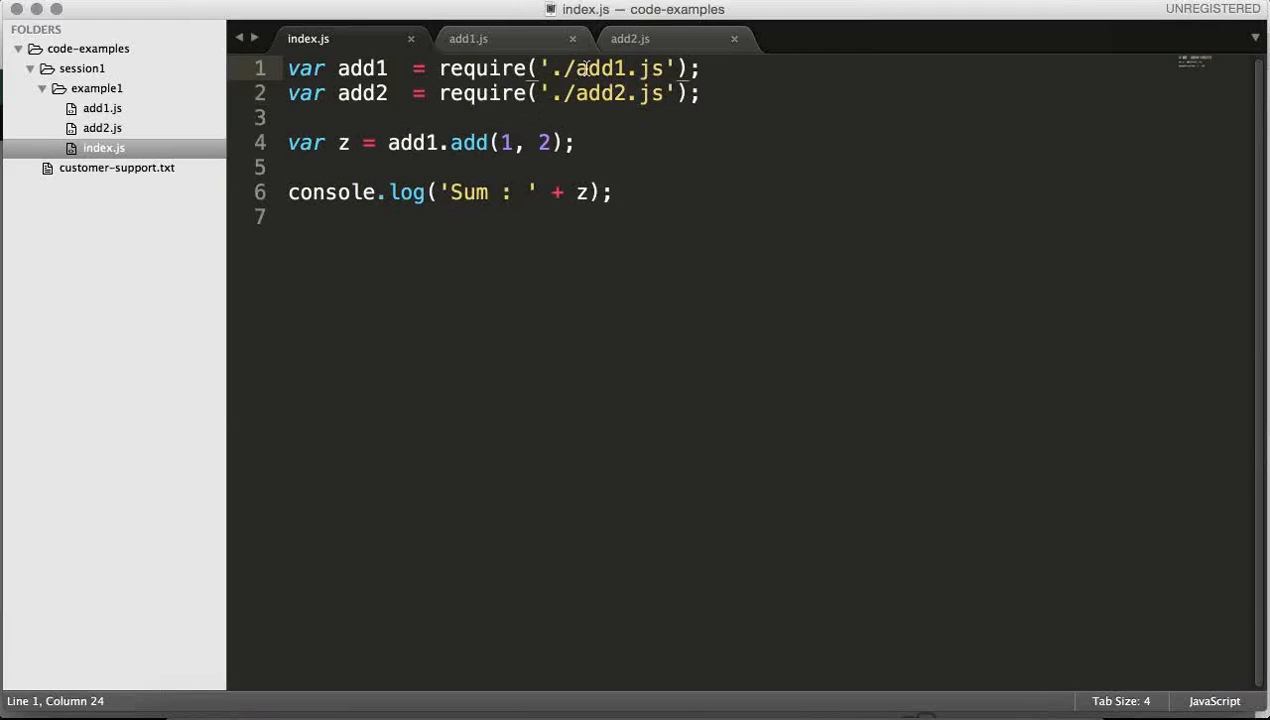
double_click(598, 68)
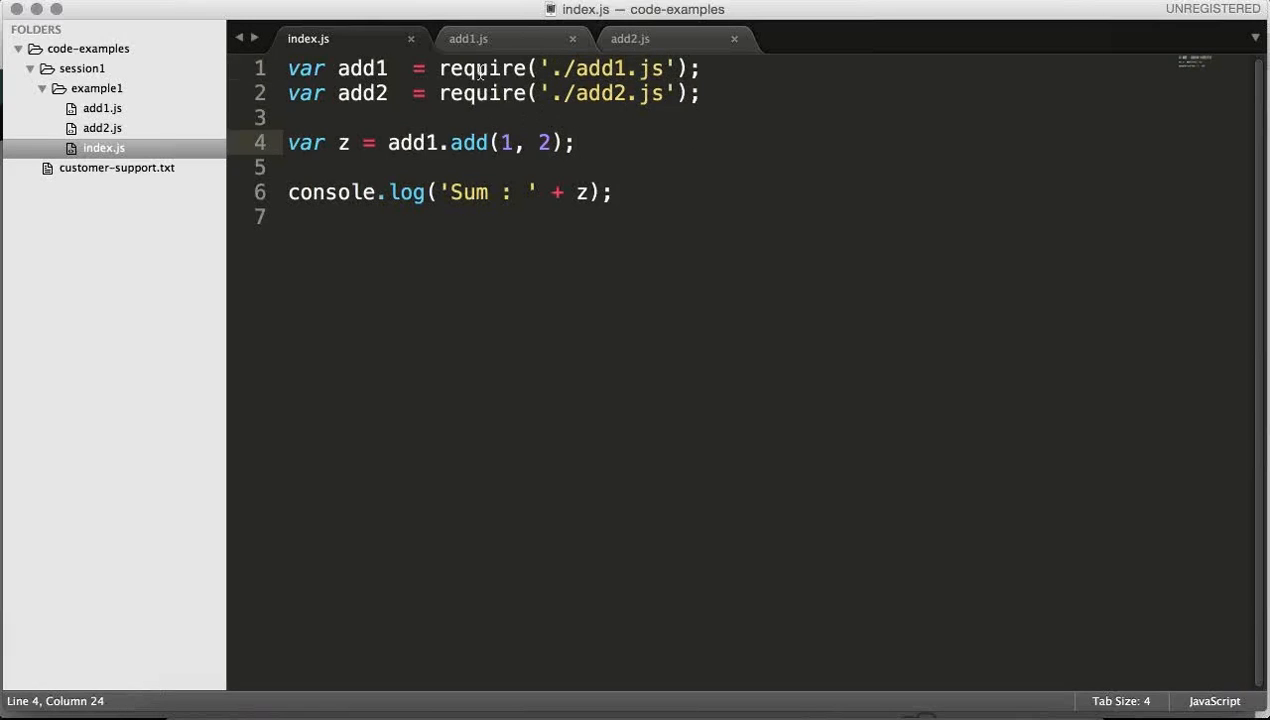
double_click(468, 142)
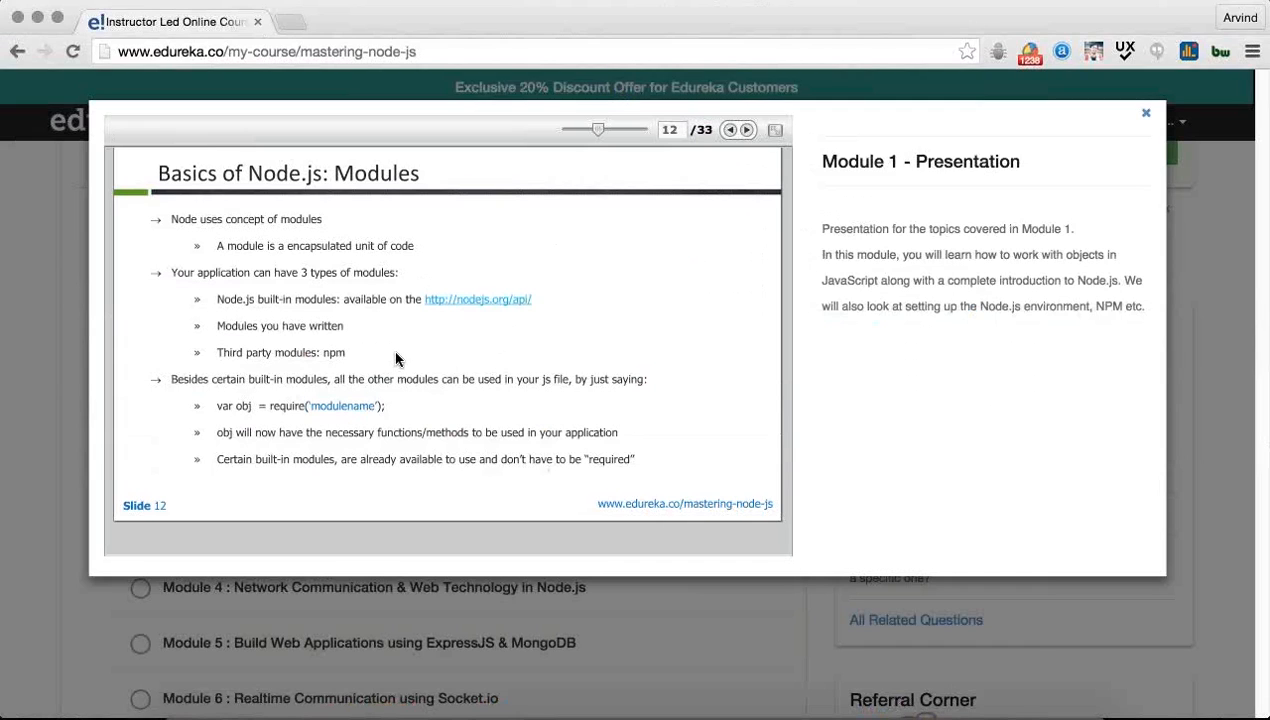
mouse_move(358, 308)
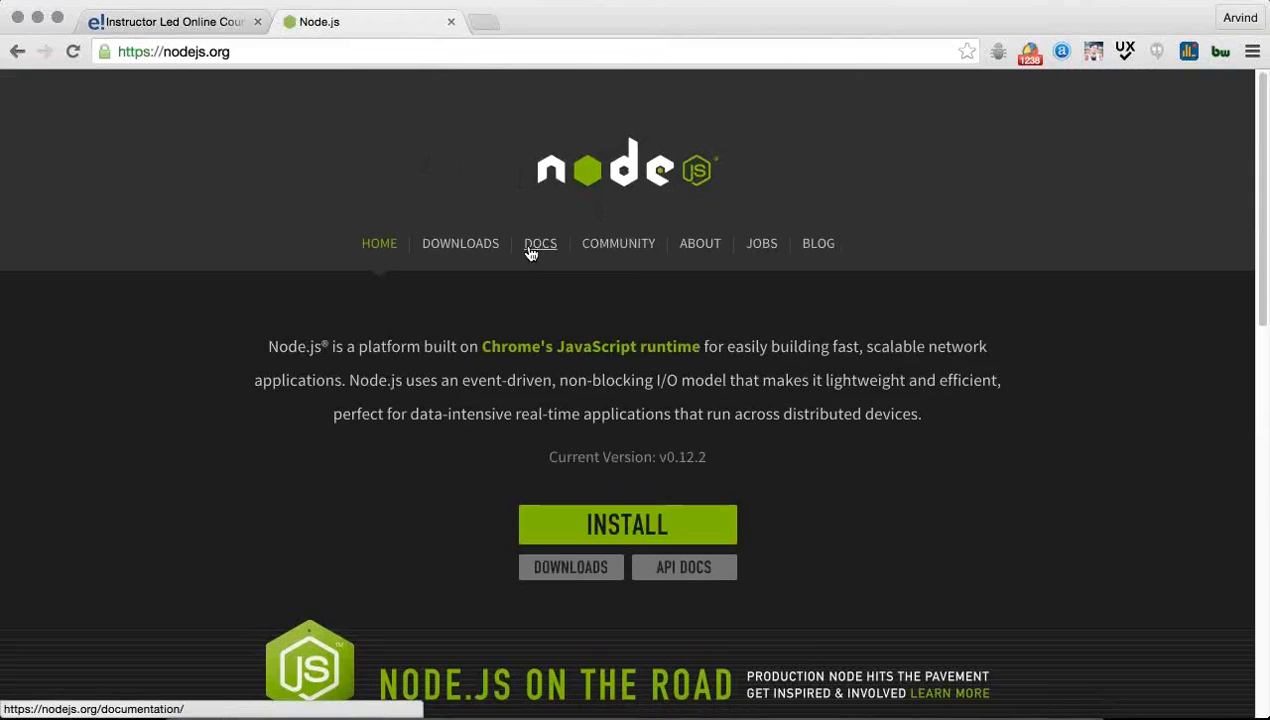
Step: Navigate from the Node.js home page through DOCS to the API reference module list
click(540, 244)
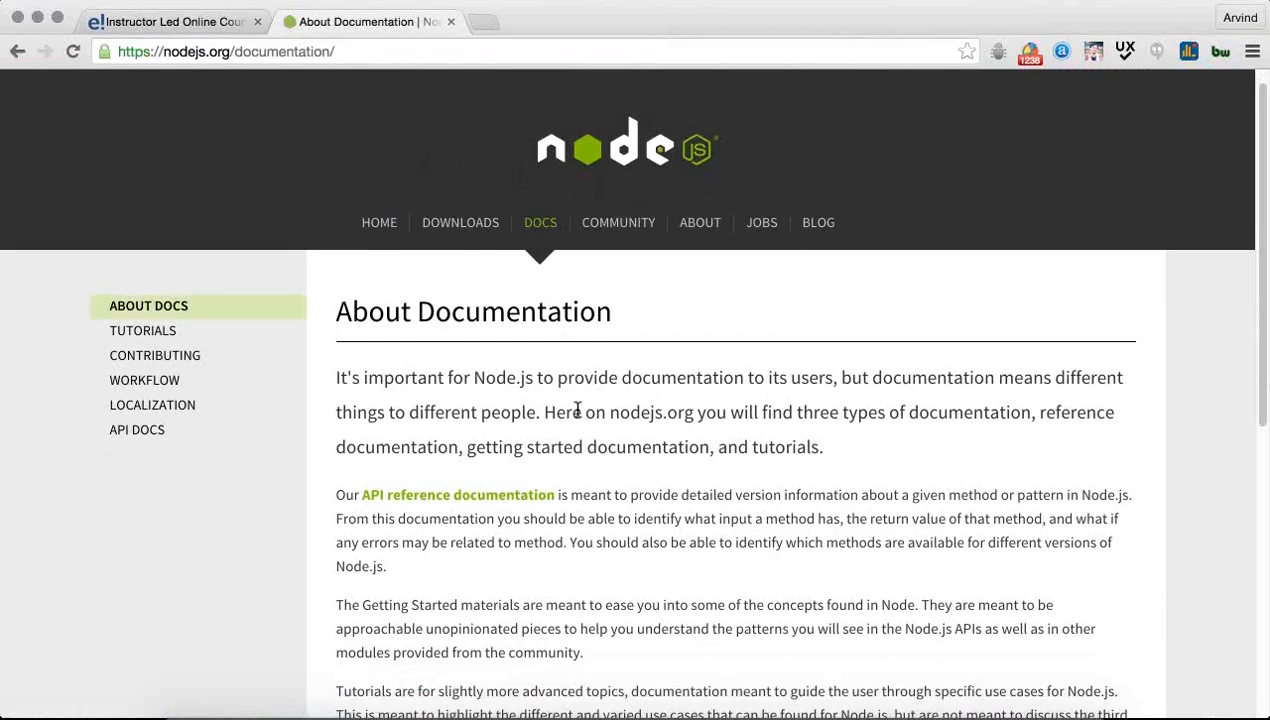
scroll(down, 3)
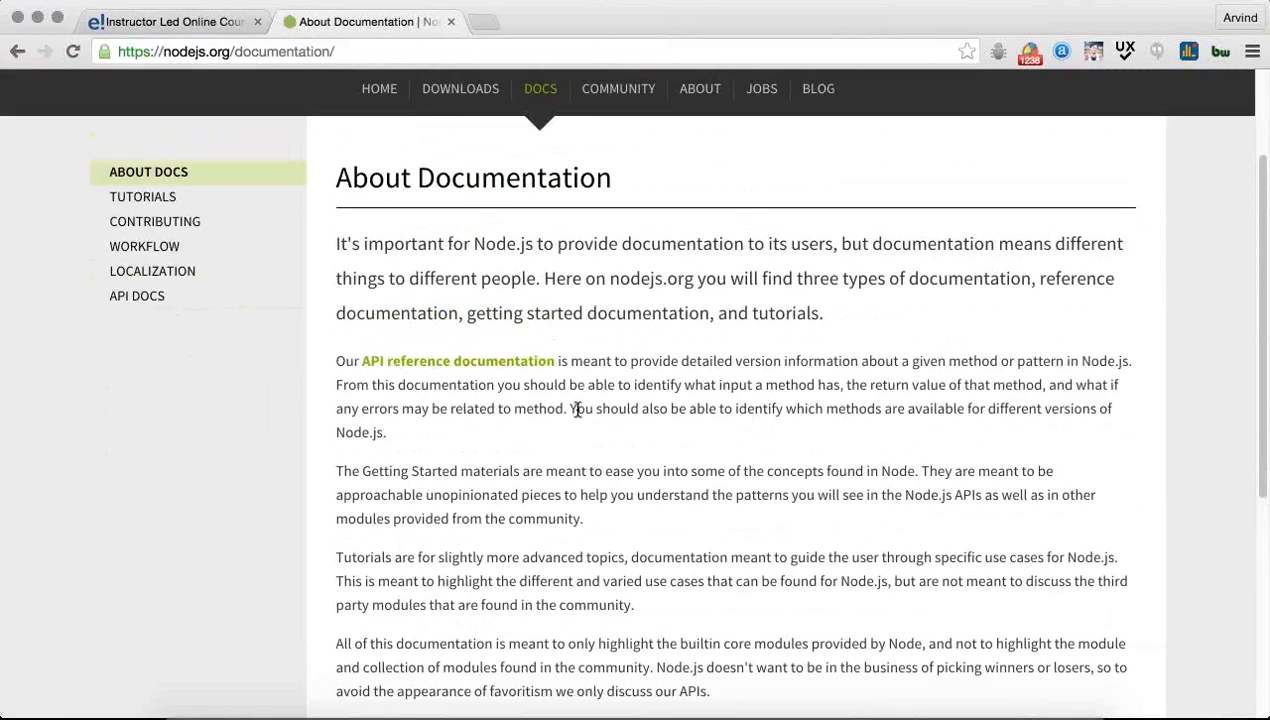
click(136, 296)
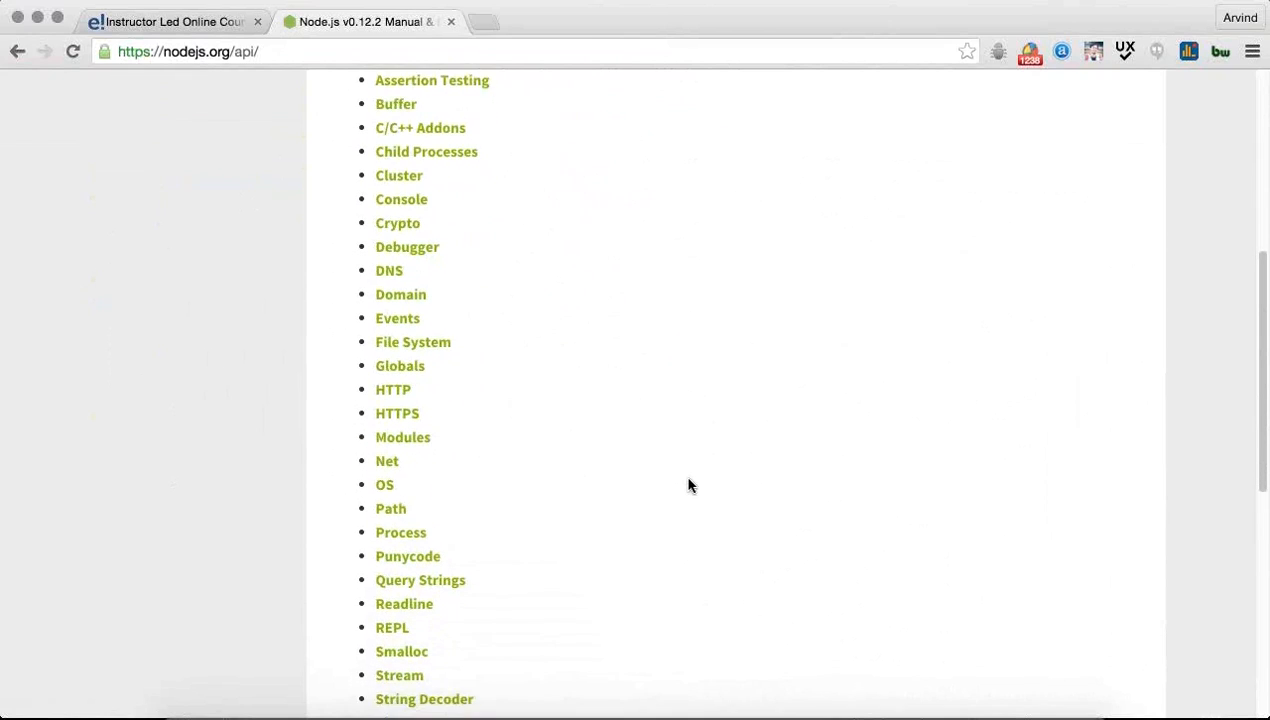
scroll(down, 3)
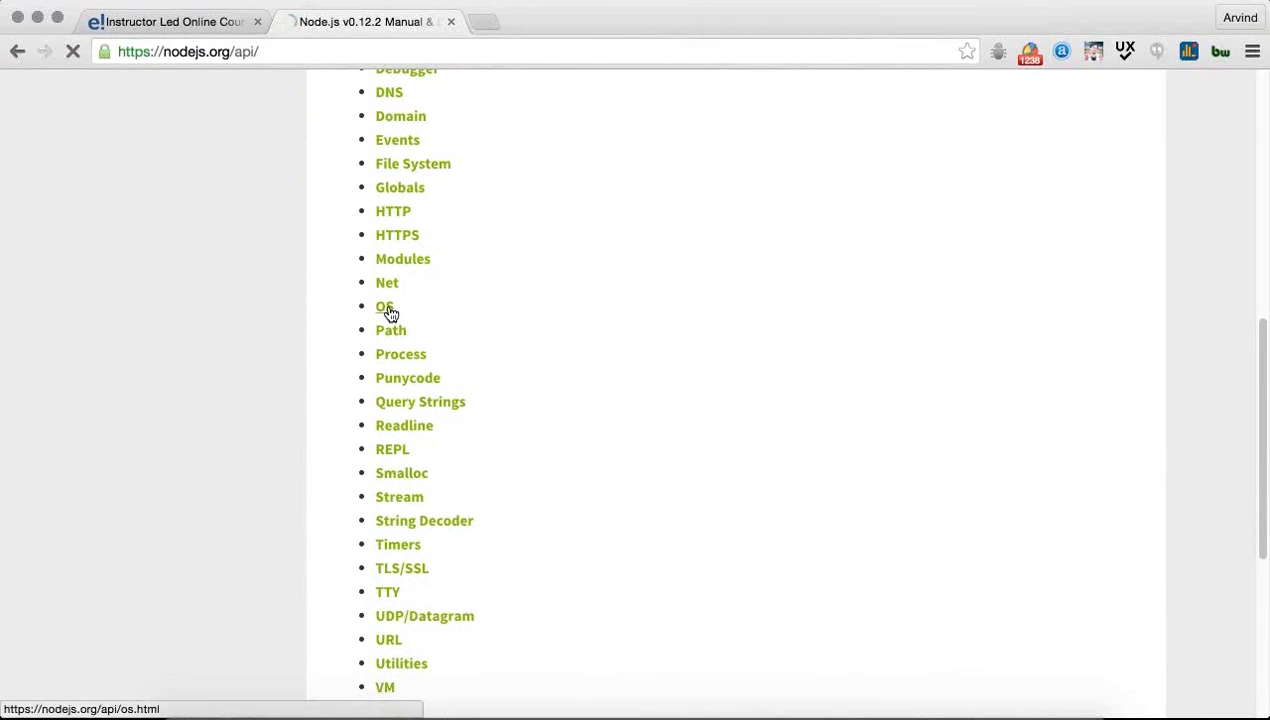
Step: Open the os module documentation and read its stability note
click(382, 306)
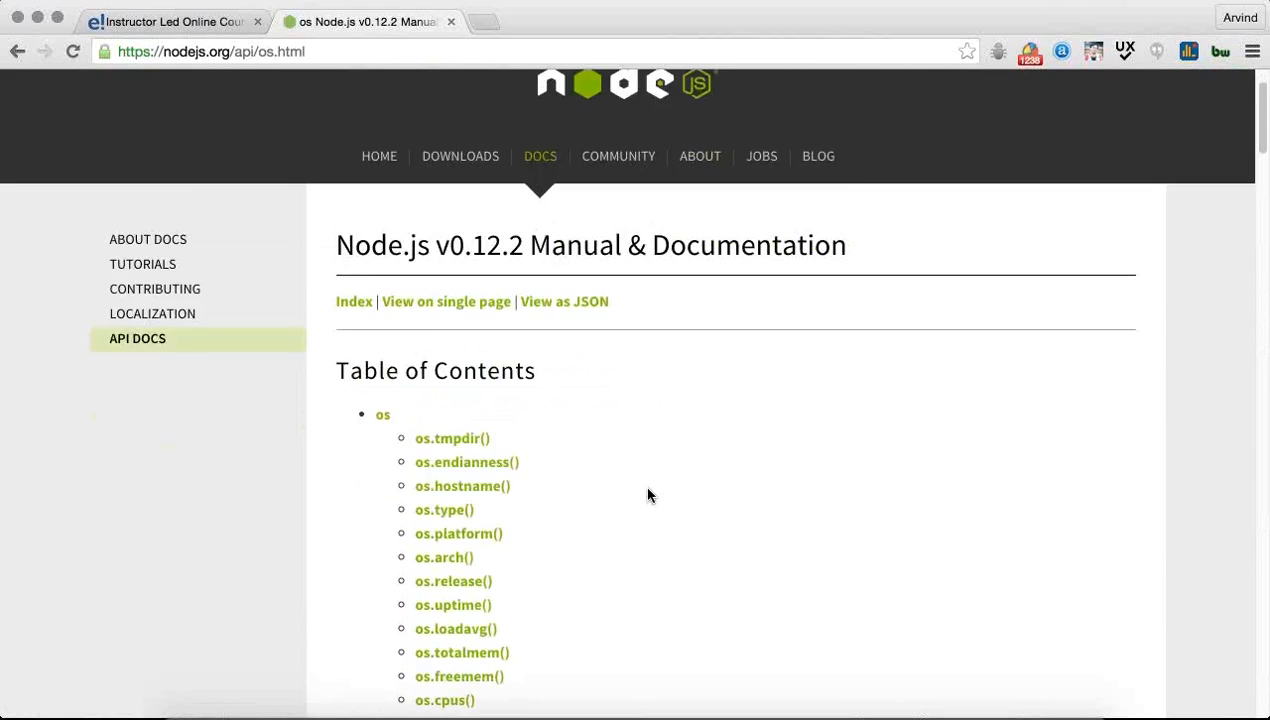
scroll(down, 3)
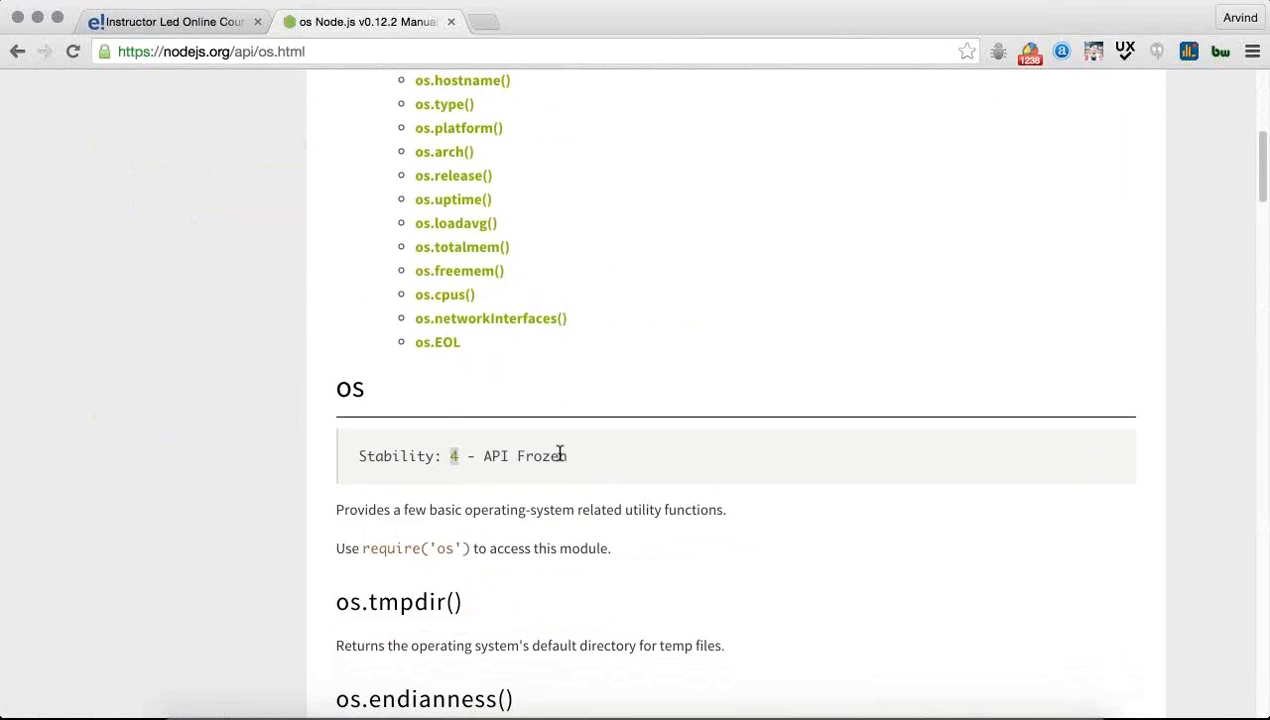
mouse_move(452, 456)
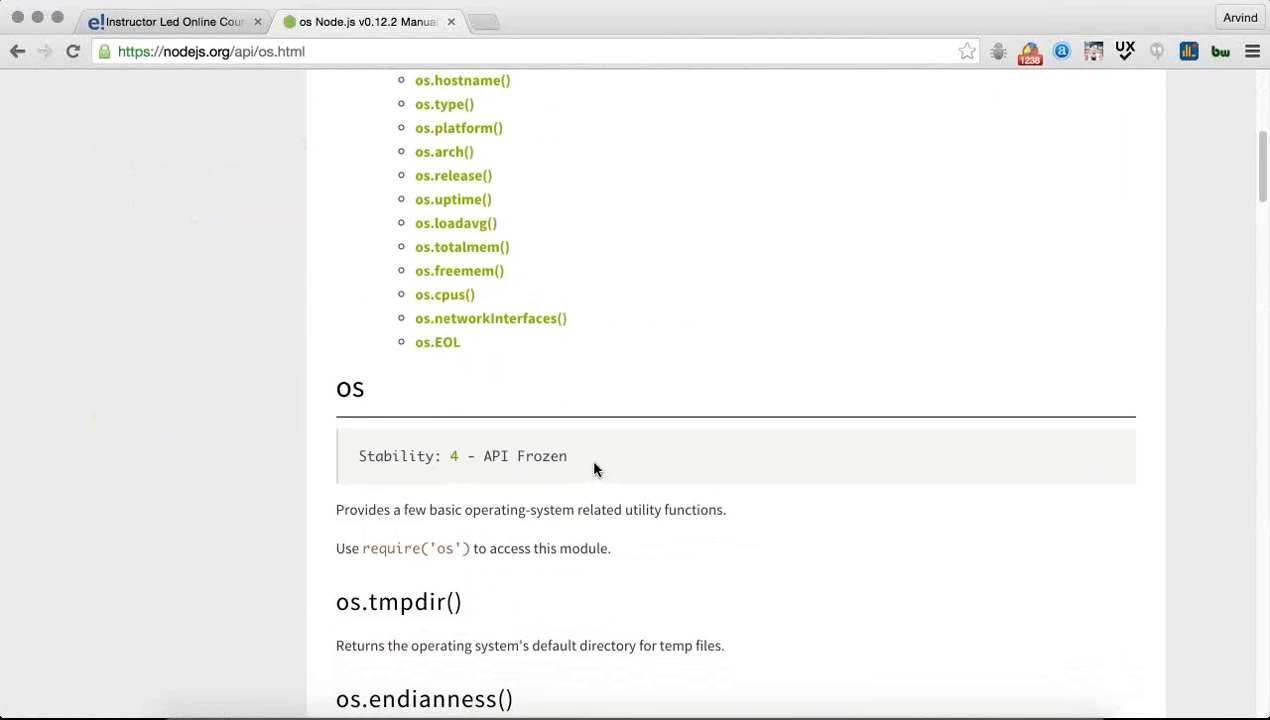
double_click(524, 456)
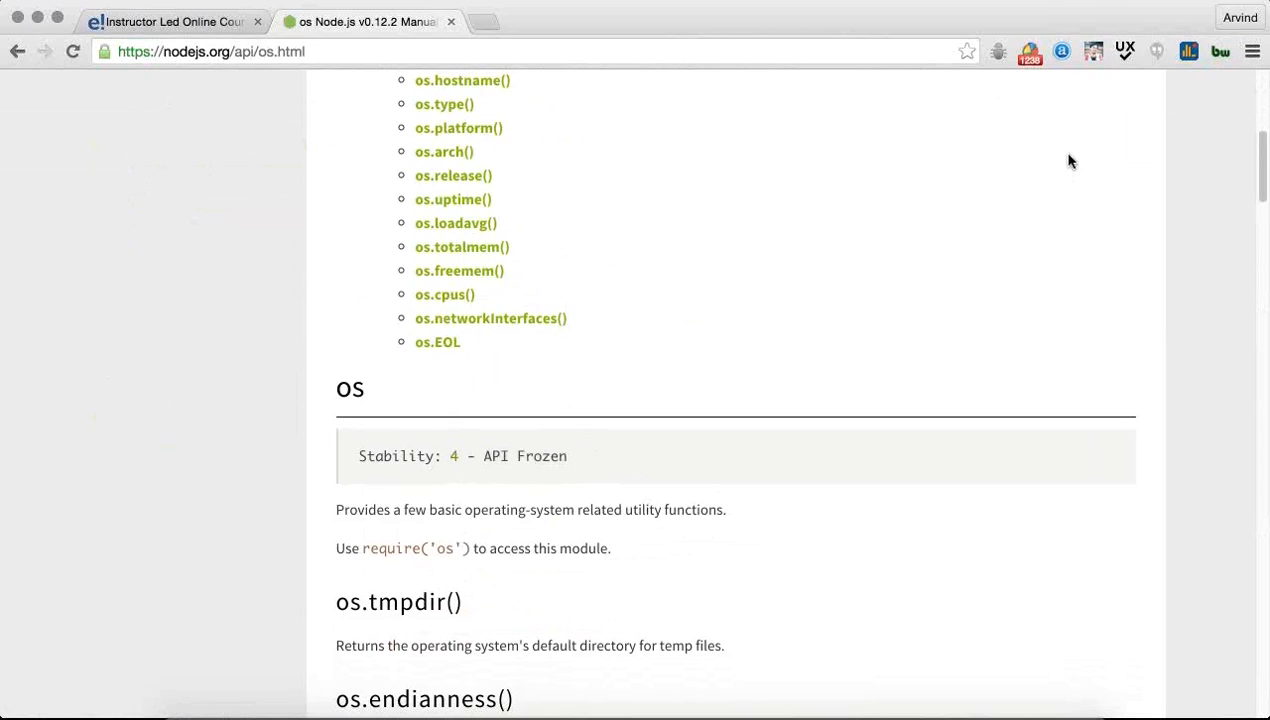
mouse_move(1018, 316)
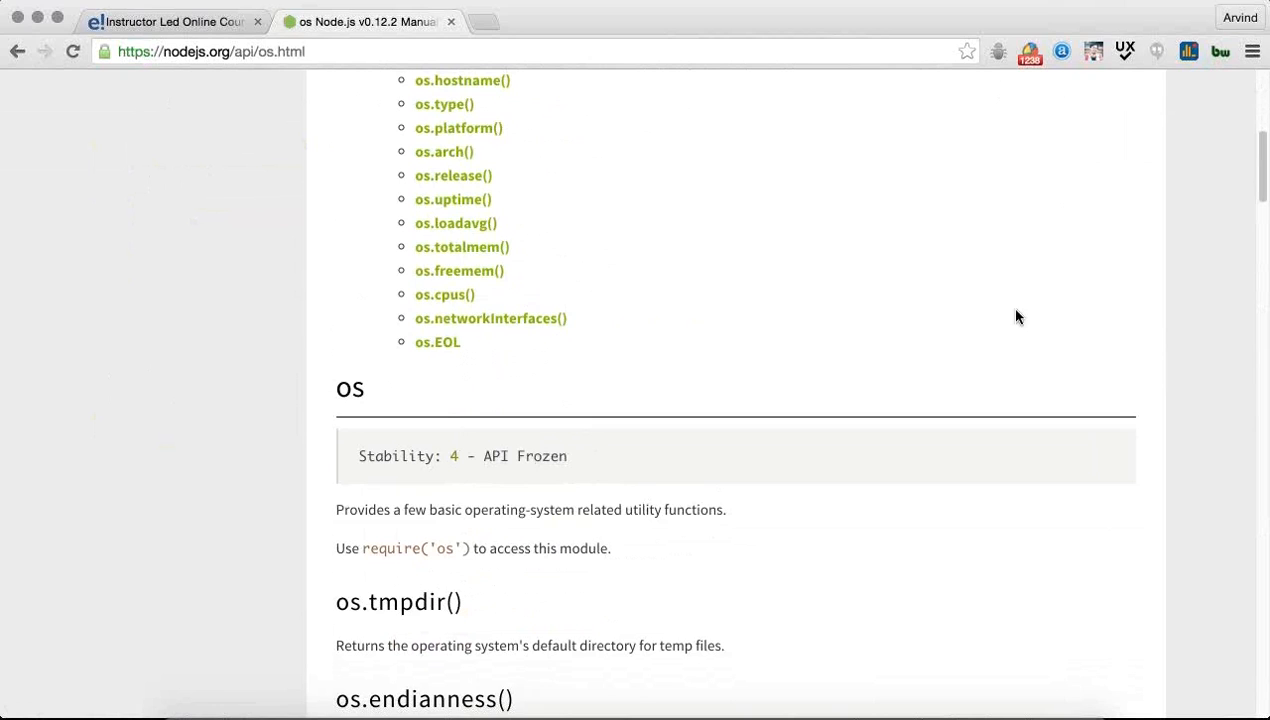
Step: Scroll through the os method entries to os.type(), os.platform() and os.arch()
scroll(down, 3)
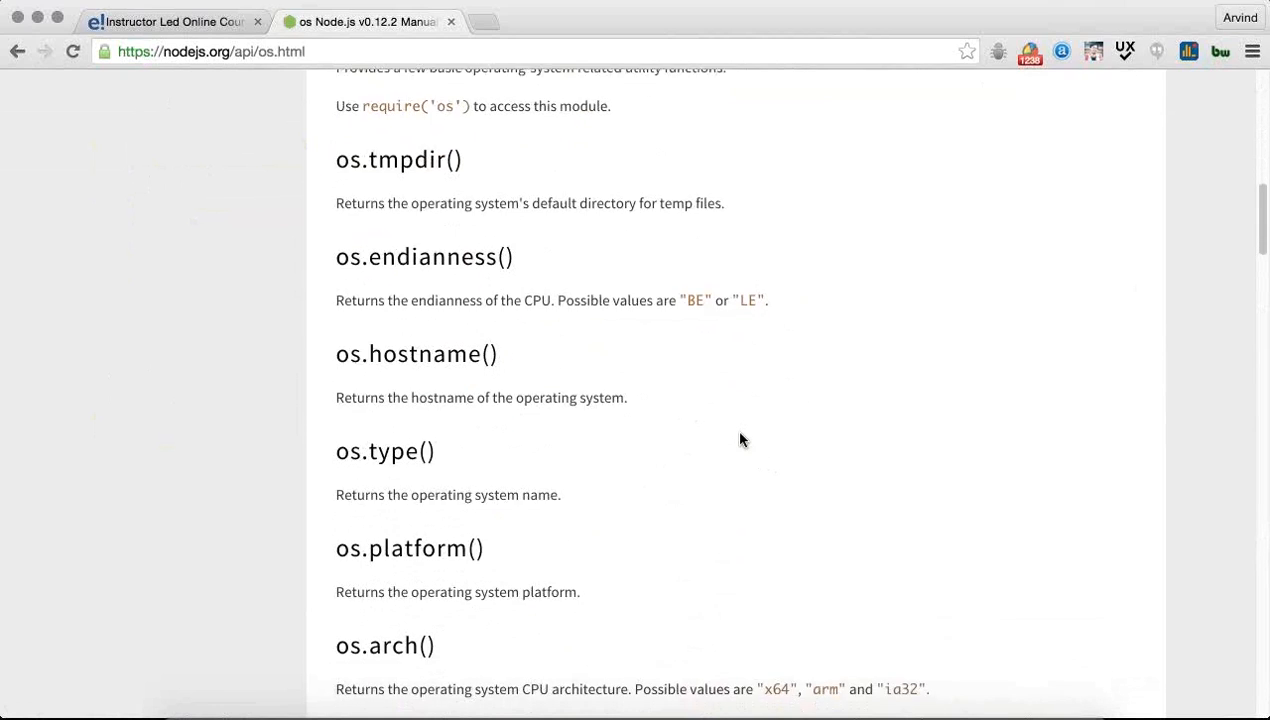
scroll(down, 3)
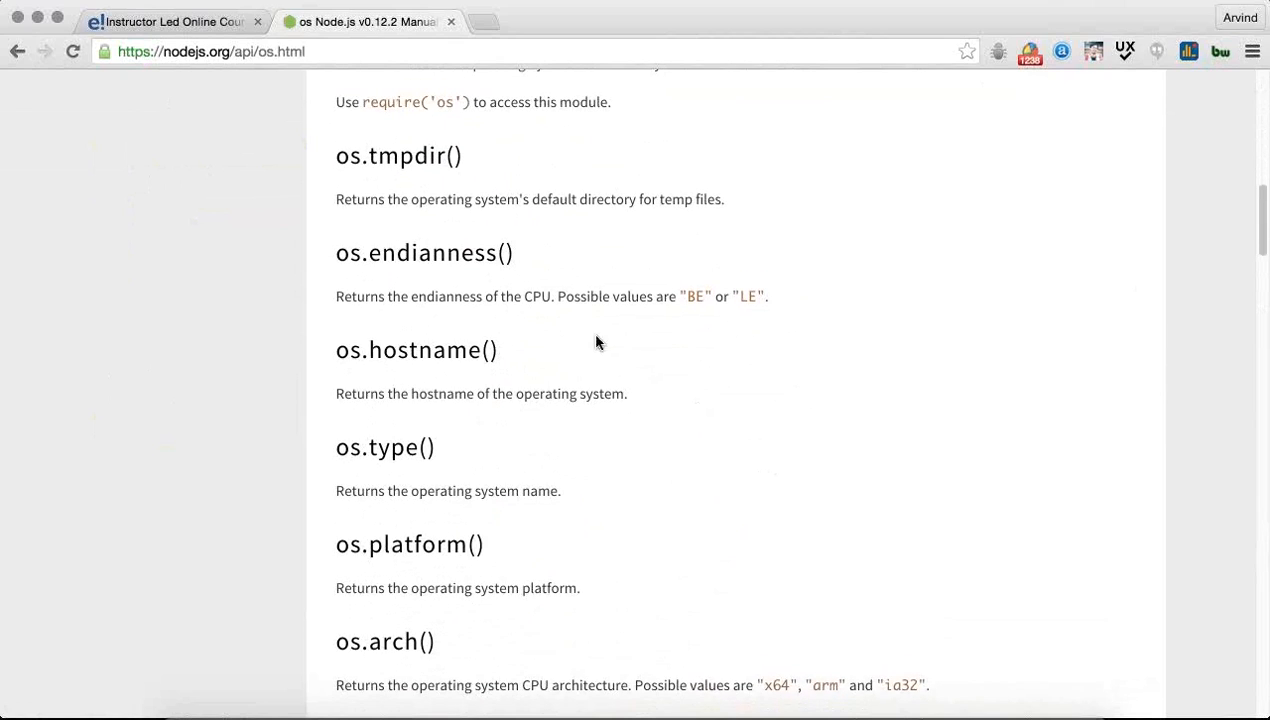
mouse_move(456, 350)
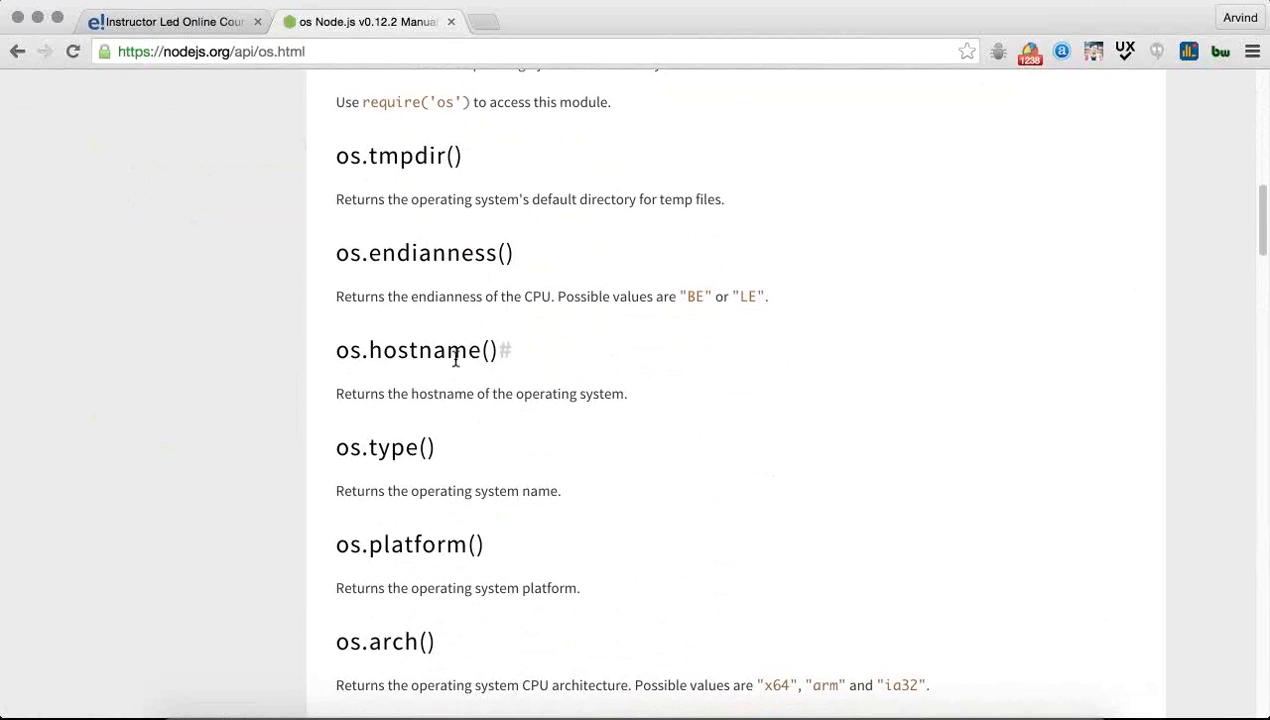
mouse_move(406, 448)
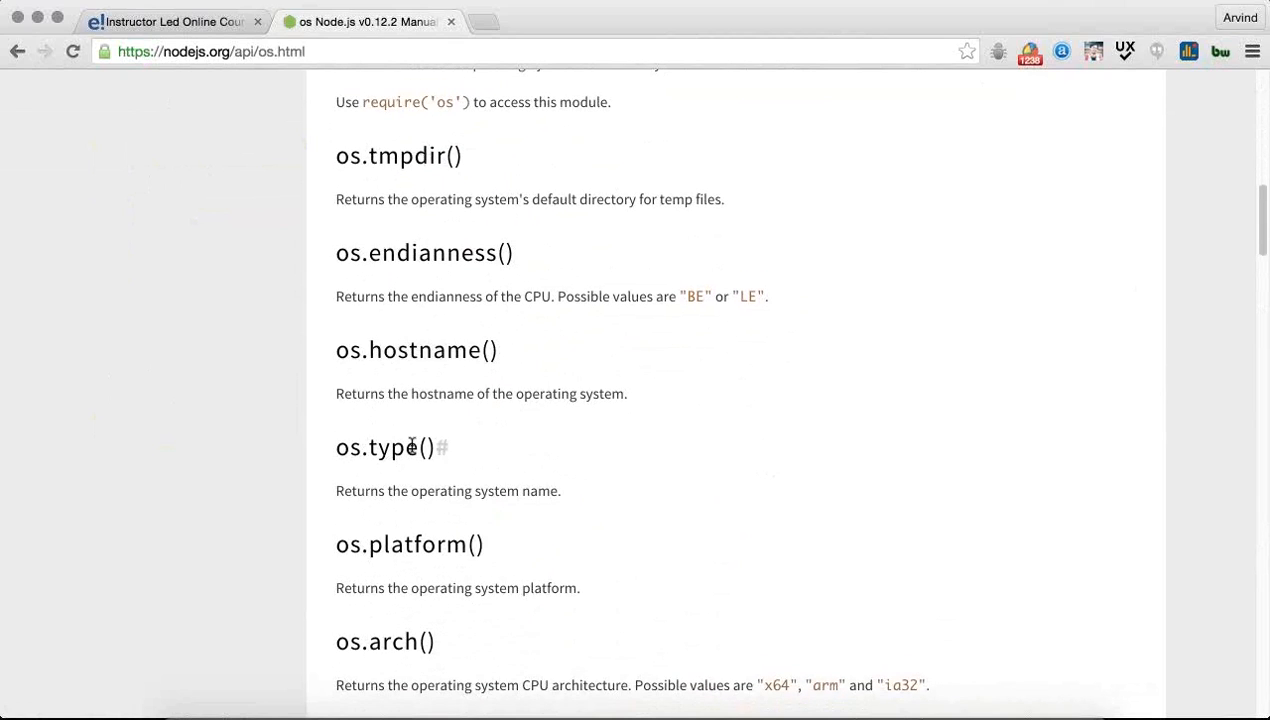
scroll(down, 3)
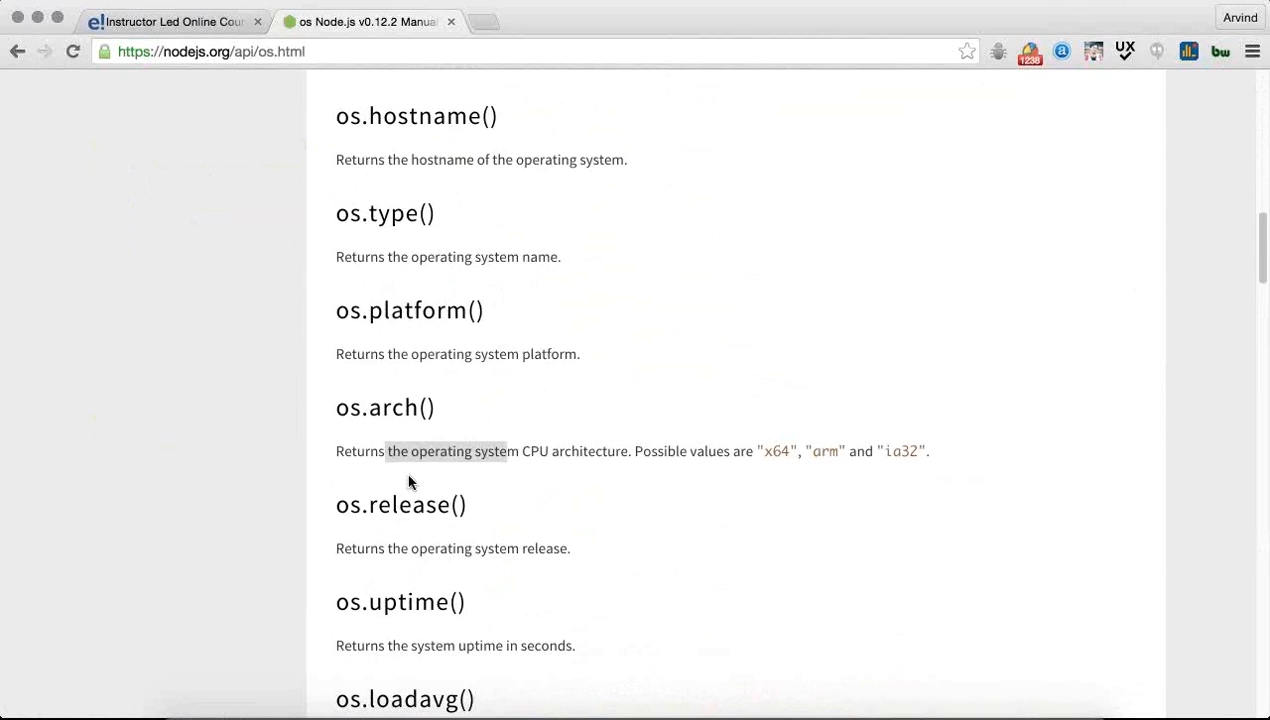
scroll(down, 3)
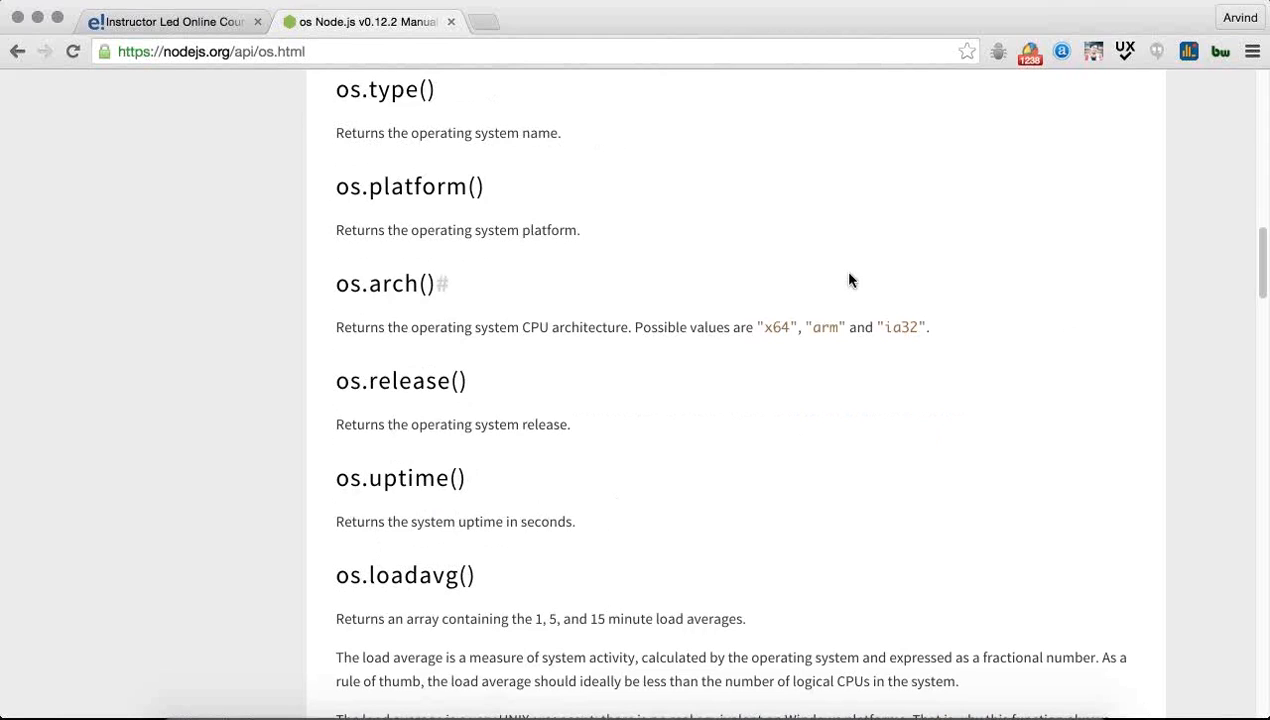
mouse_move(1012, 250)
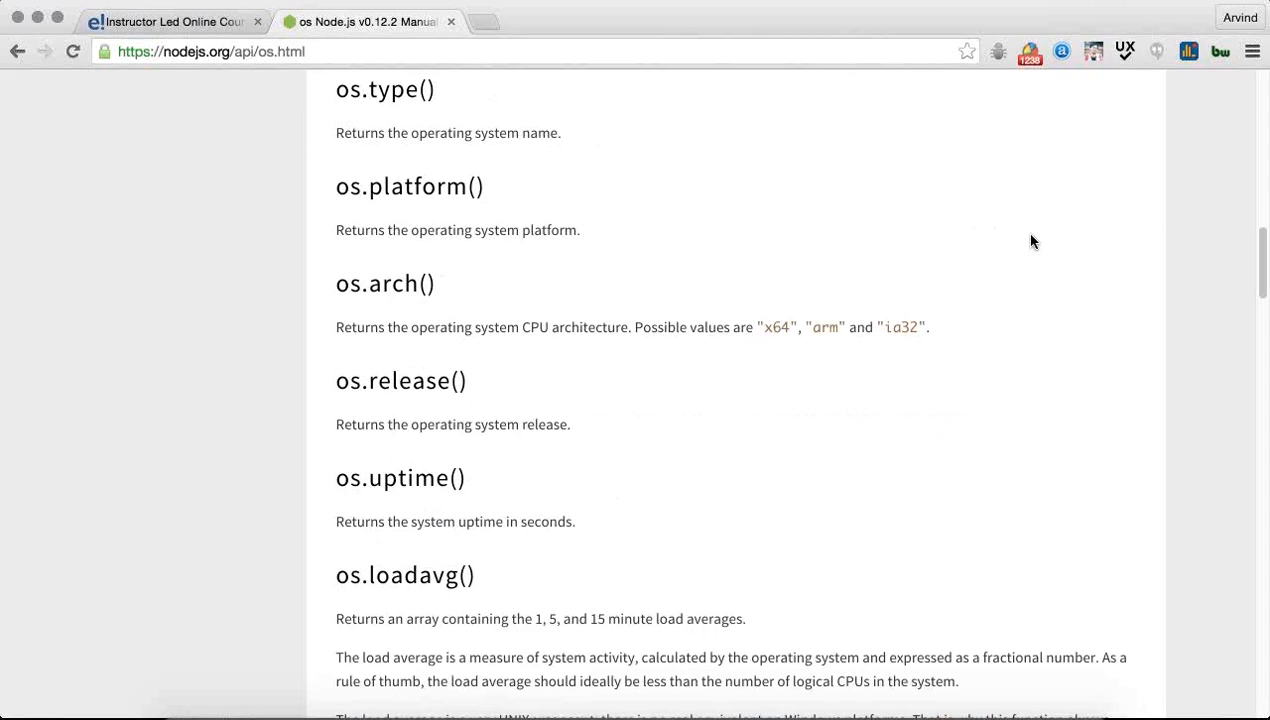
mouse_move(1060, 264)
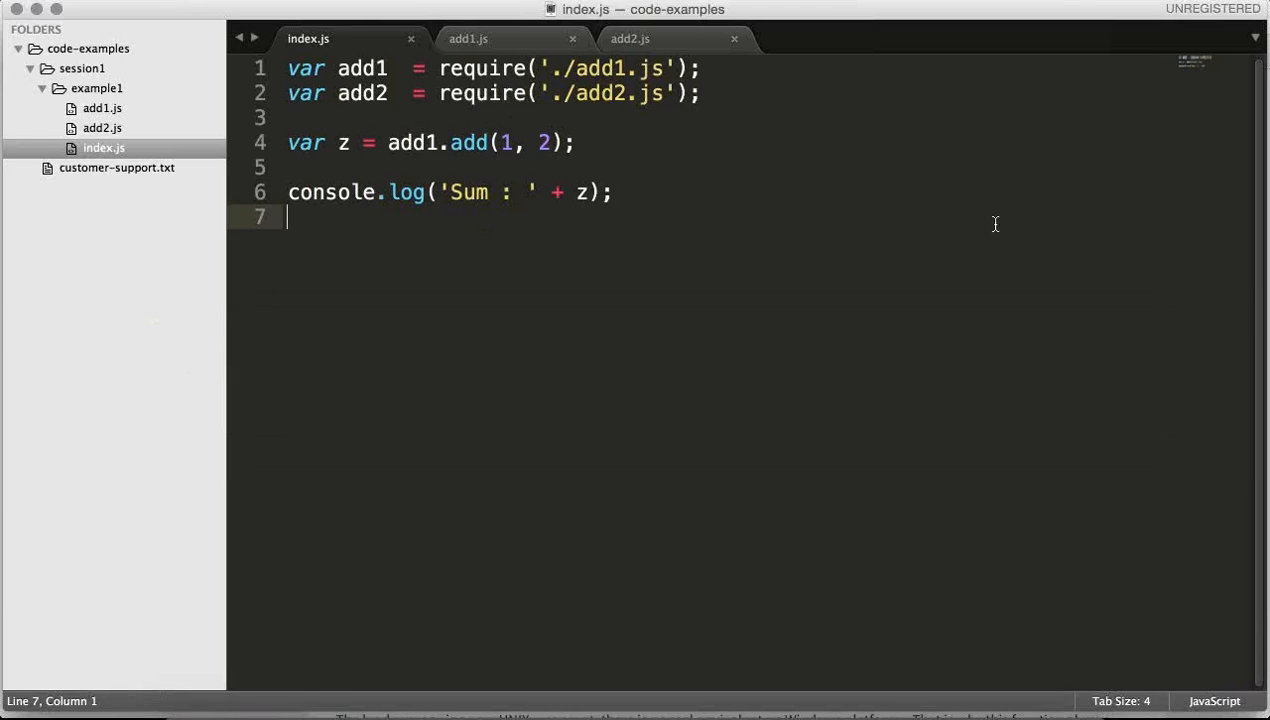
mouse_move(660, 184)
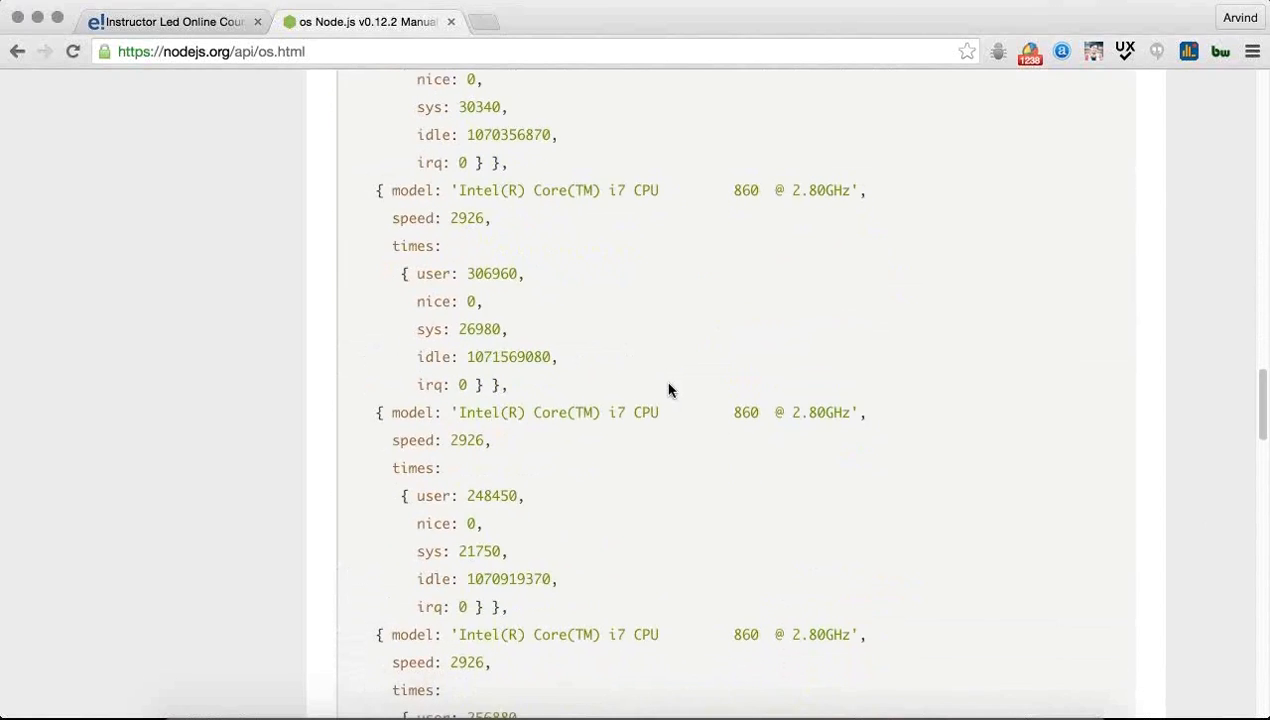
Step: Scroll the os documentation down to the os.cpus() example output
scroll(down, 3)
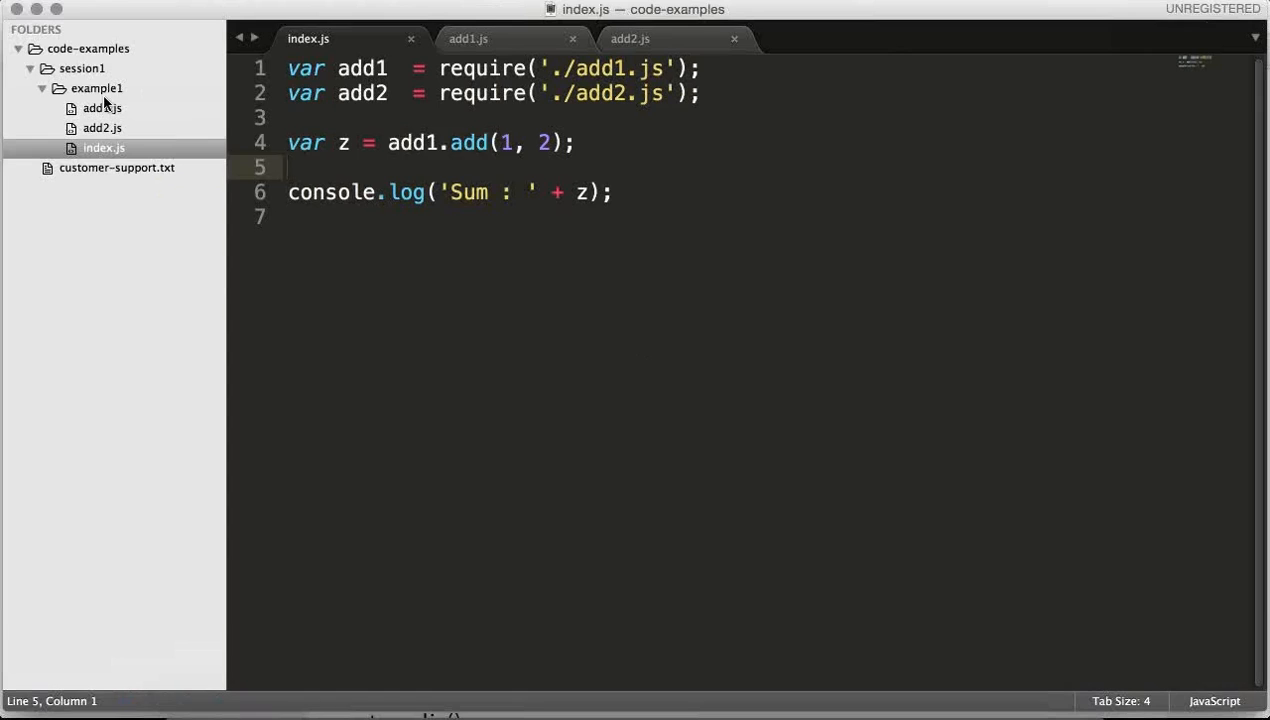
Step: Save the untitled file as index.js in the example2 folder
right_click(82, 68)
text(i)
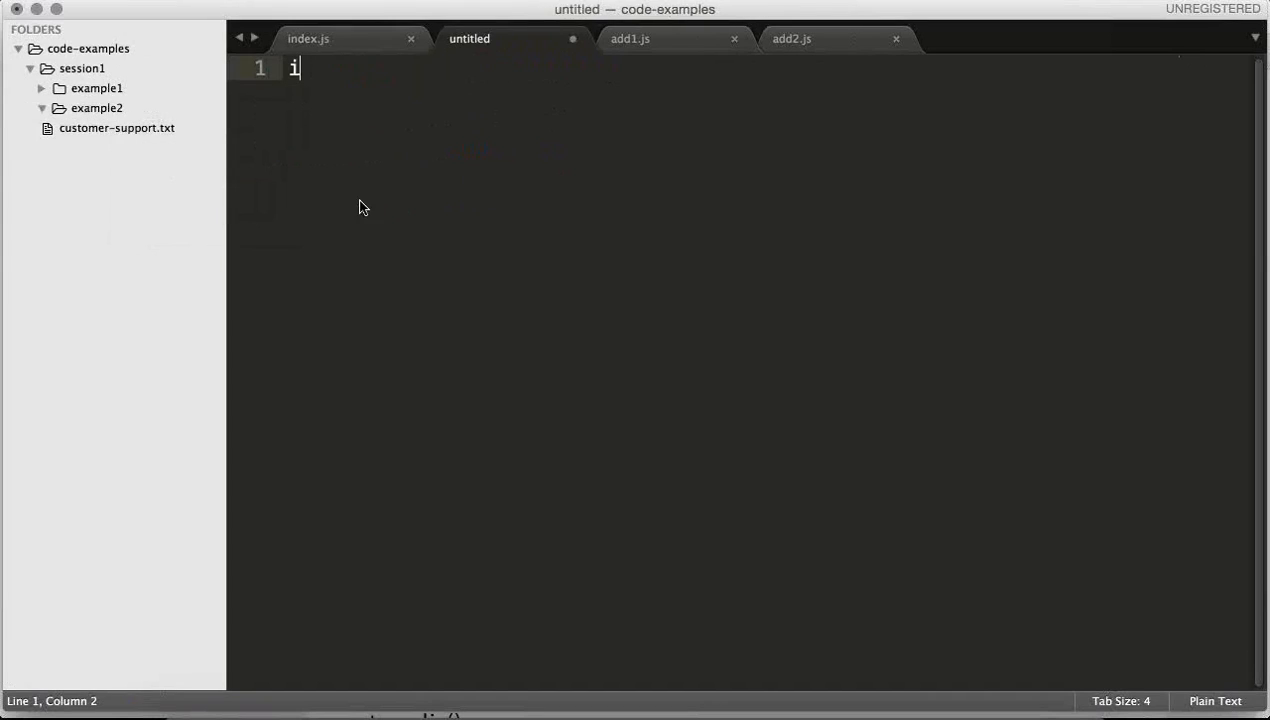
key(cmd+s)
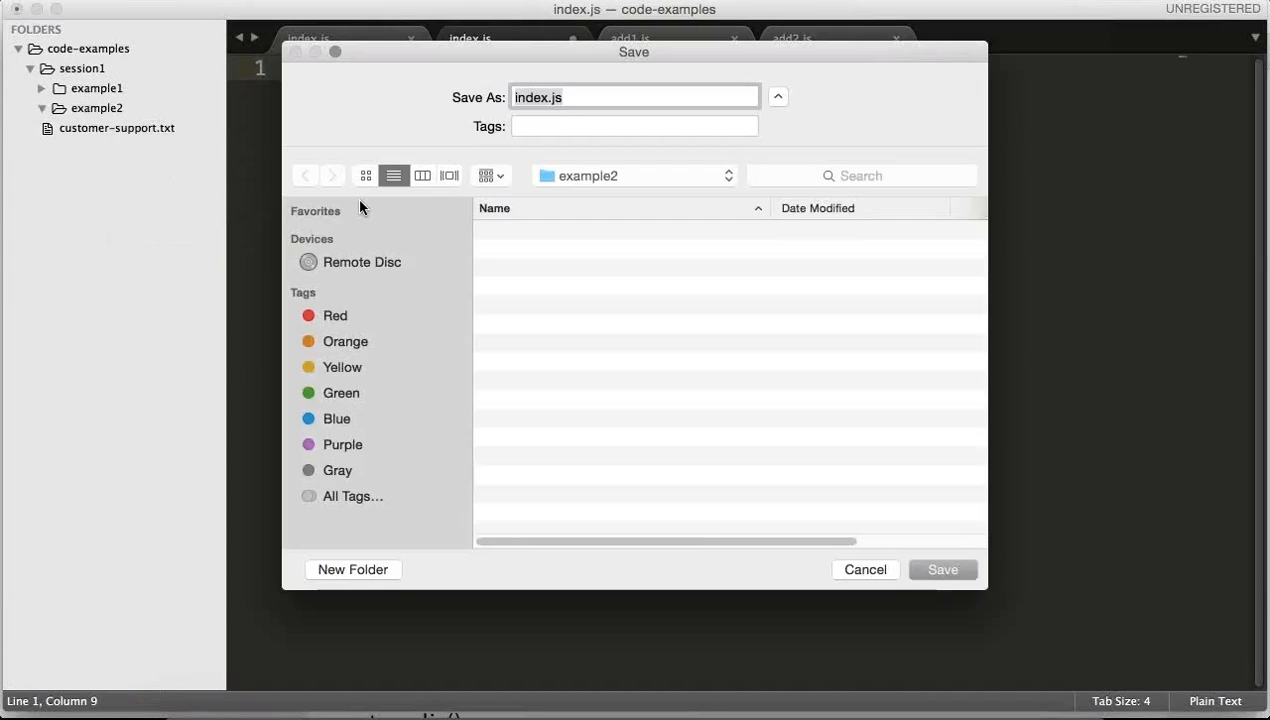
click(940, 568)
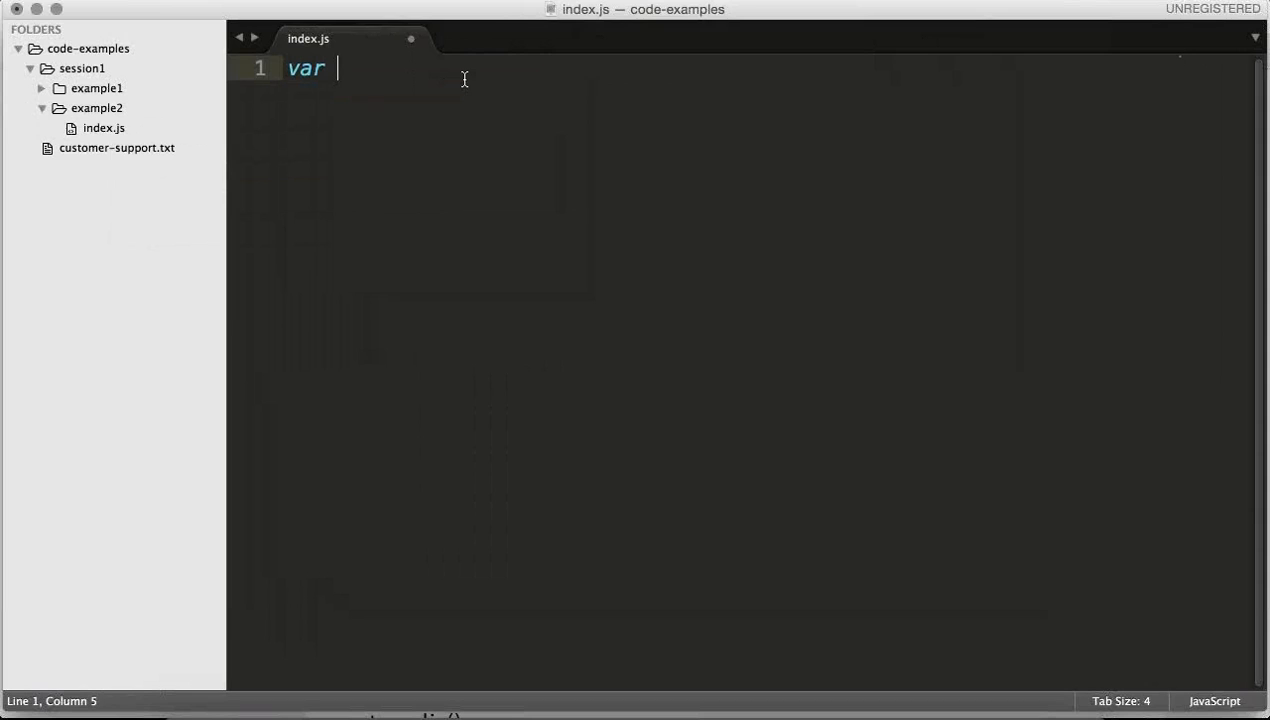
Step: Write var os = require('os'); followed by console.log(os.type()); in index.js
text(os)
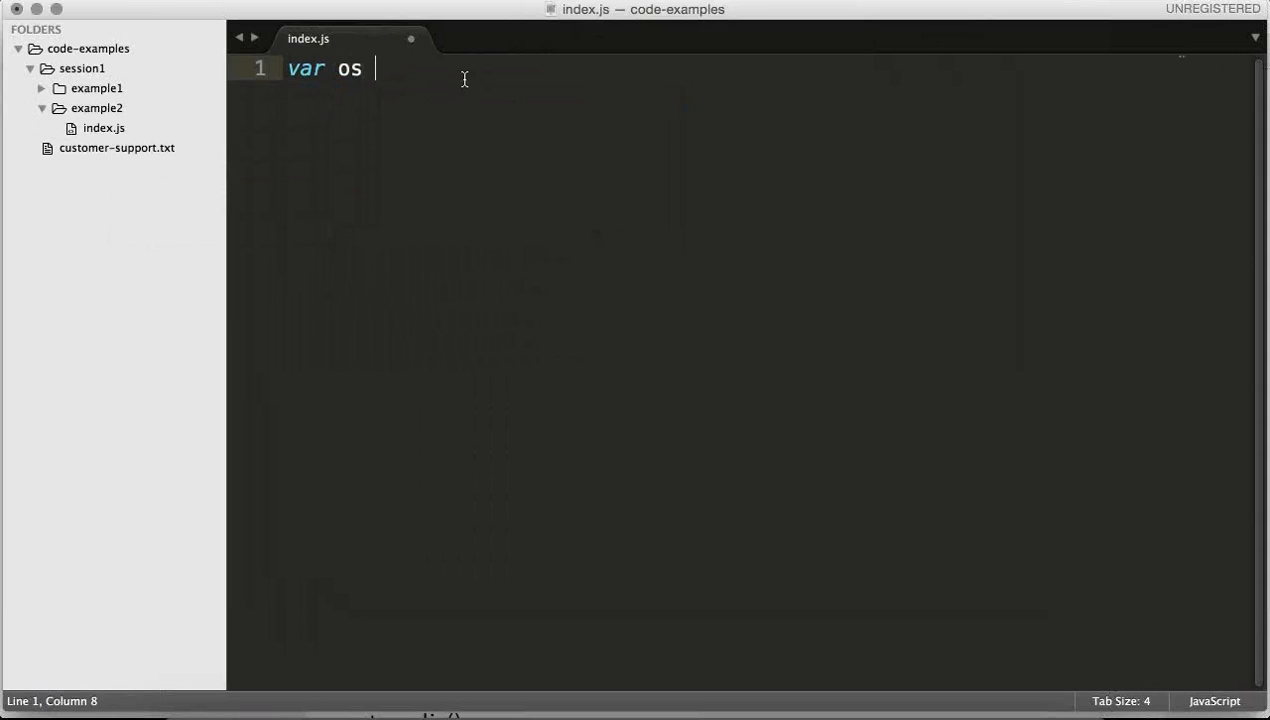
text(= require)
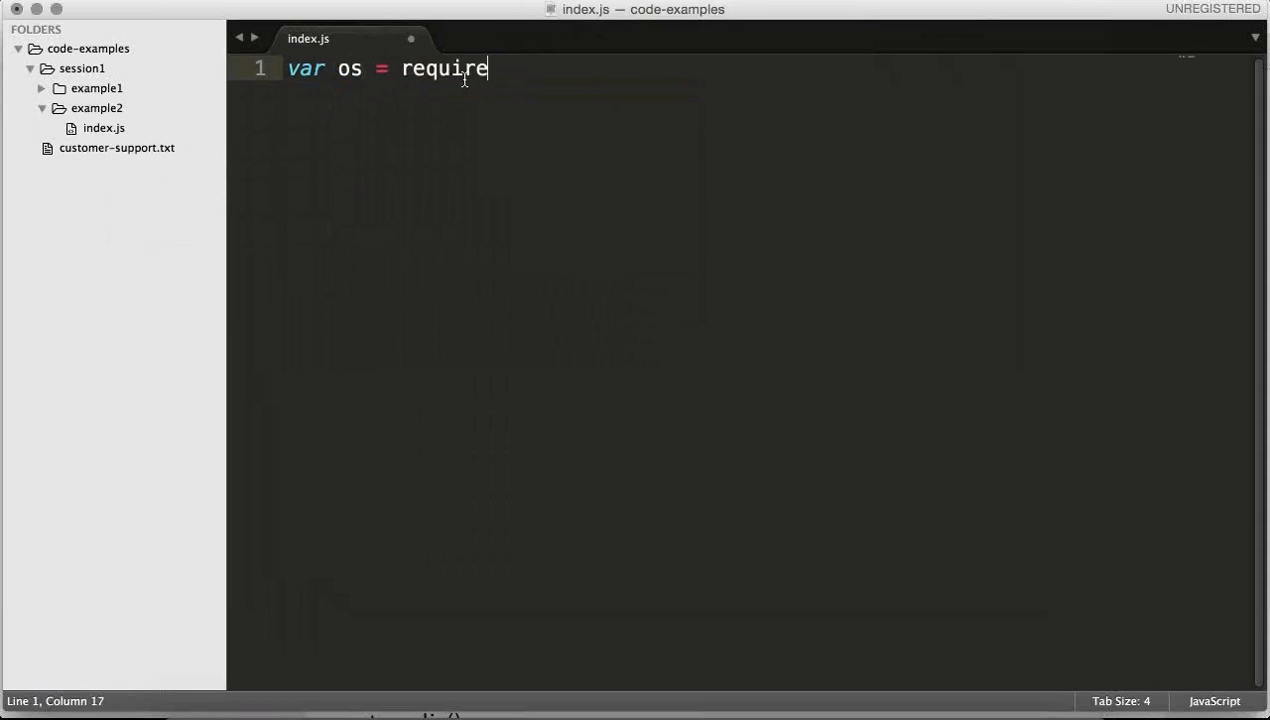
text(('os'))
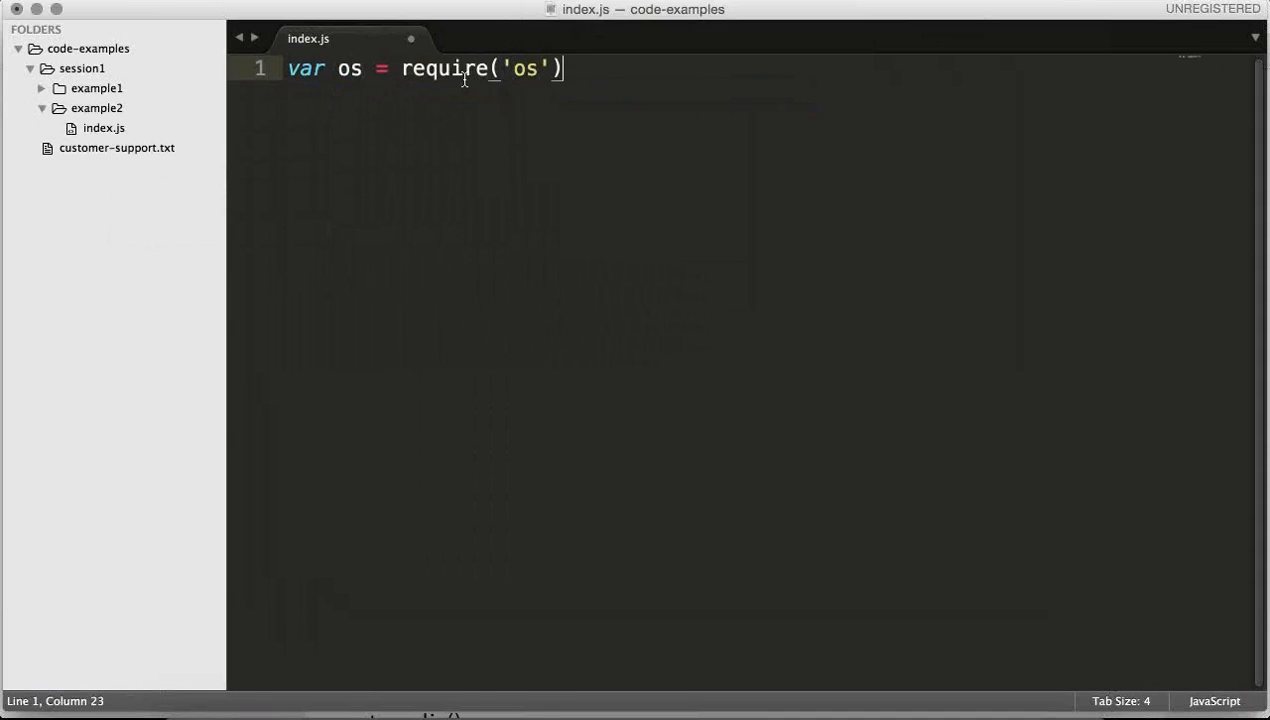
text(;)
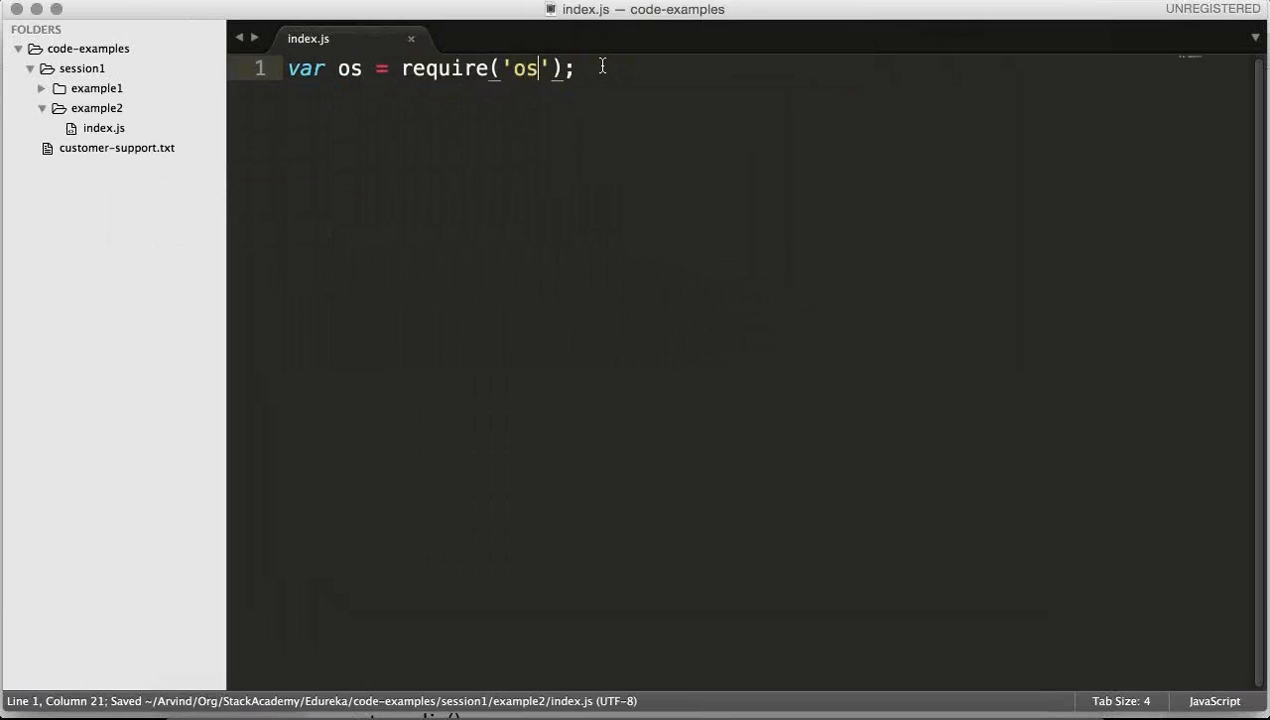
text(cp)
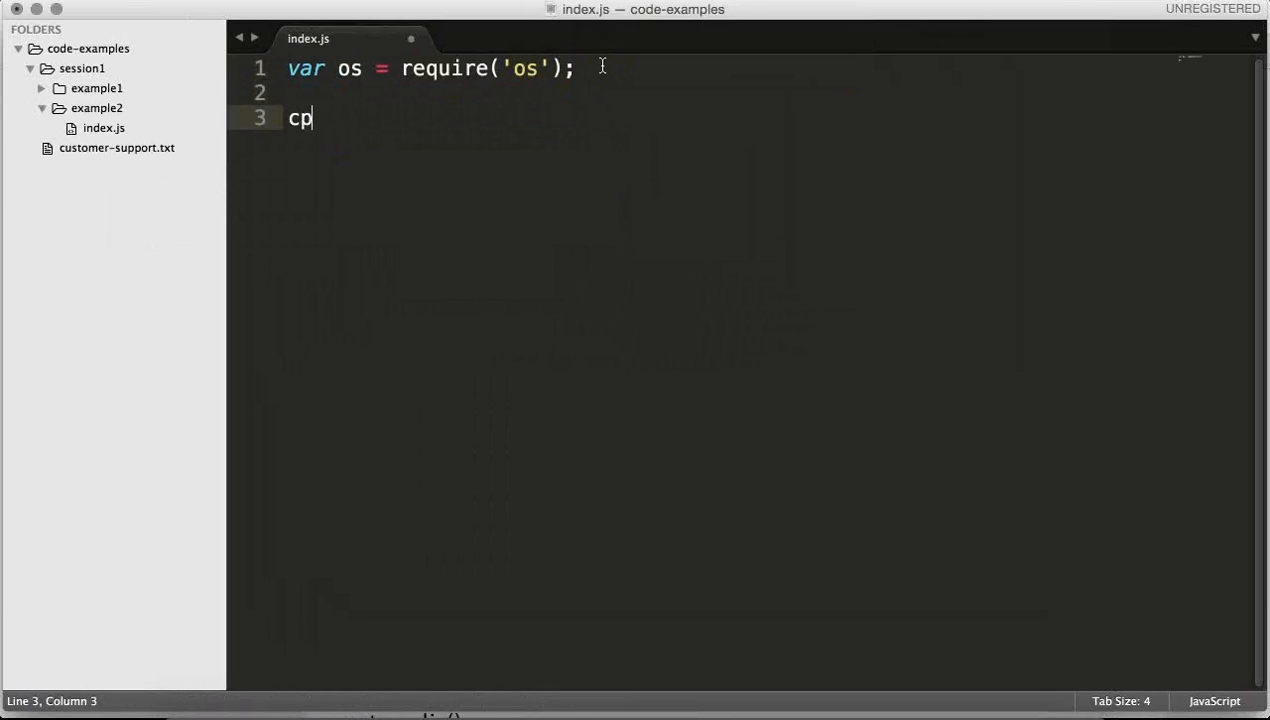
text(console.log())
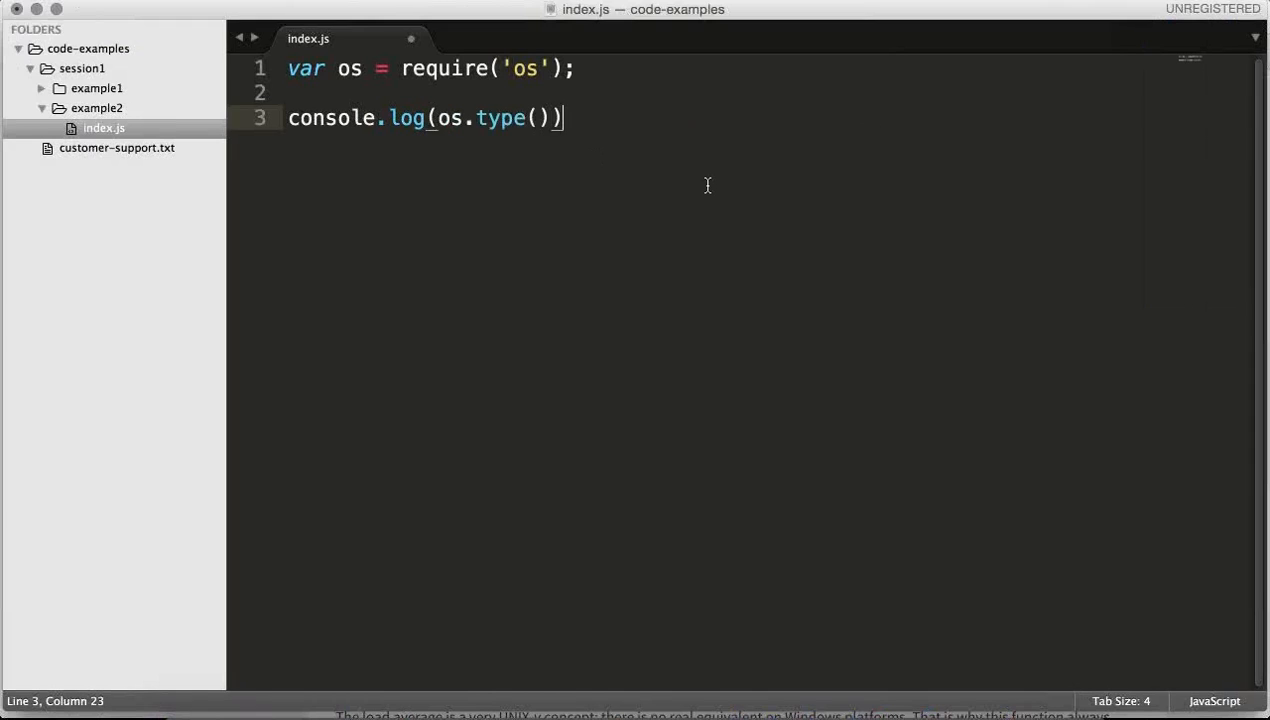
text(;)
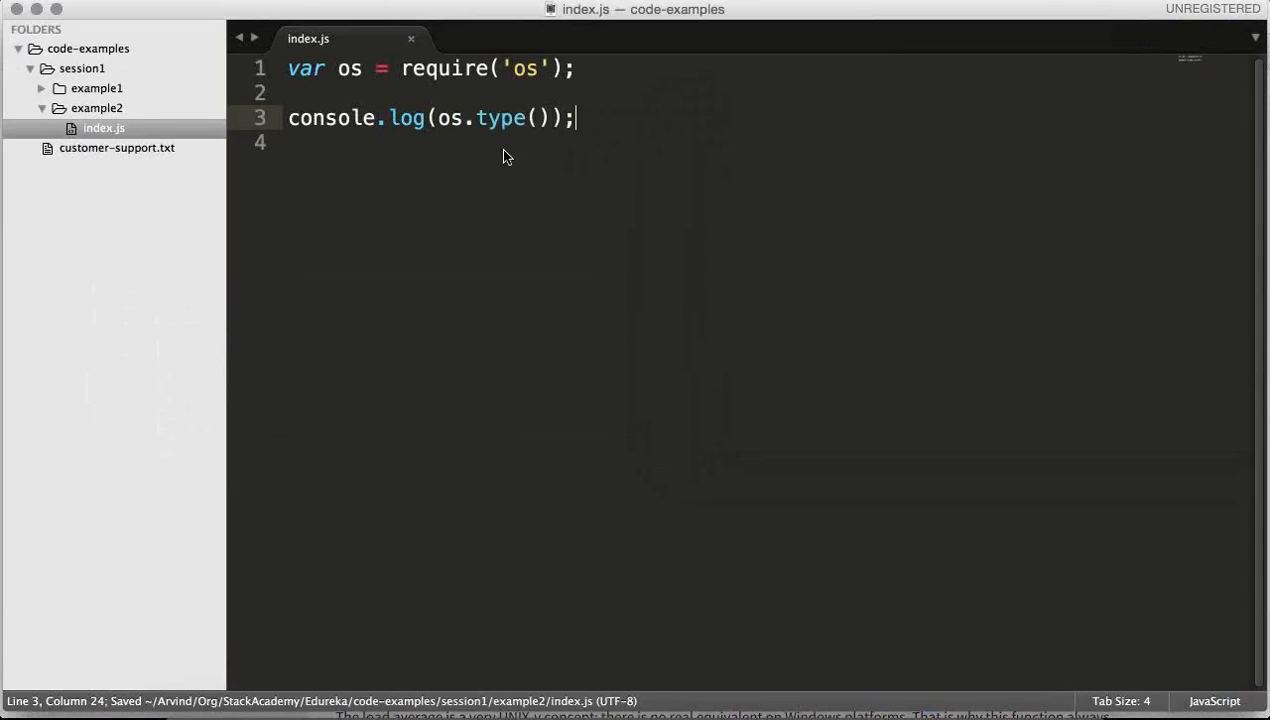
mouse_move(580, 384)
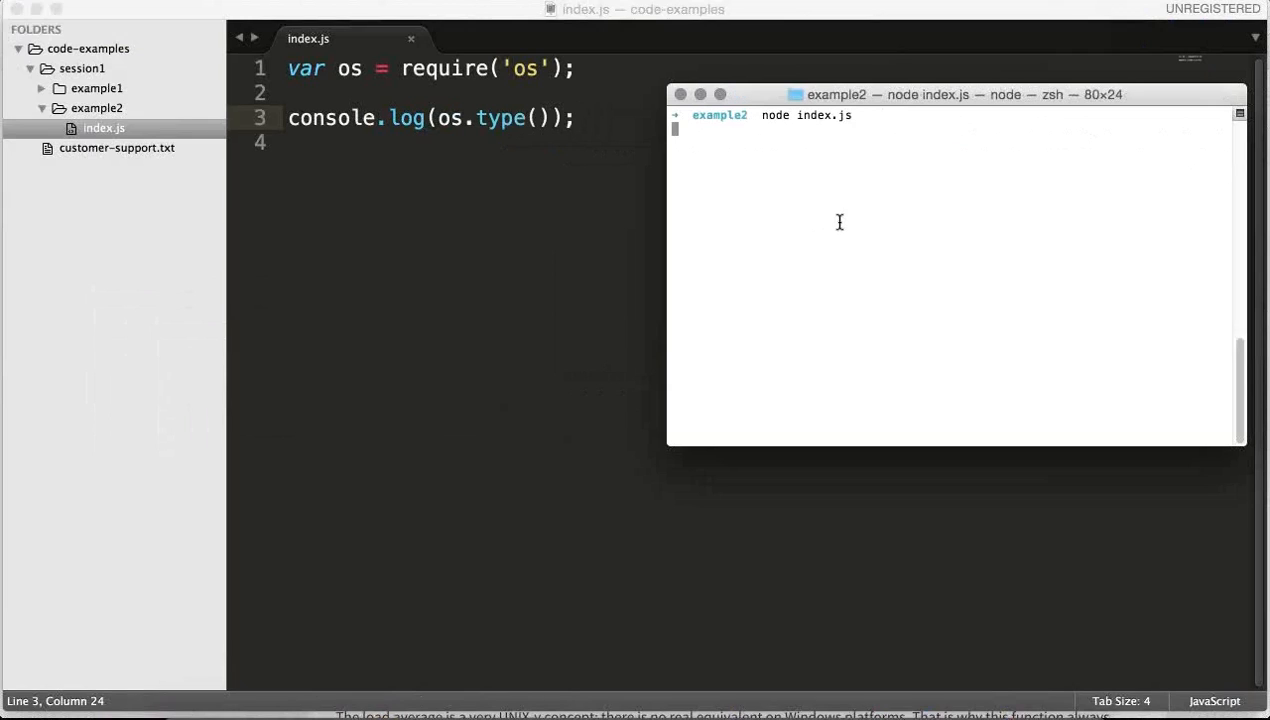
Step: Run node index.js to print Darwin, then return to the editor
key(enter)
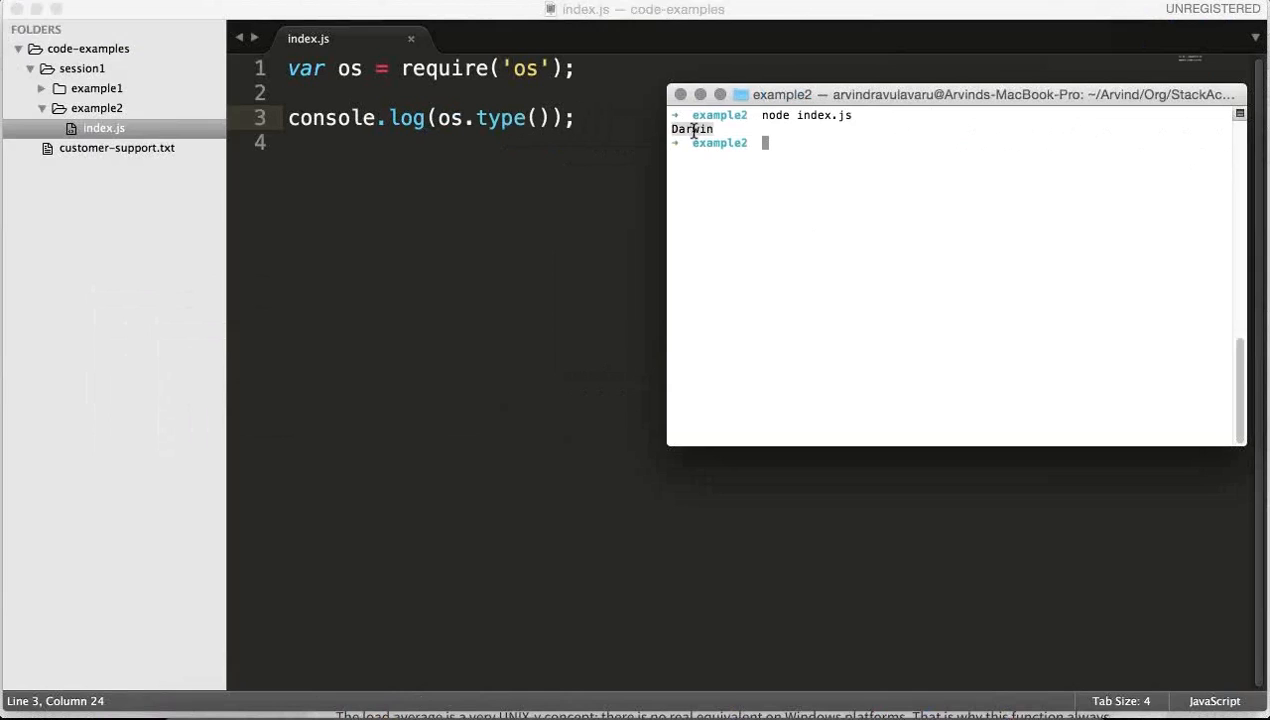
mouse_move(616, 210)
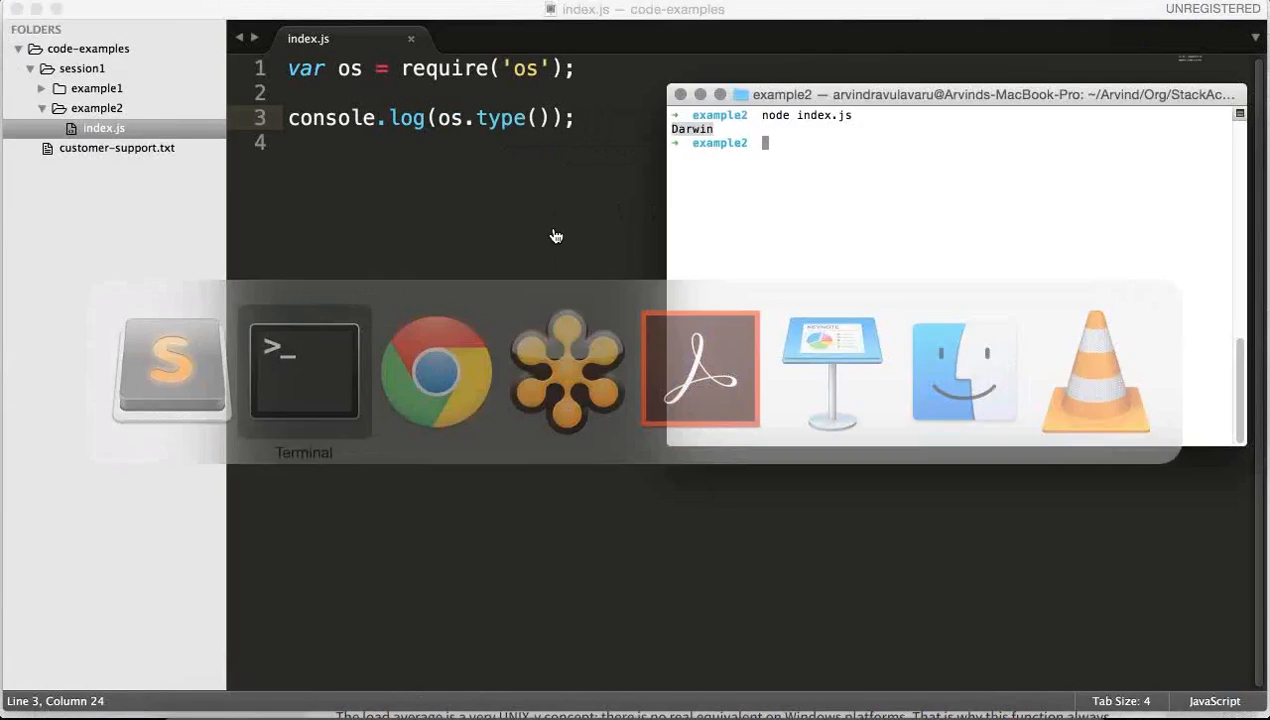
click(436, 370)
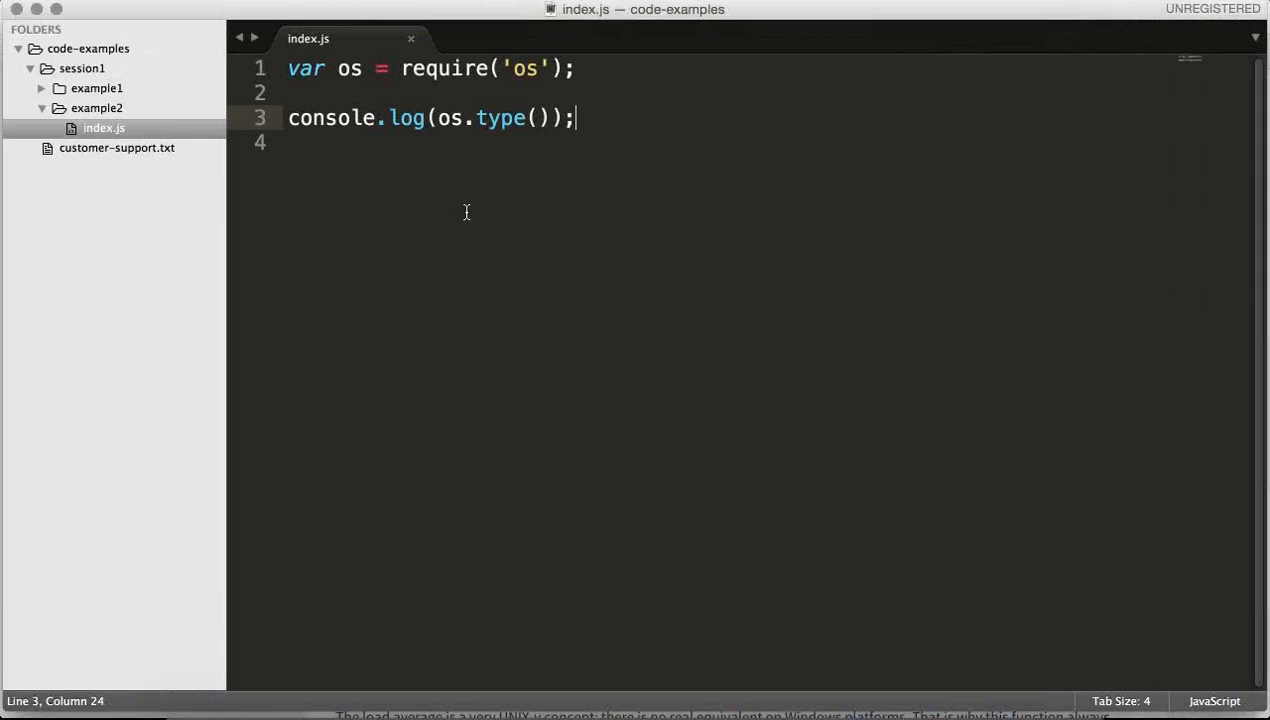
Step: Add console.log(os.platform()); below the os.type() line
text(consolelog(os.pla)
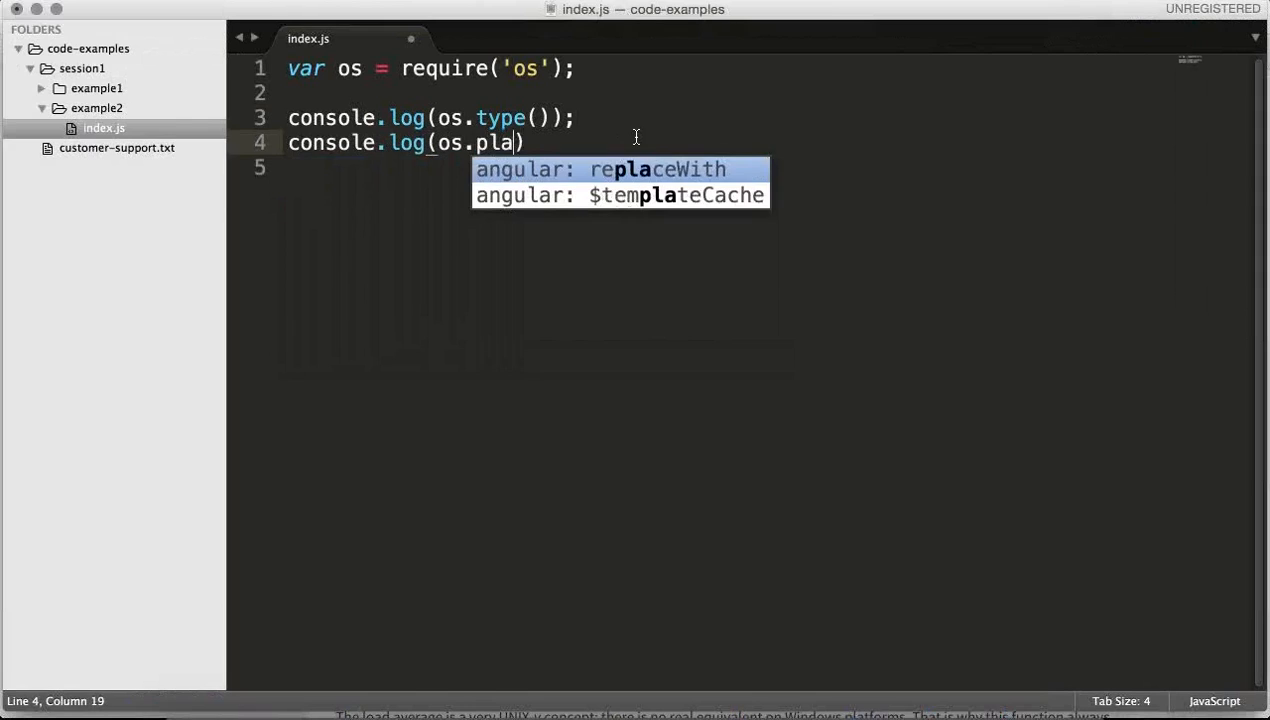
text(tform());)
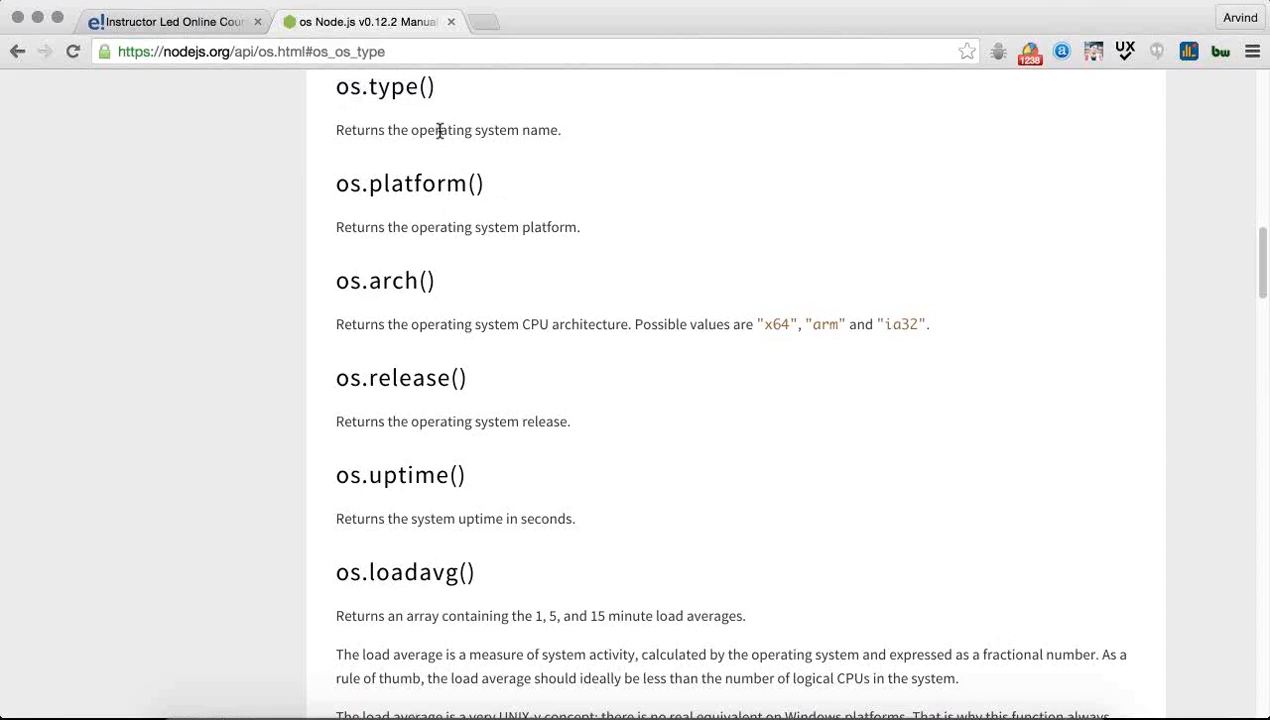
mouse_move(508, 224)
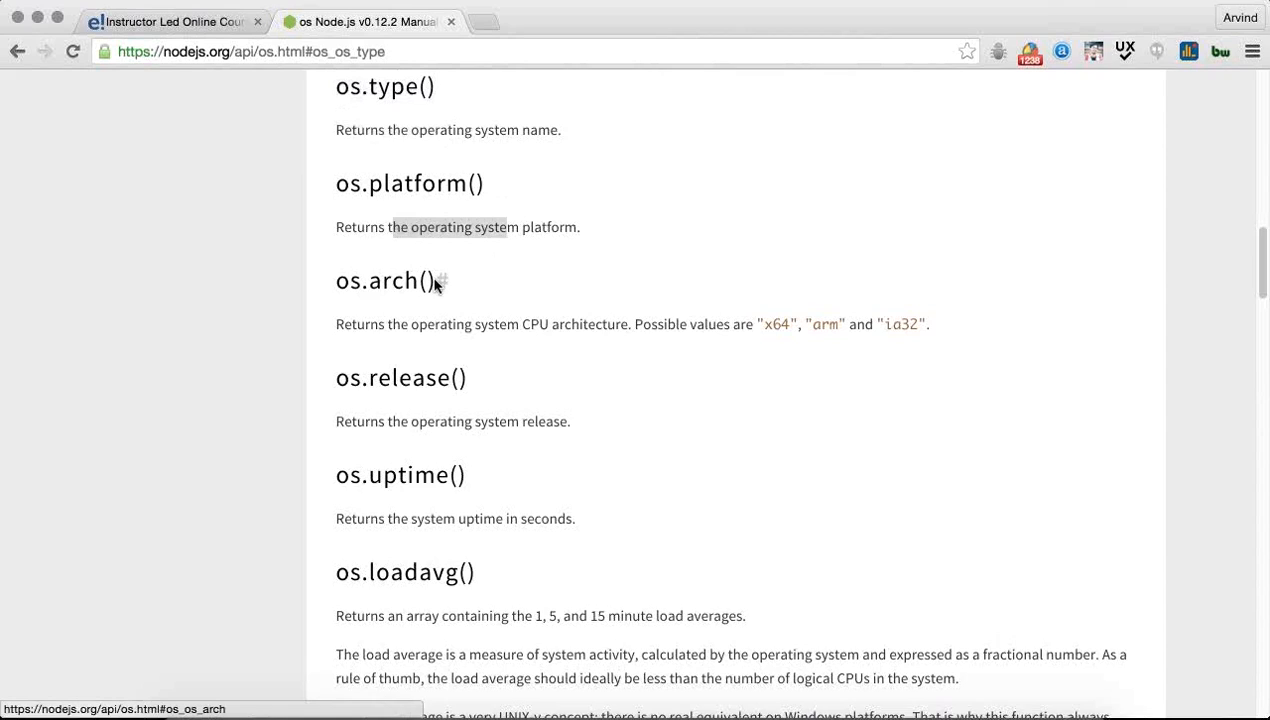
Step: Add console.log(os.arch()); after checking the arch function in the docs
double_click(378, 280)
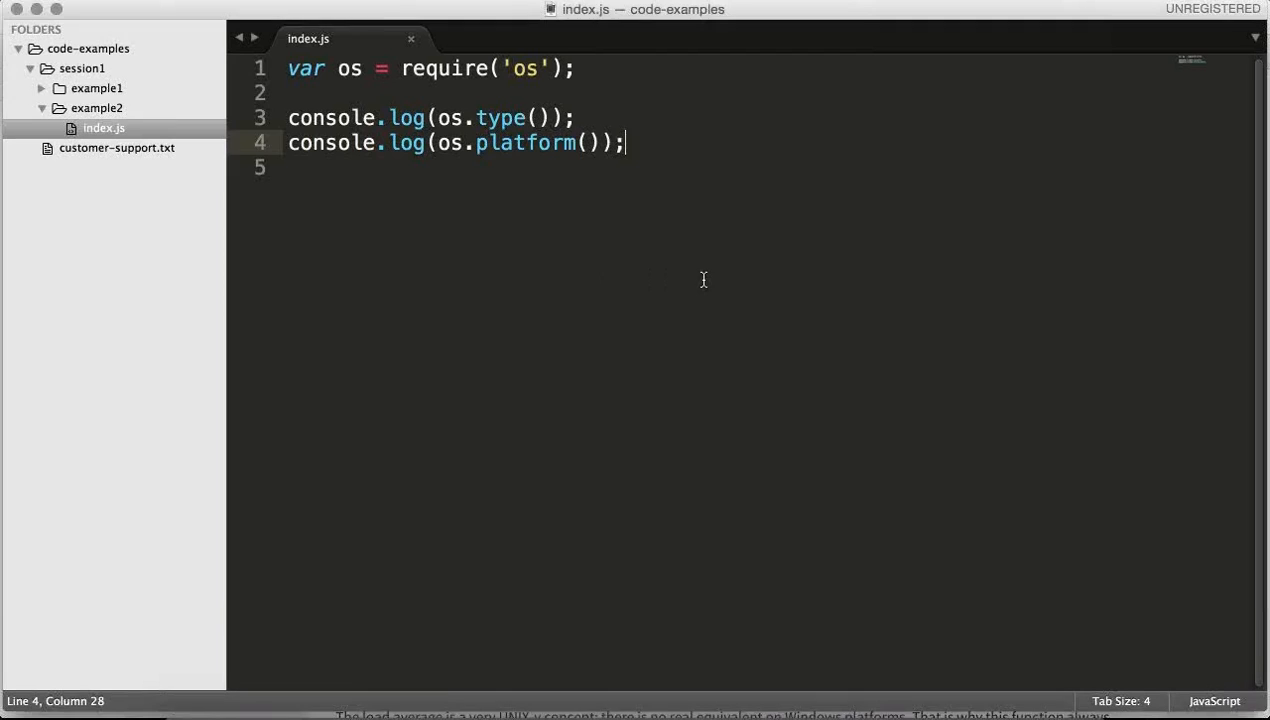
text(console.)
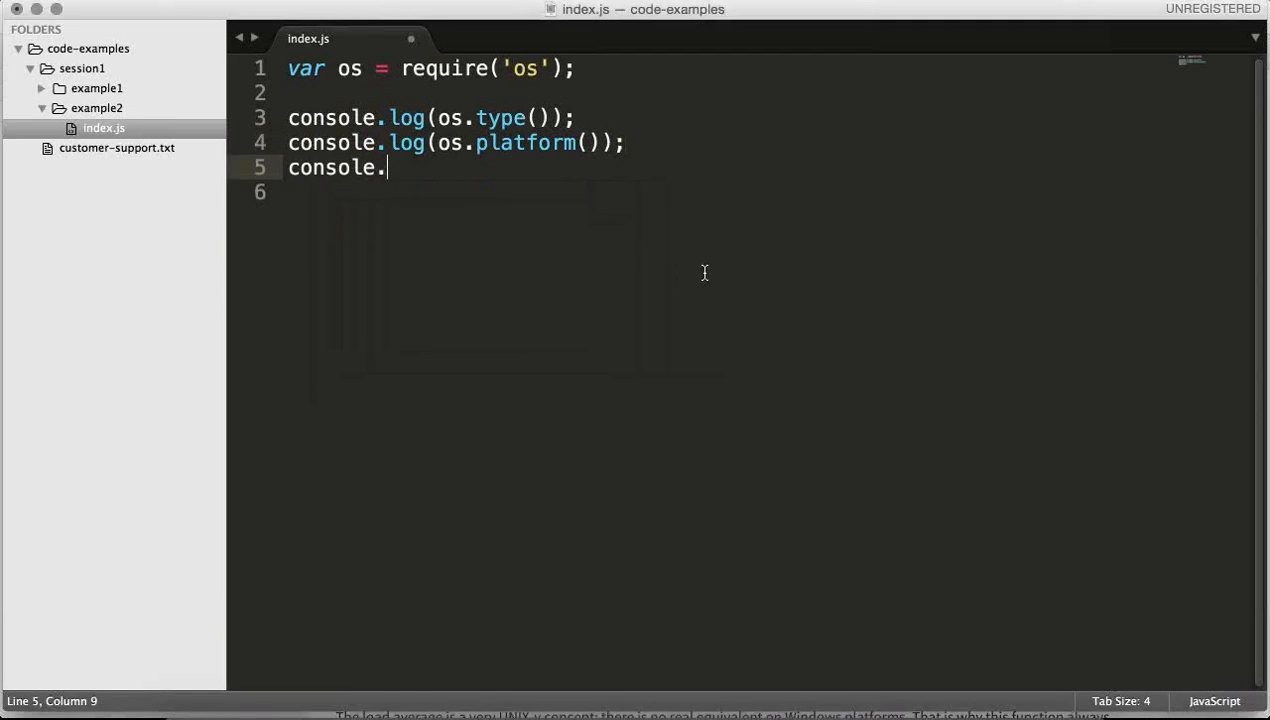
text(log(os.arch());)
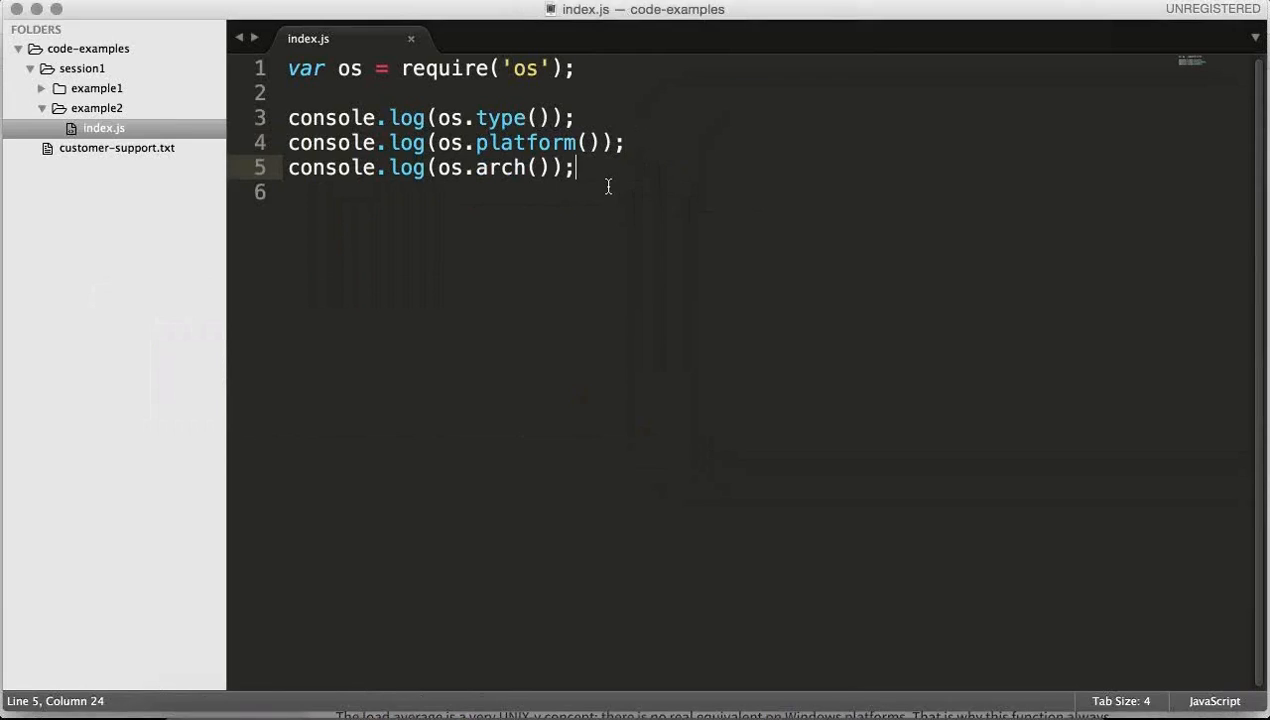
click(576, 68)
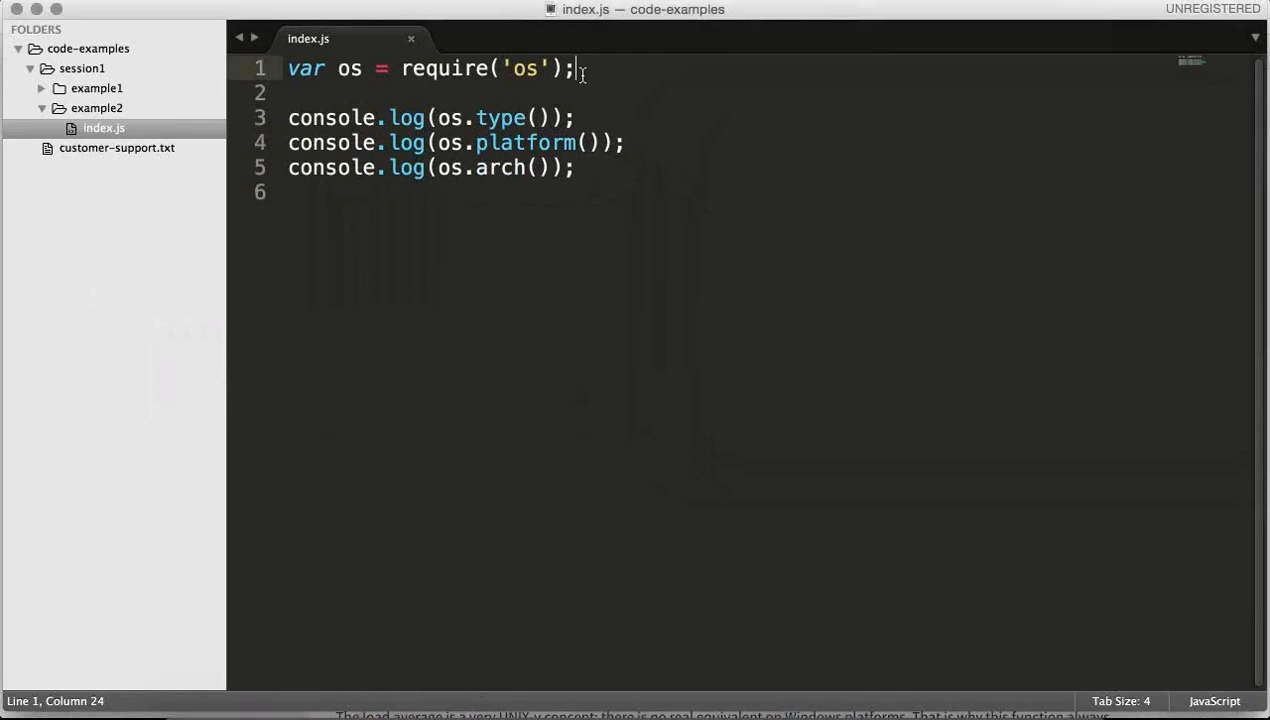
drag(572, 68, 402, 68)
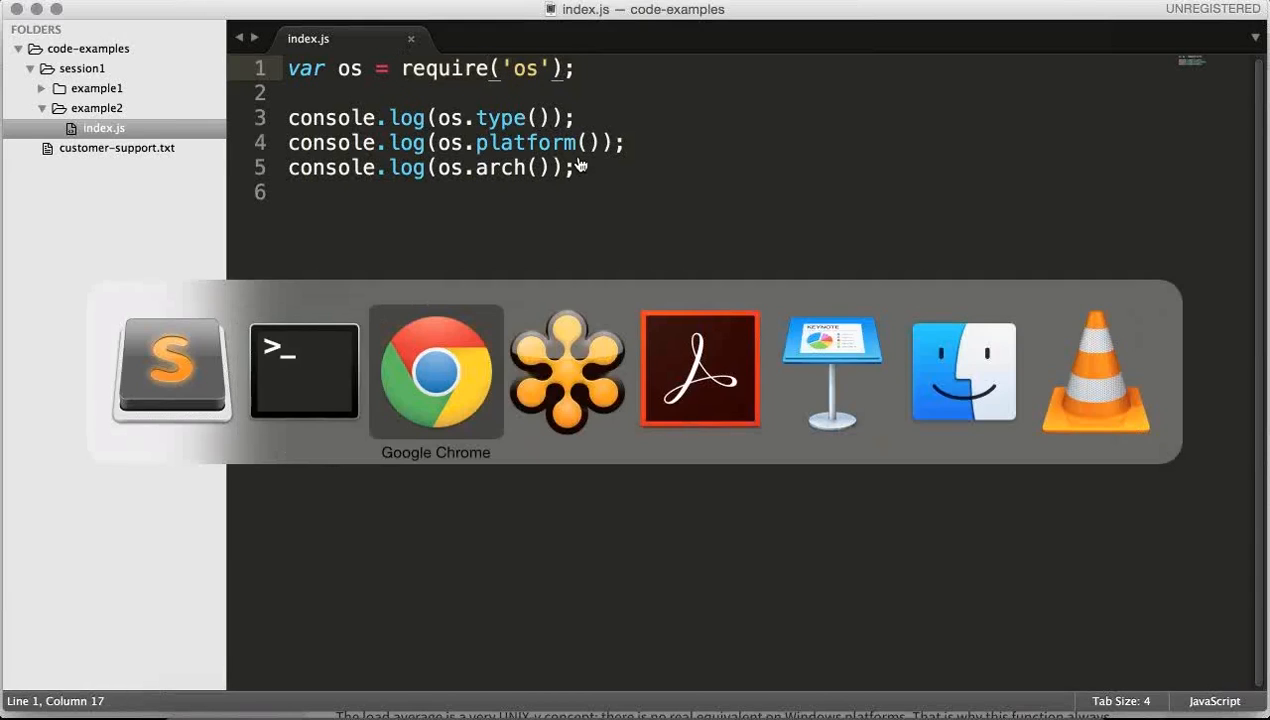
Step: Browse the Node.js API table of contents and open the console module documentation
click(436, 370)
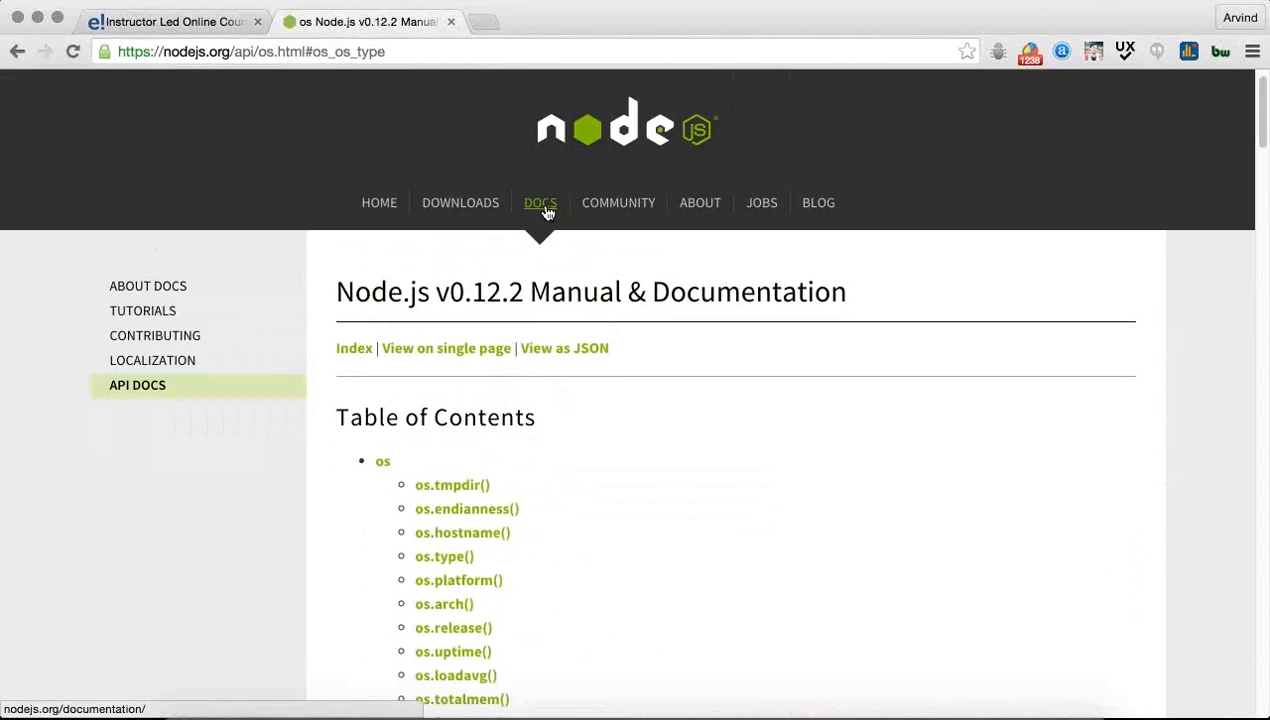
click(540, 202)
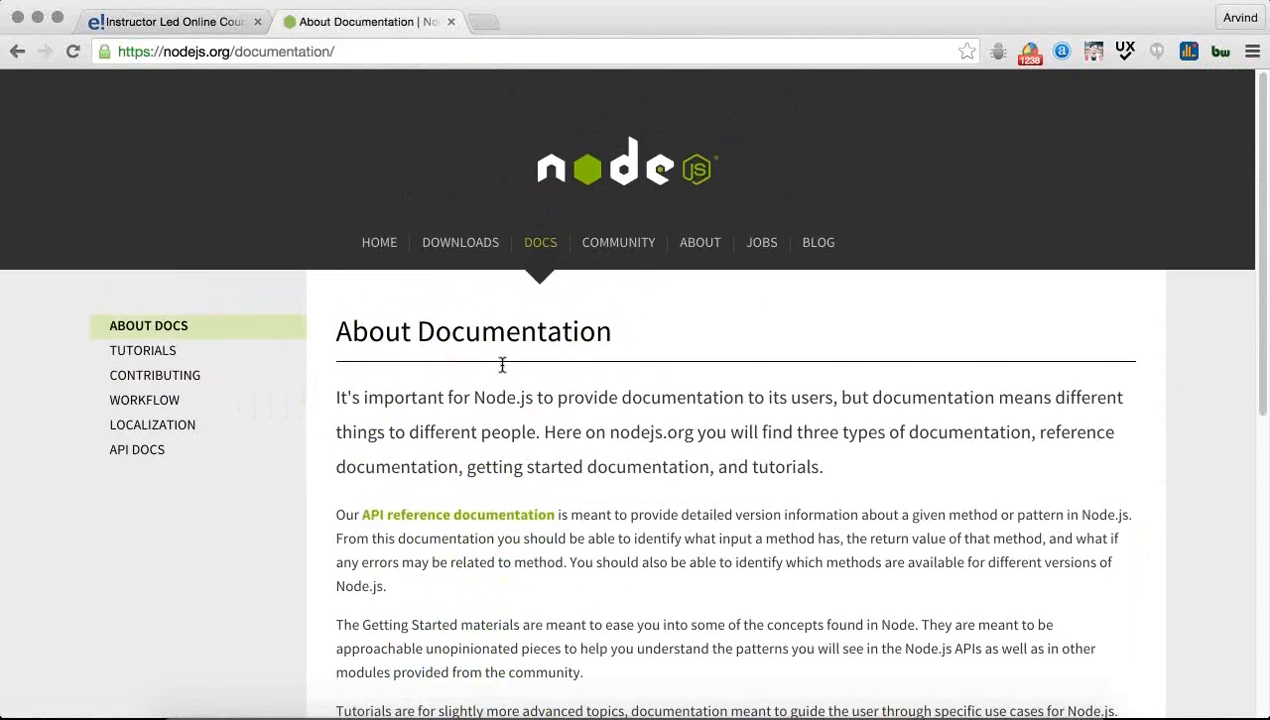
click(136, 448)
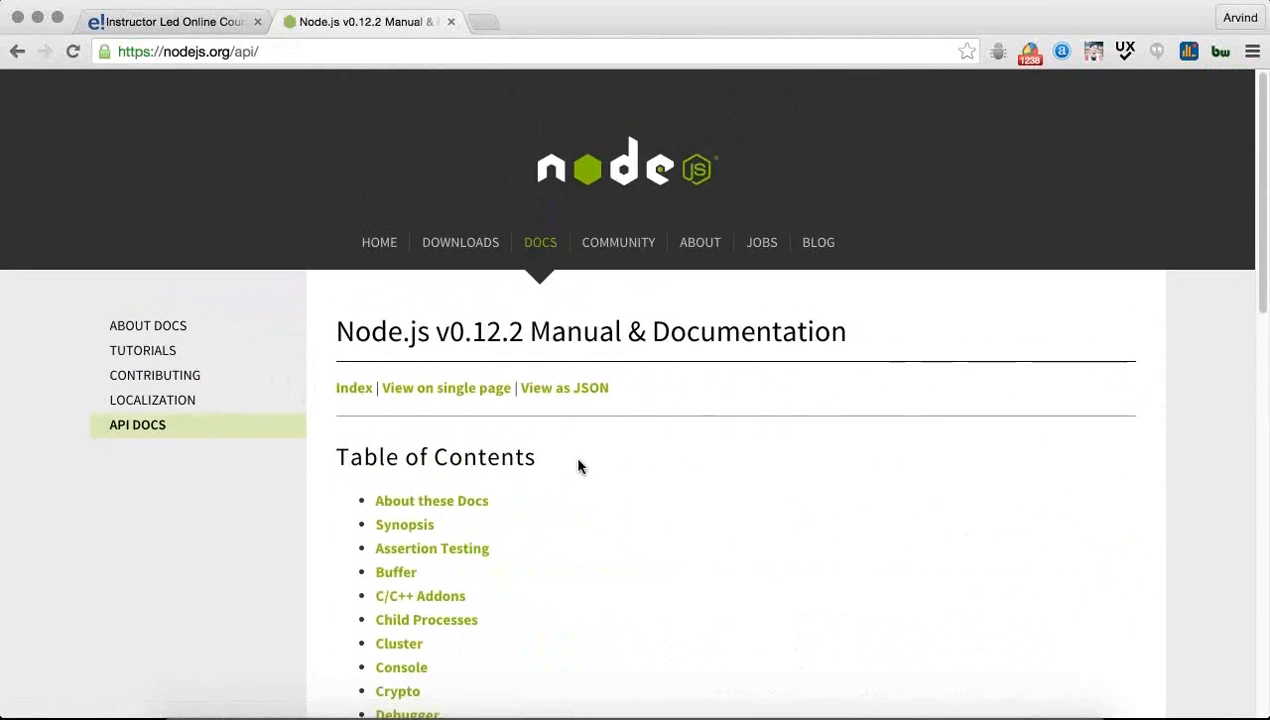
scroll(down, 3)
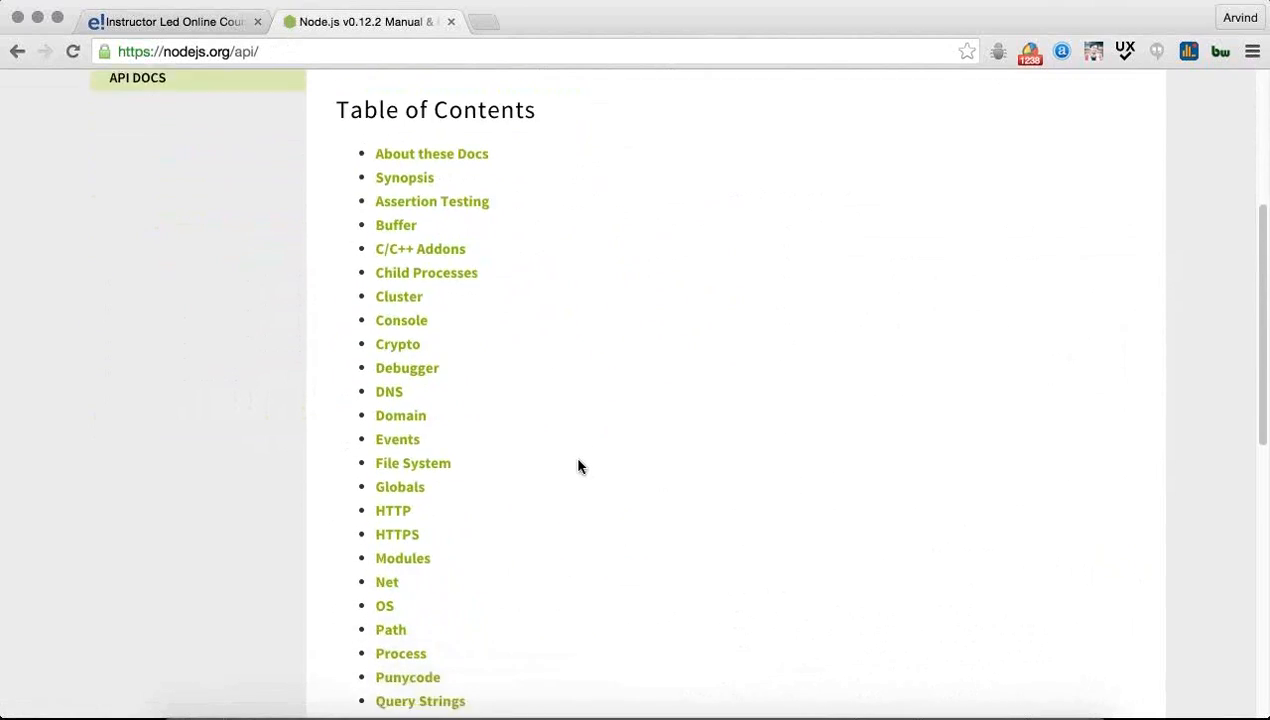
scroll(down, 3)
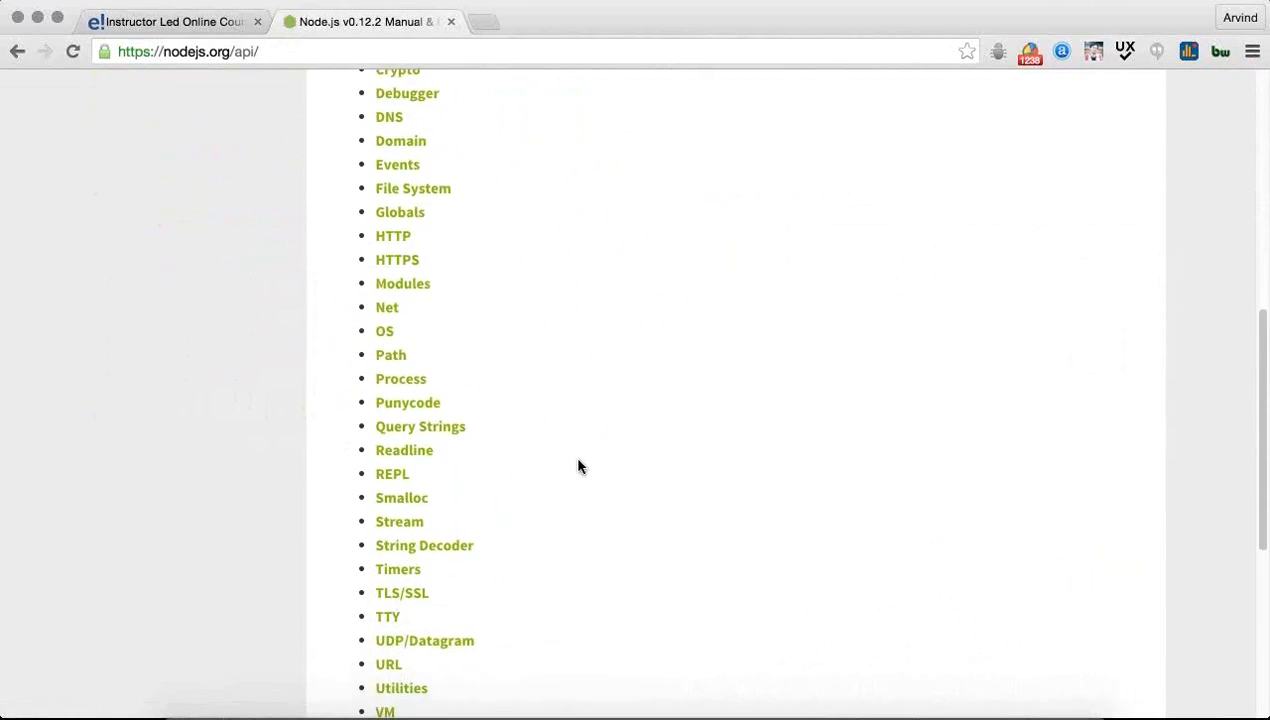
scroll(down, 3)
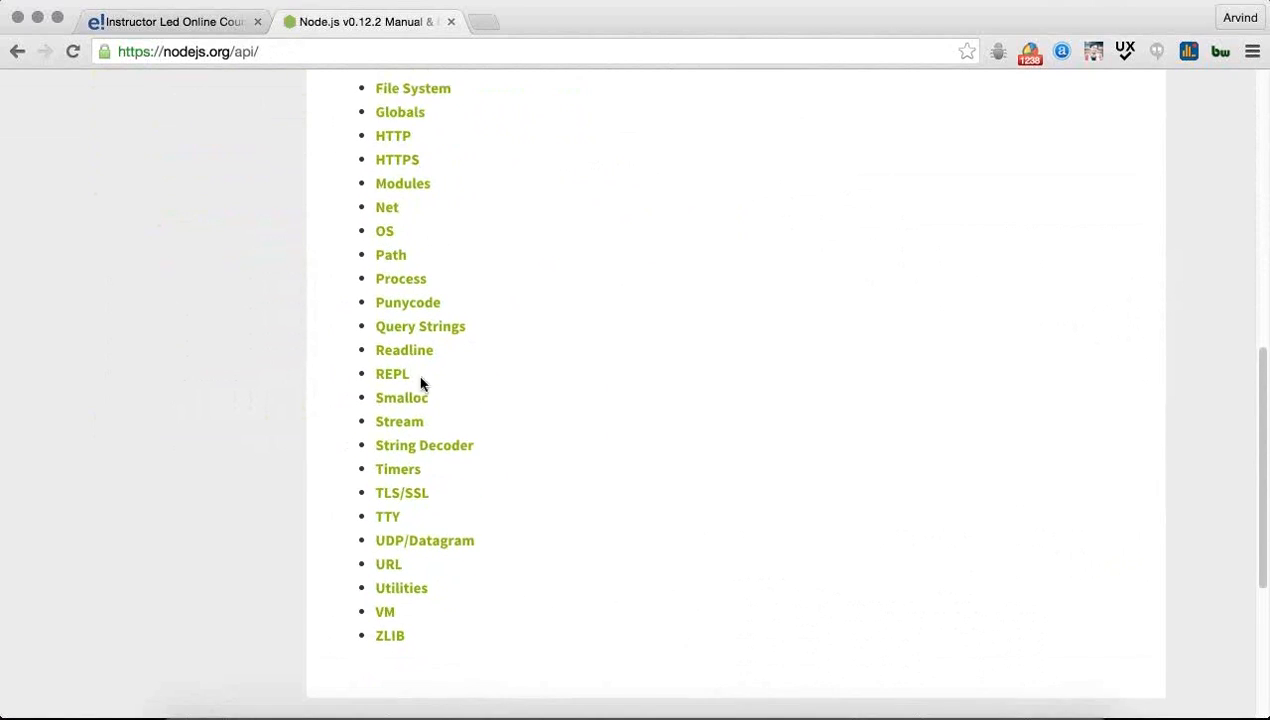
mouse_move(454, 268)
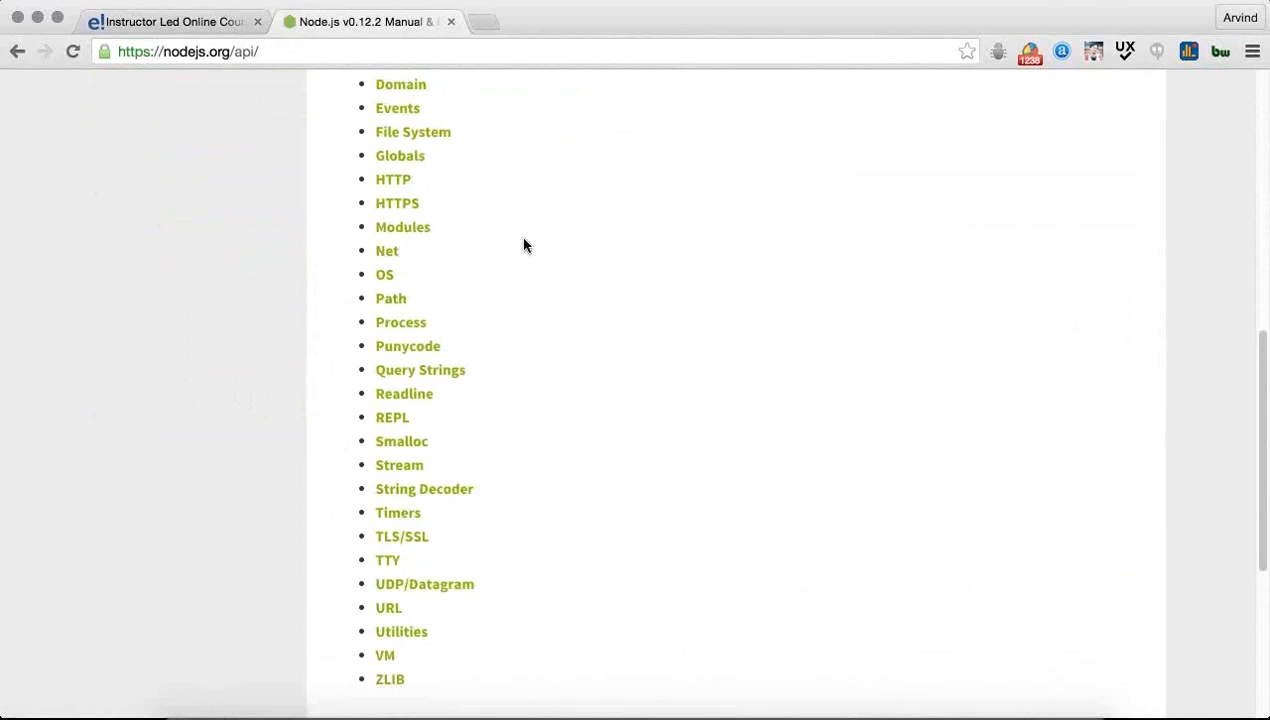
scroll(up, 3)
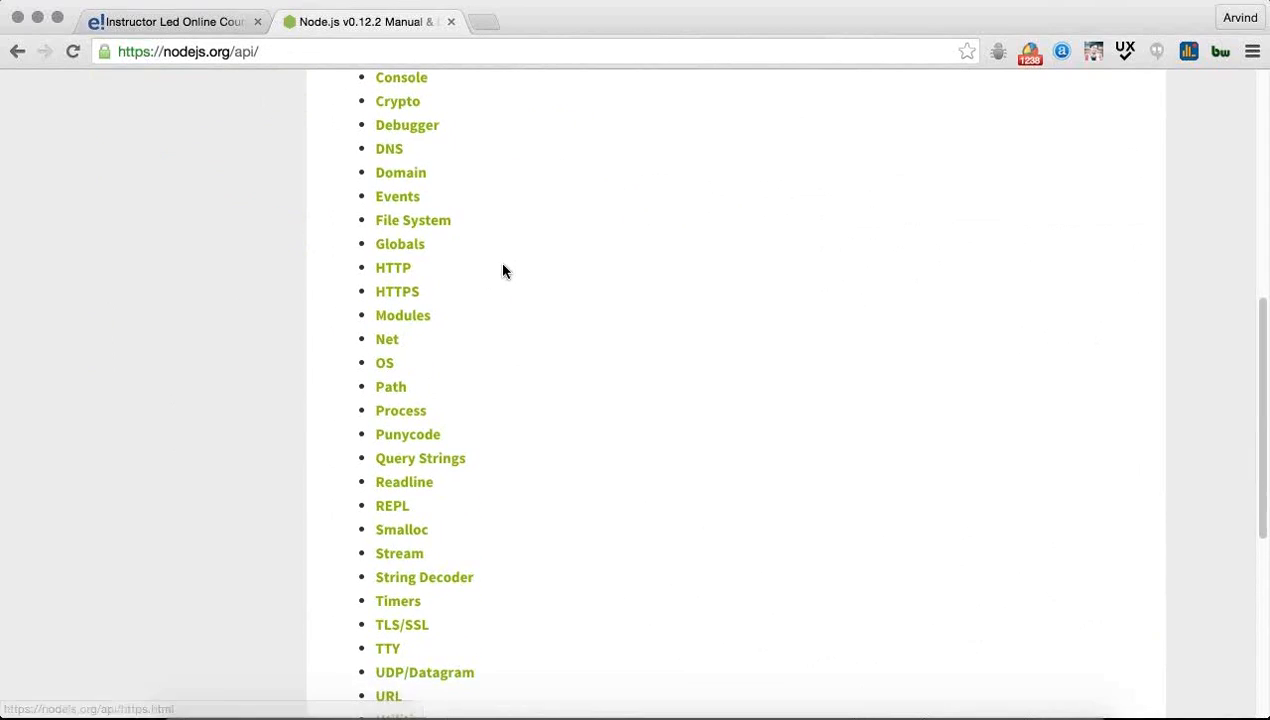
scroll(up, 3)
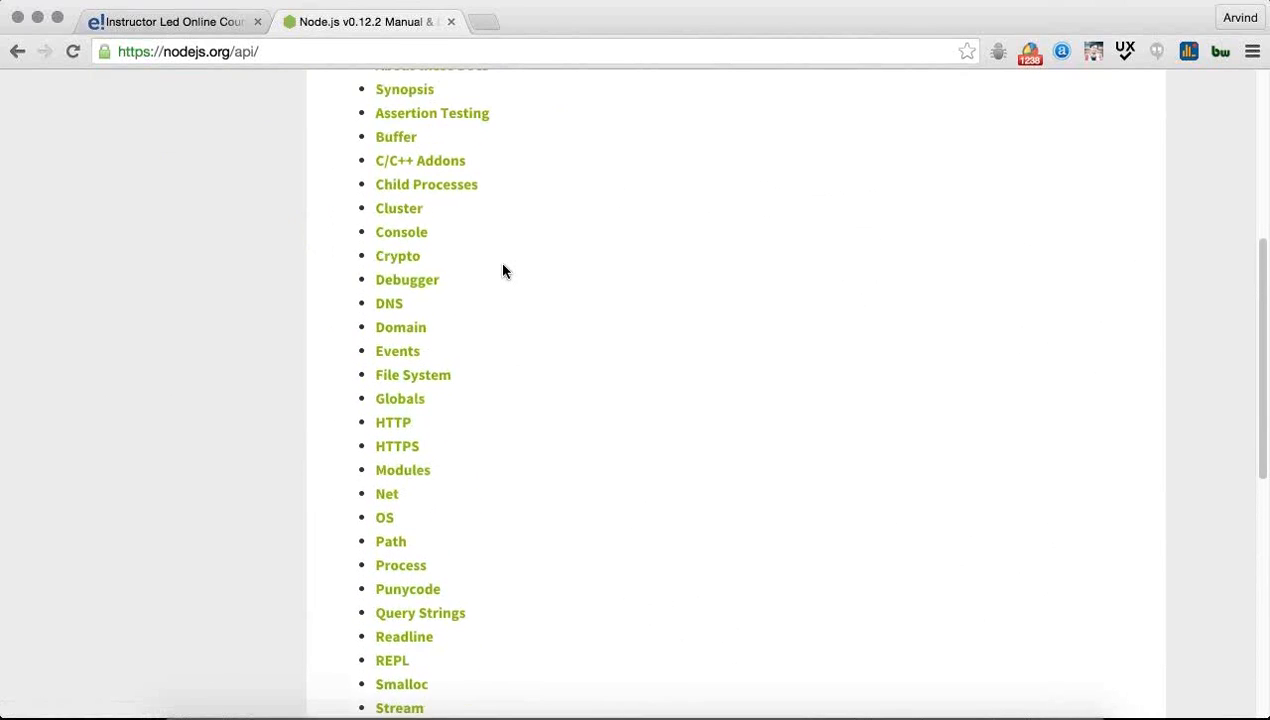
scroll(up, 3)
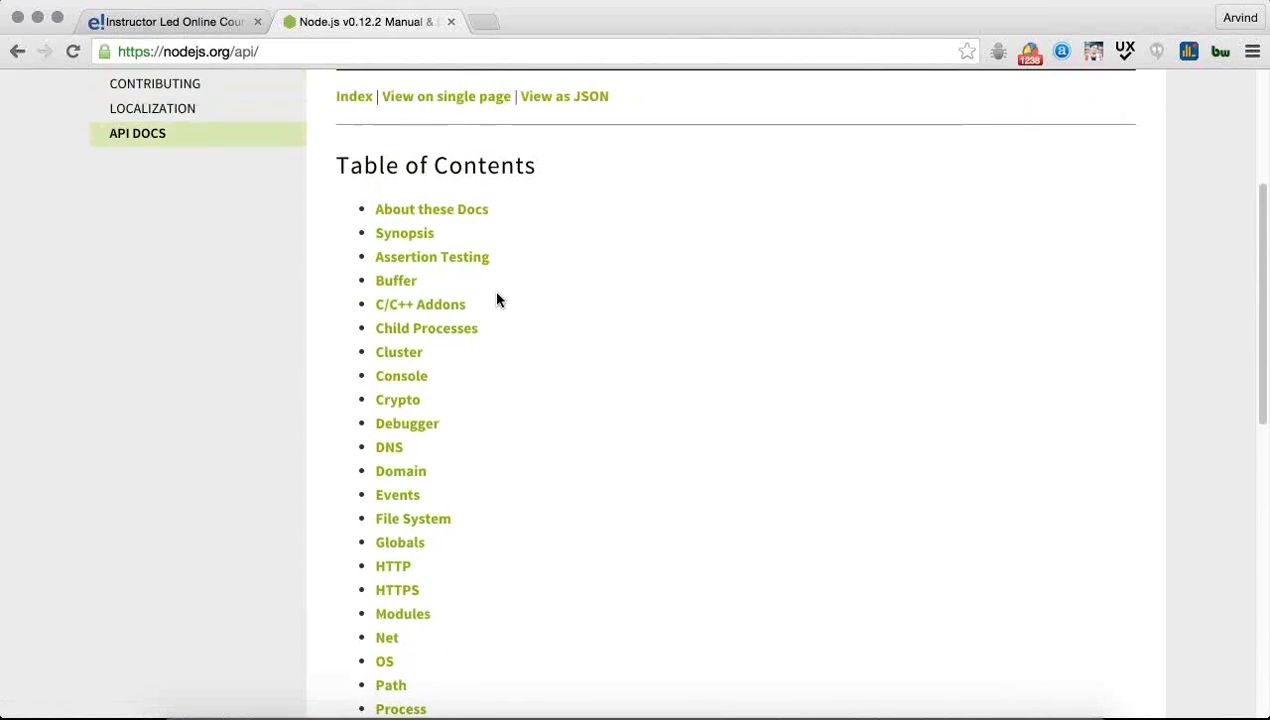
scroll(down, 3)
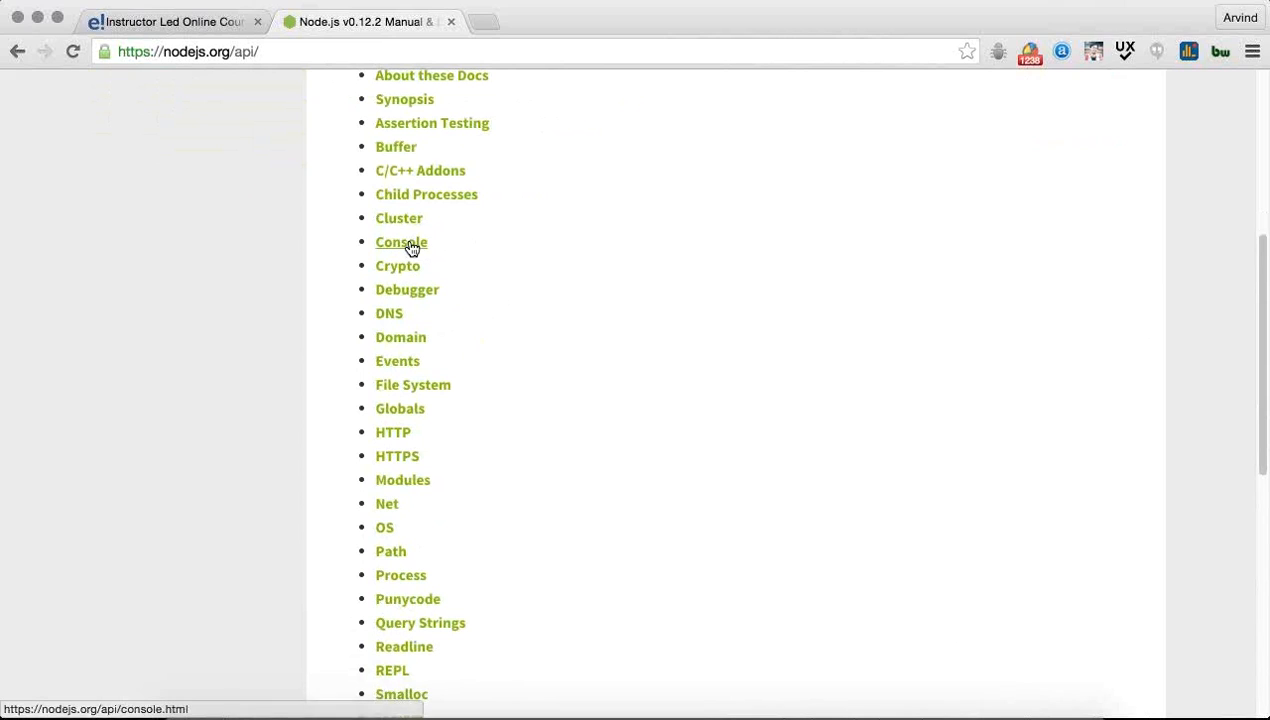
click(400, 242)
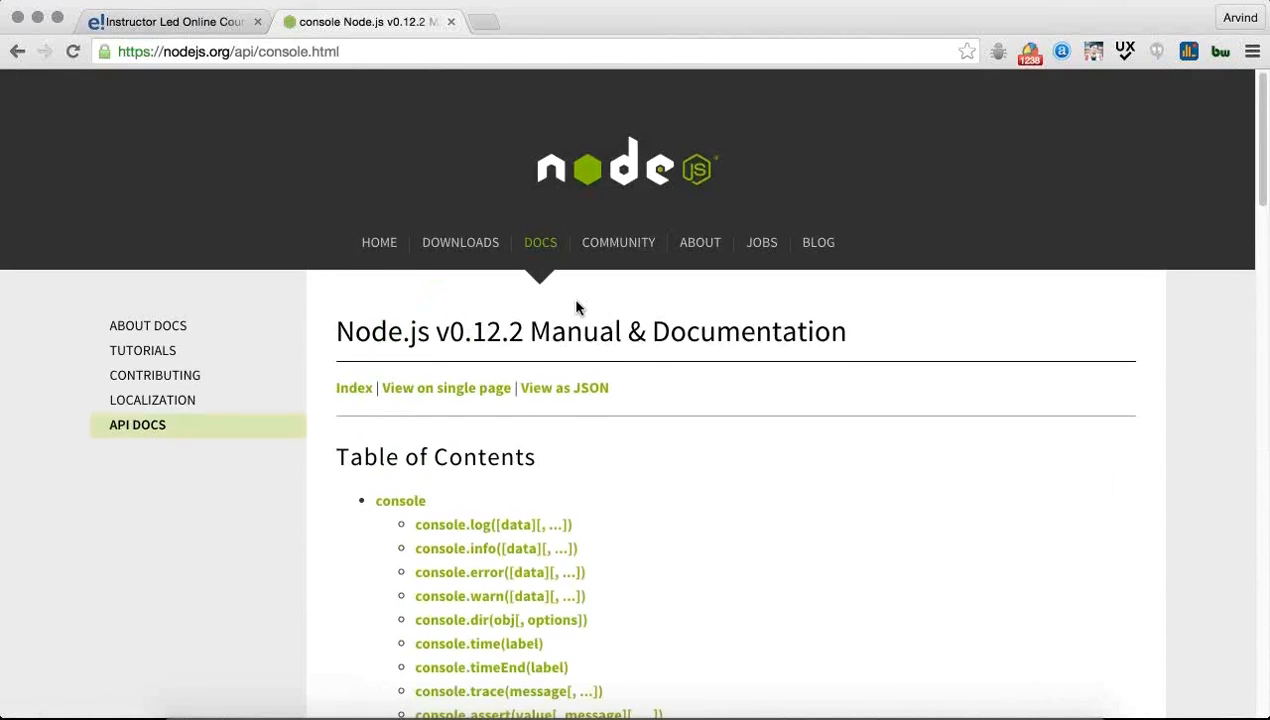
Step: Scroll the console documentation down to the console.log section
scroll(down, 3)
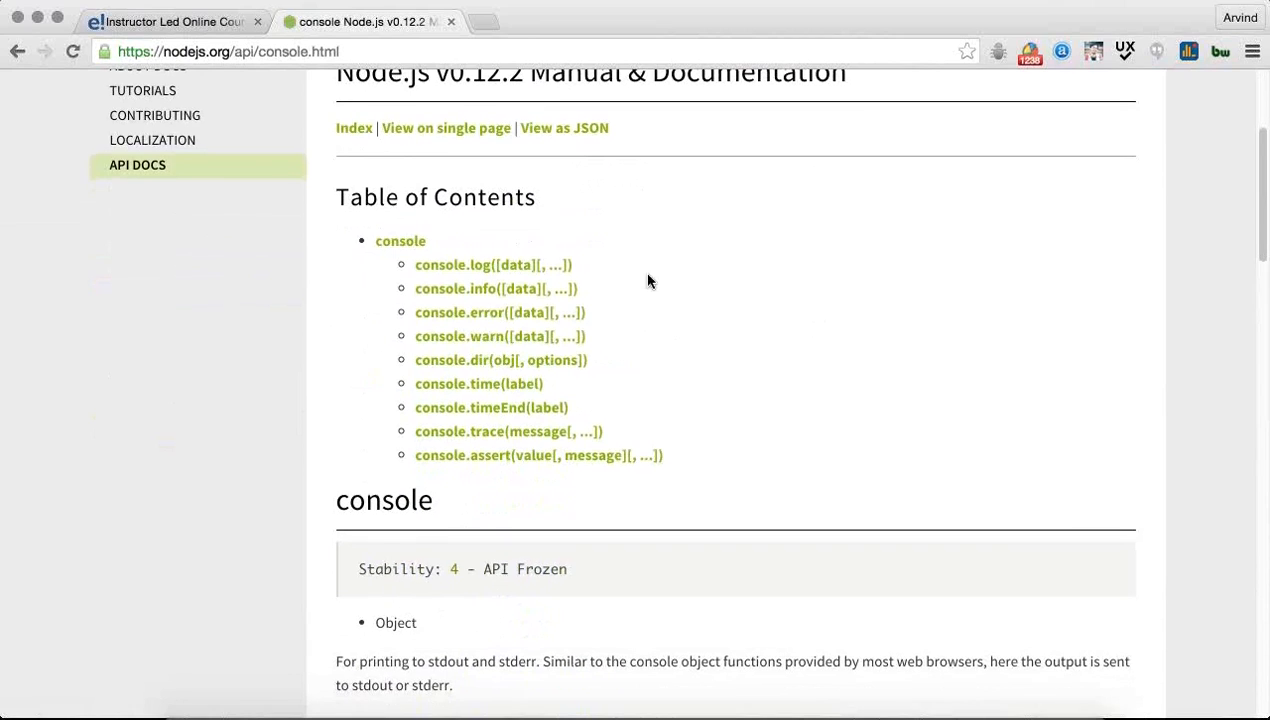
mouse_move(508, 270)
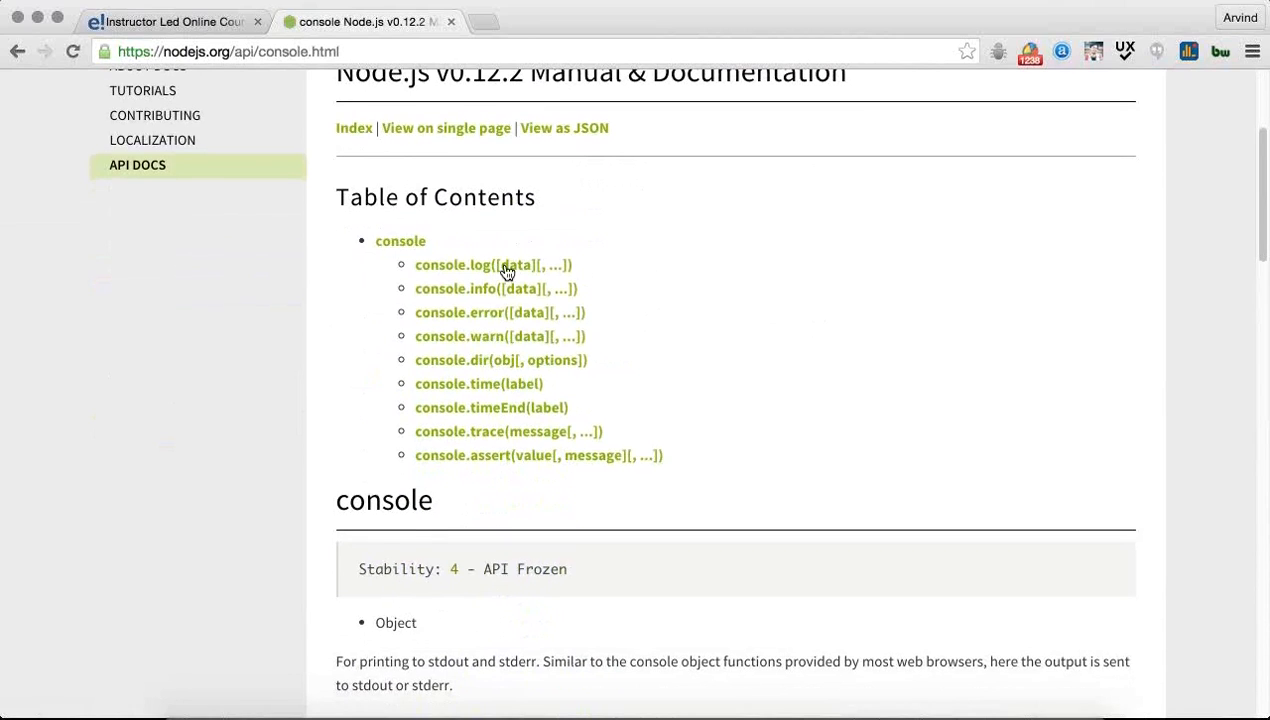
mouse_move(544, 292)
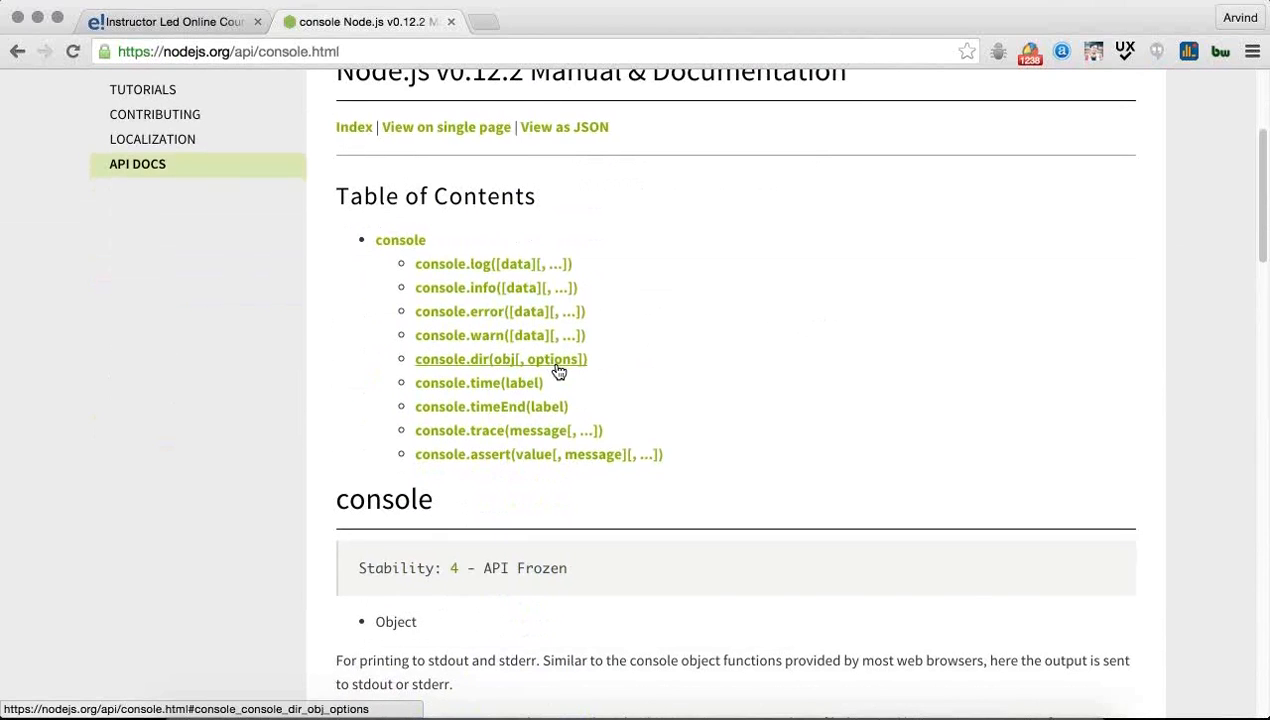
scroll(down, 3)
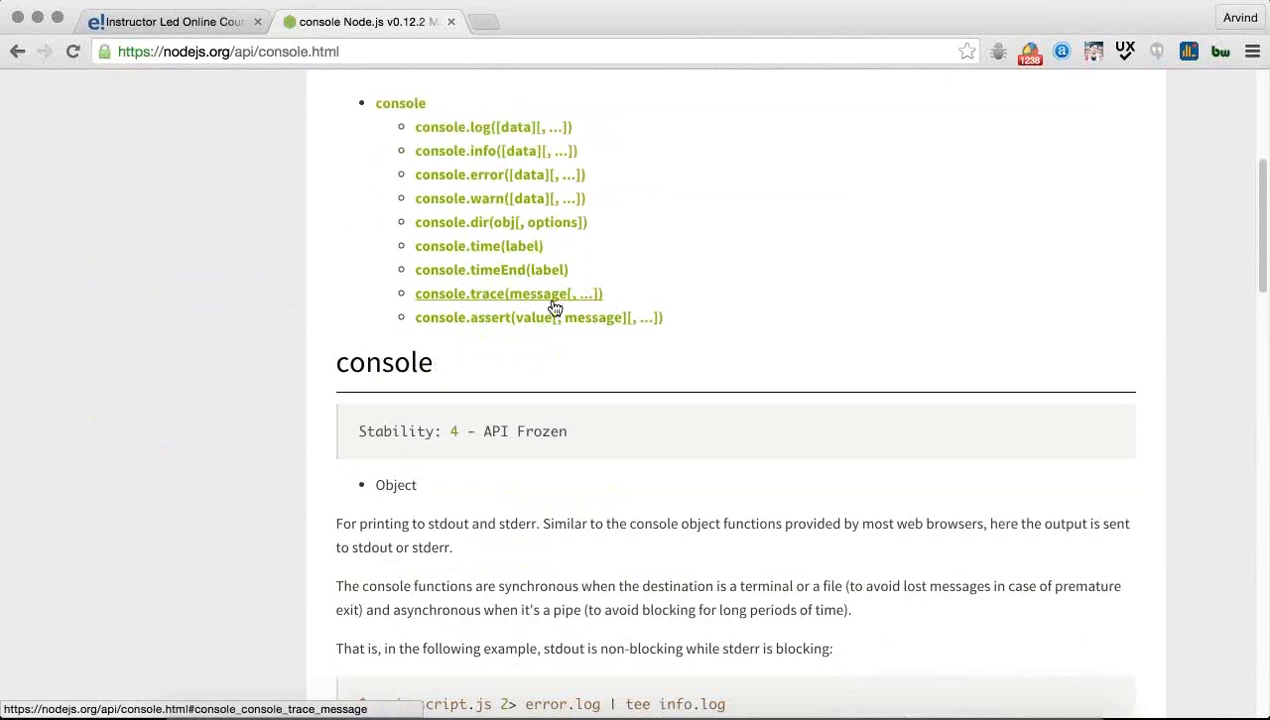
scroll(down, 3)
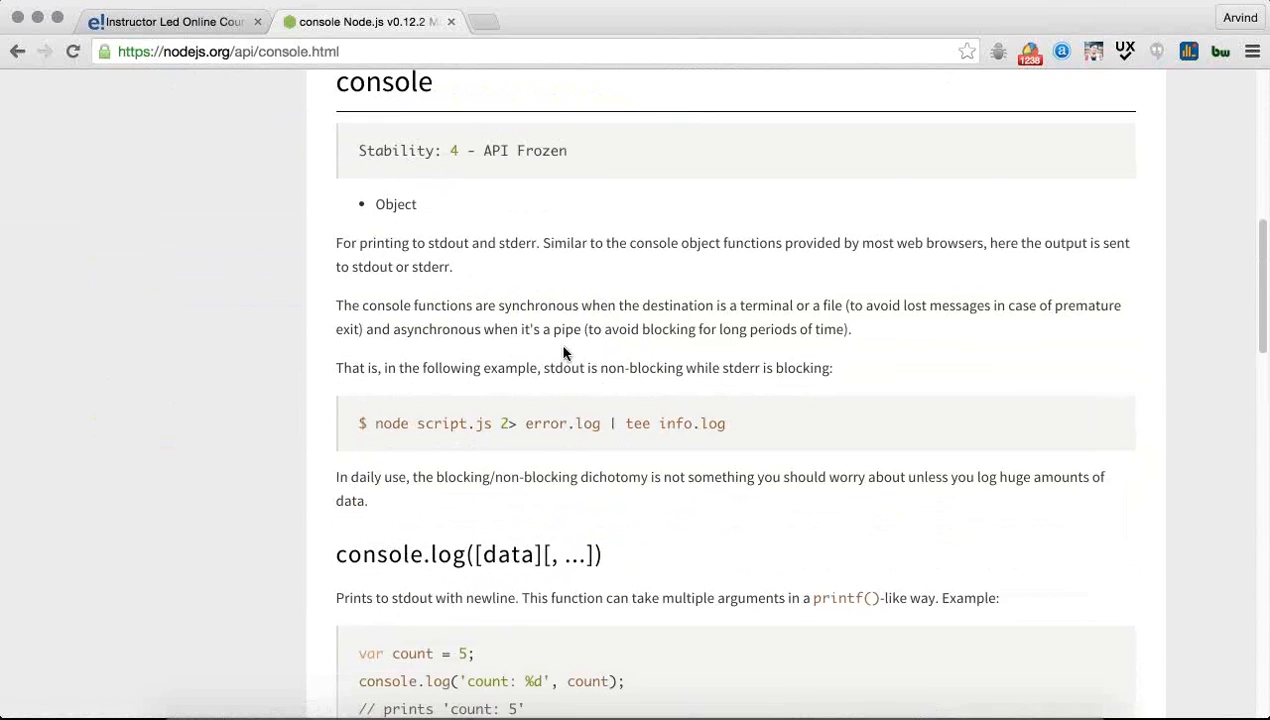
scroll(down, 3)
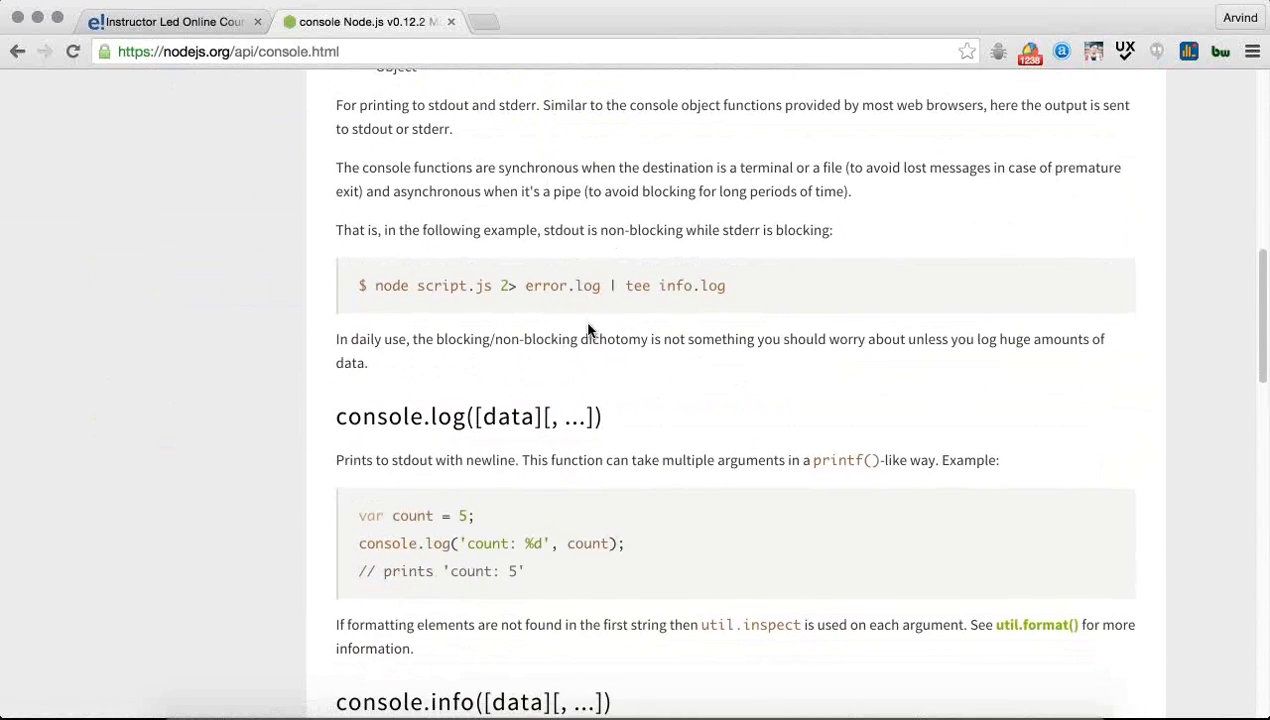
scroll(down, 3)
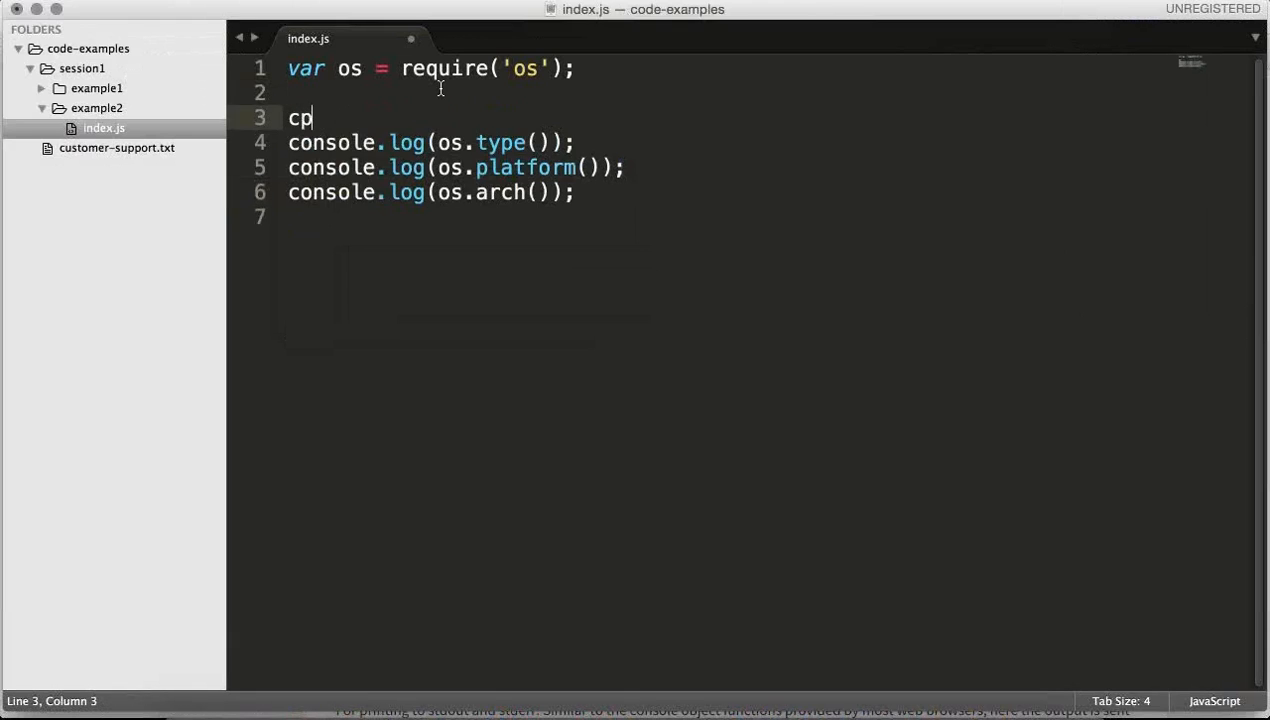
Step: Begin a console call with the 'Details' label on line 3 above the os logs
text(onsole.log(')
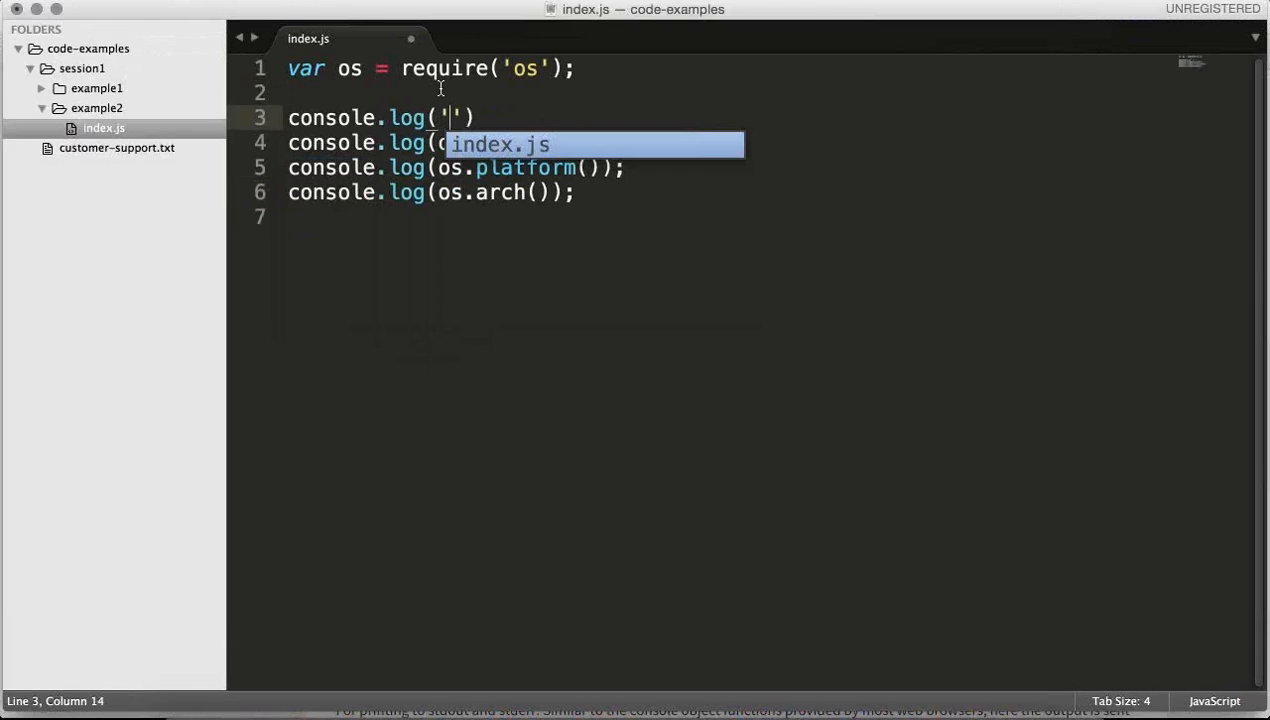
text(Deta)
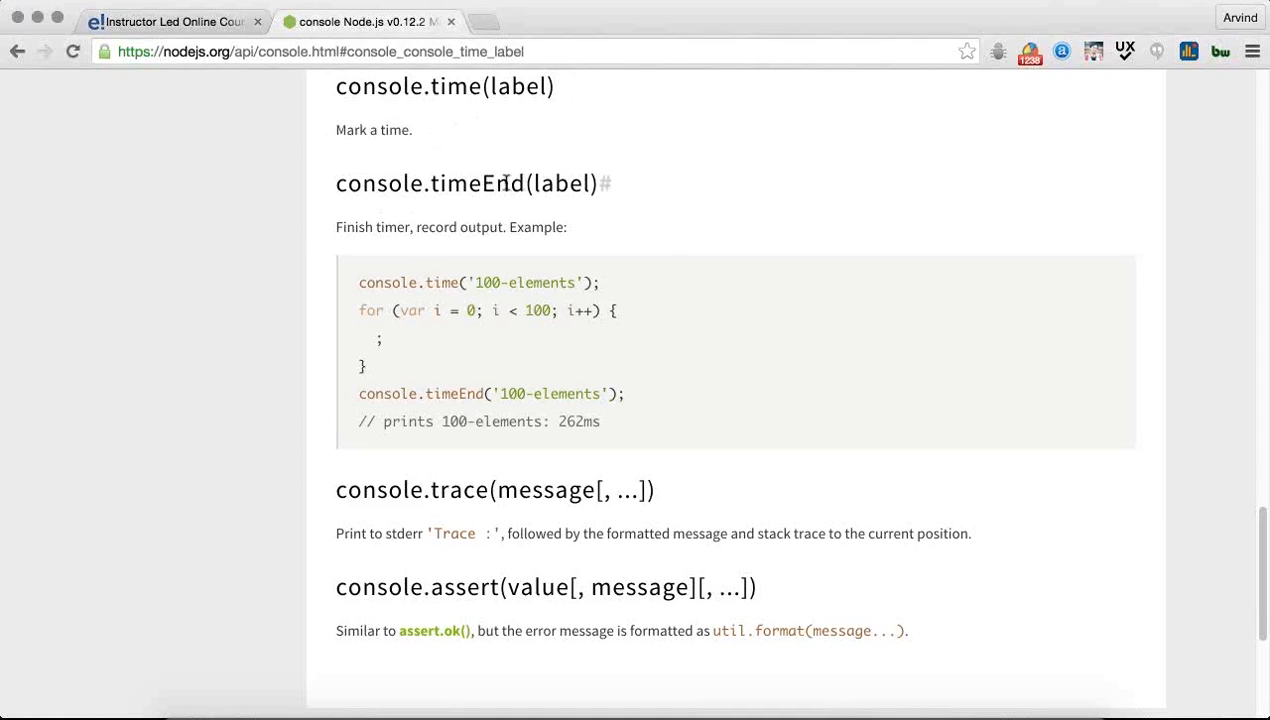
double_click(518, 86)
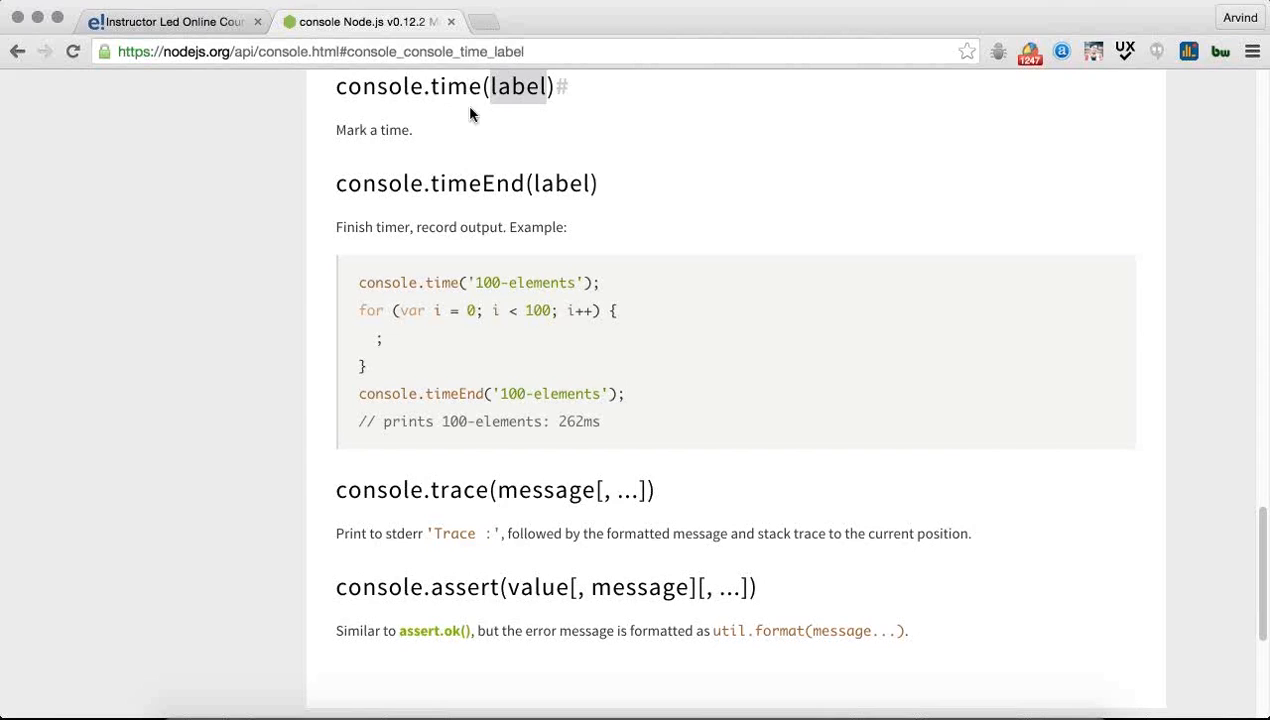
drag(398, 226, 536, 226)
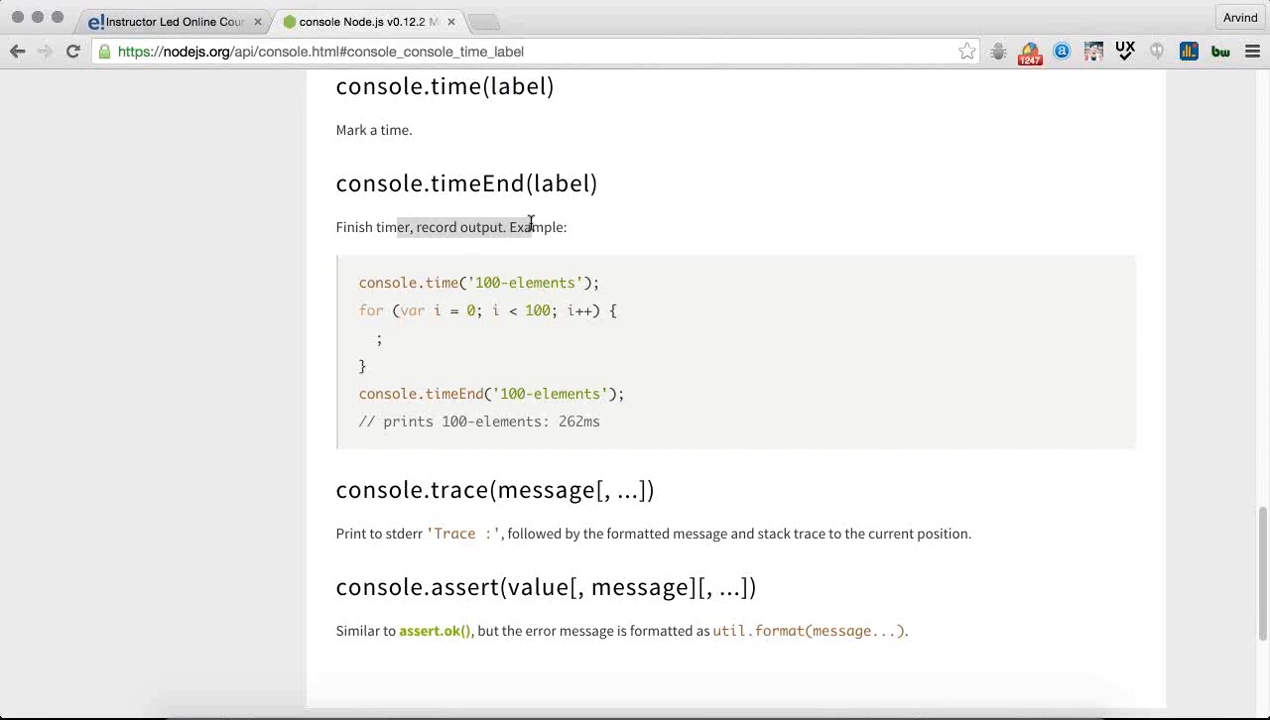
mouse_move(400, 390)
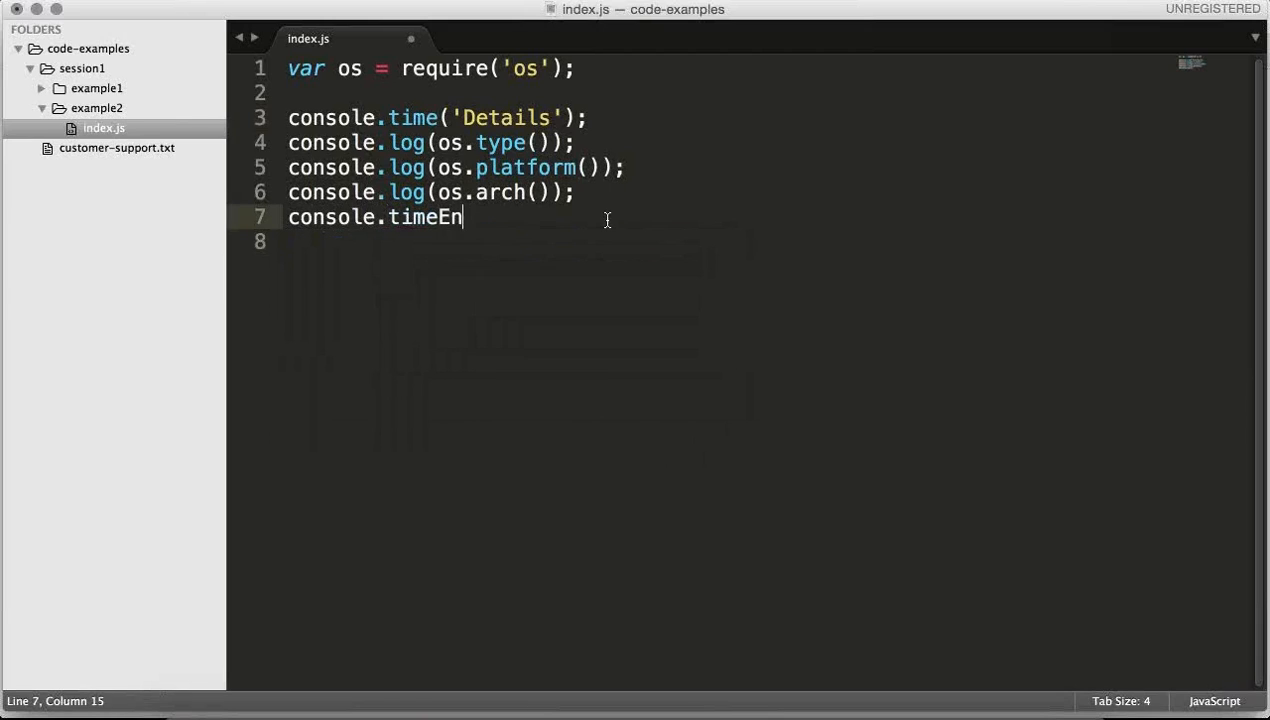
Step: Finish console.timeEnd('Details'); after the os logging lines
text(d('De'))
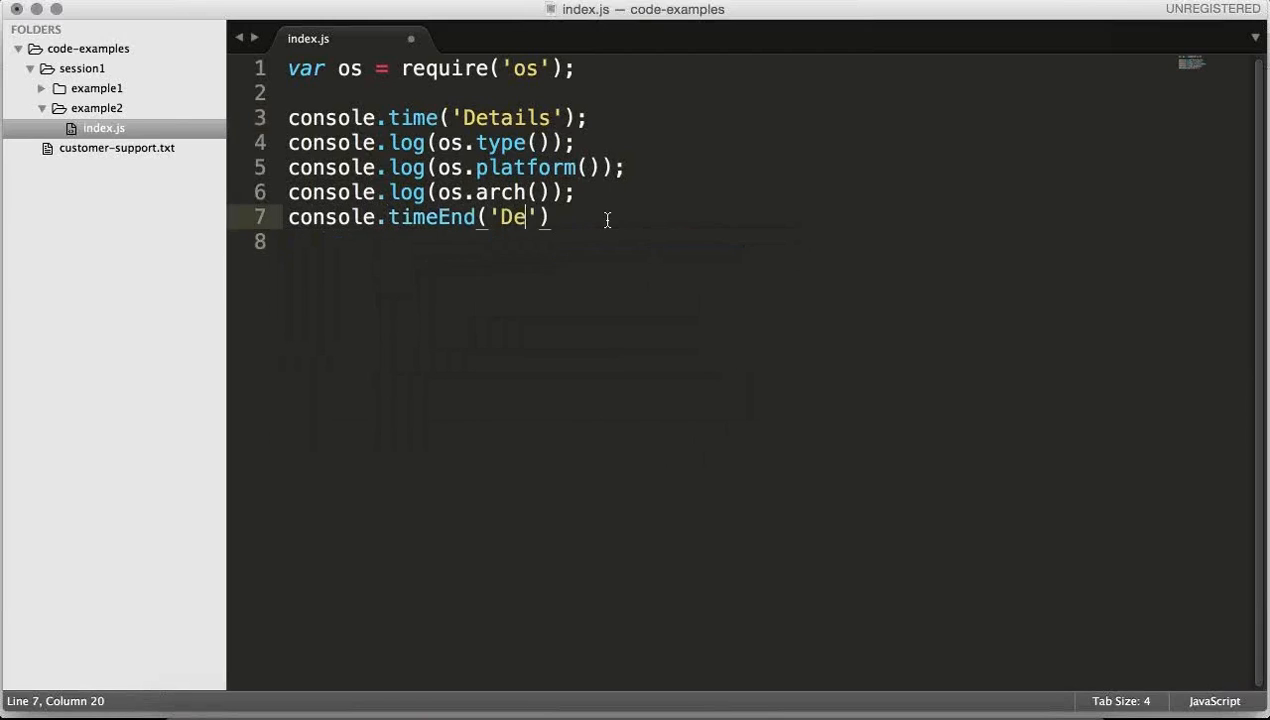
text(tails');)
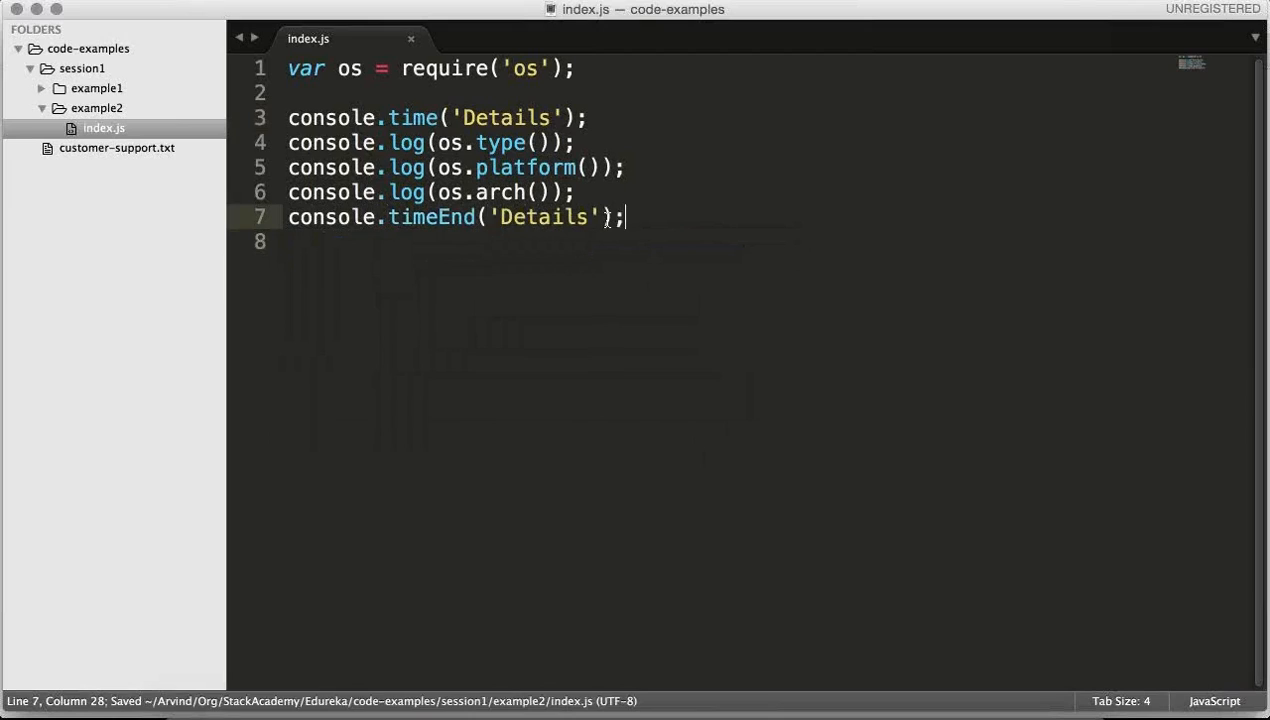
double_click(542, 216)
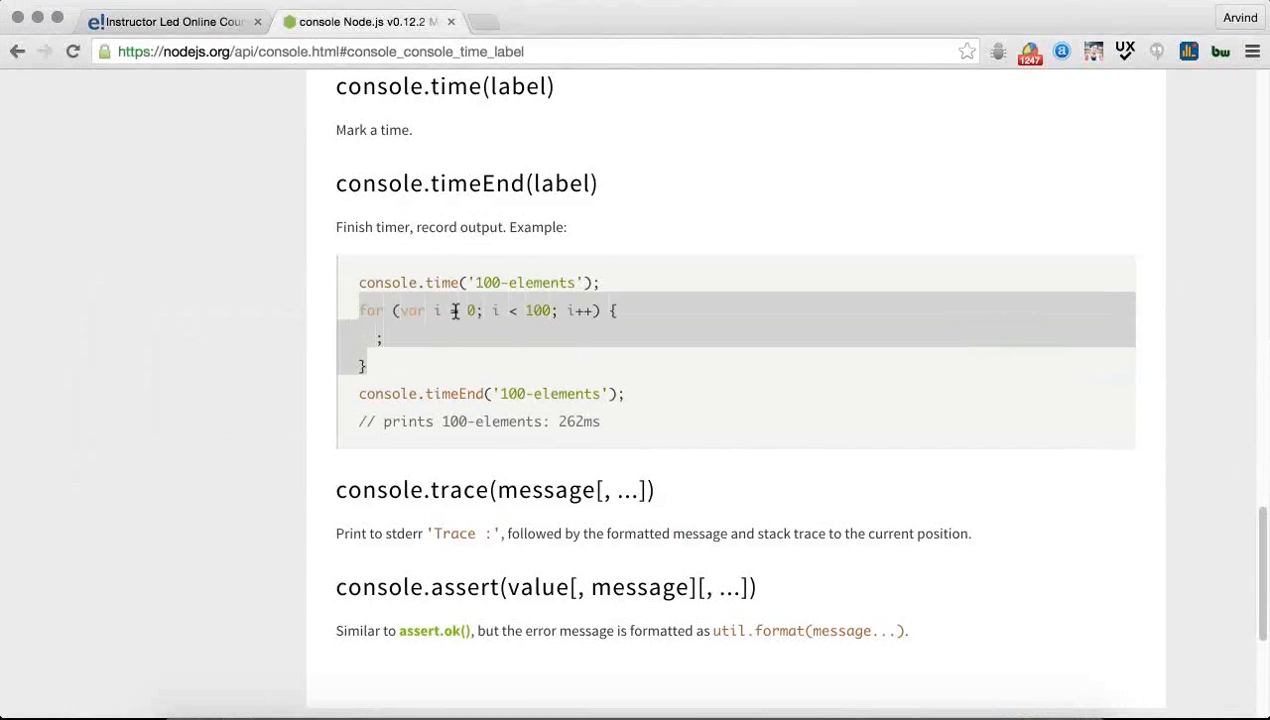
mouse_move(620, 310)
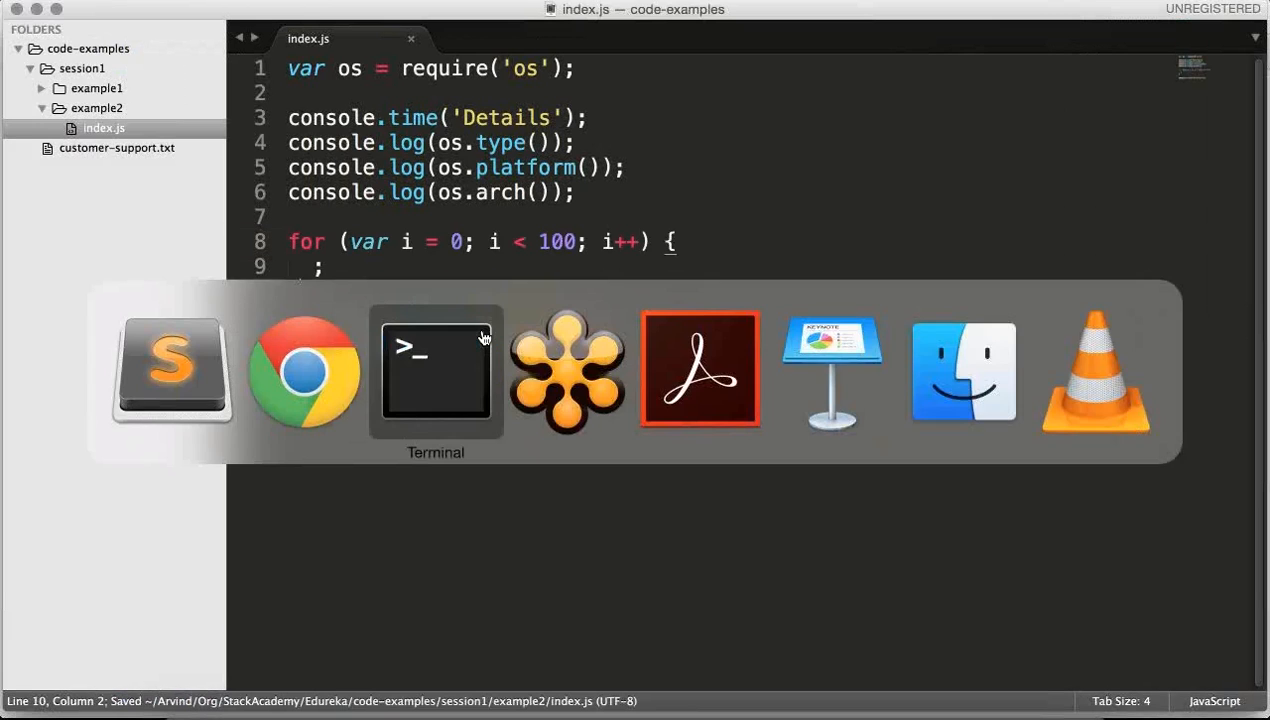
Step: Switch back to the console timer documentation in Chrome after pasting the for loop
click(436, 372)
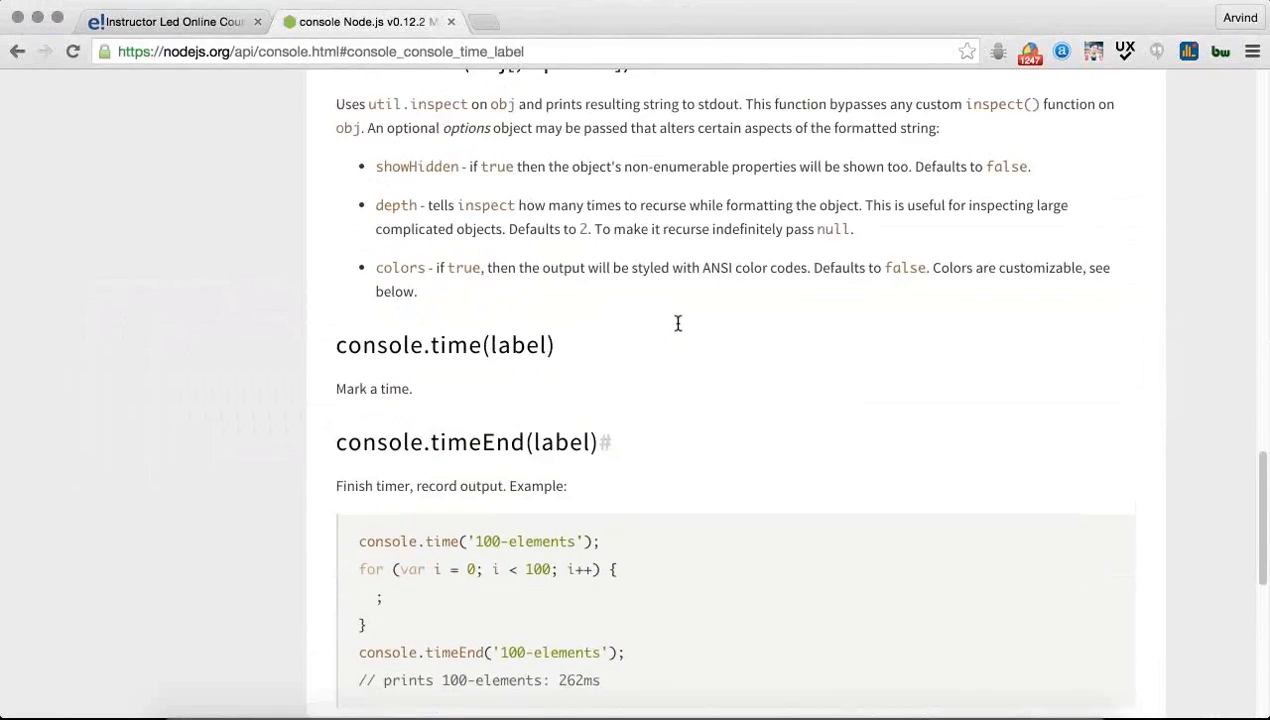
Step: Scroll up the console page and load the Node.js API documentation index
scroll(up, 3)
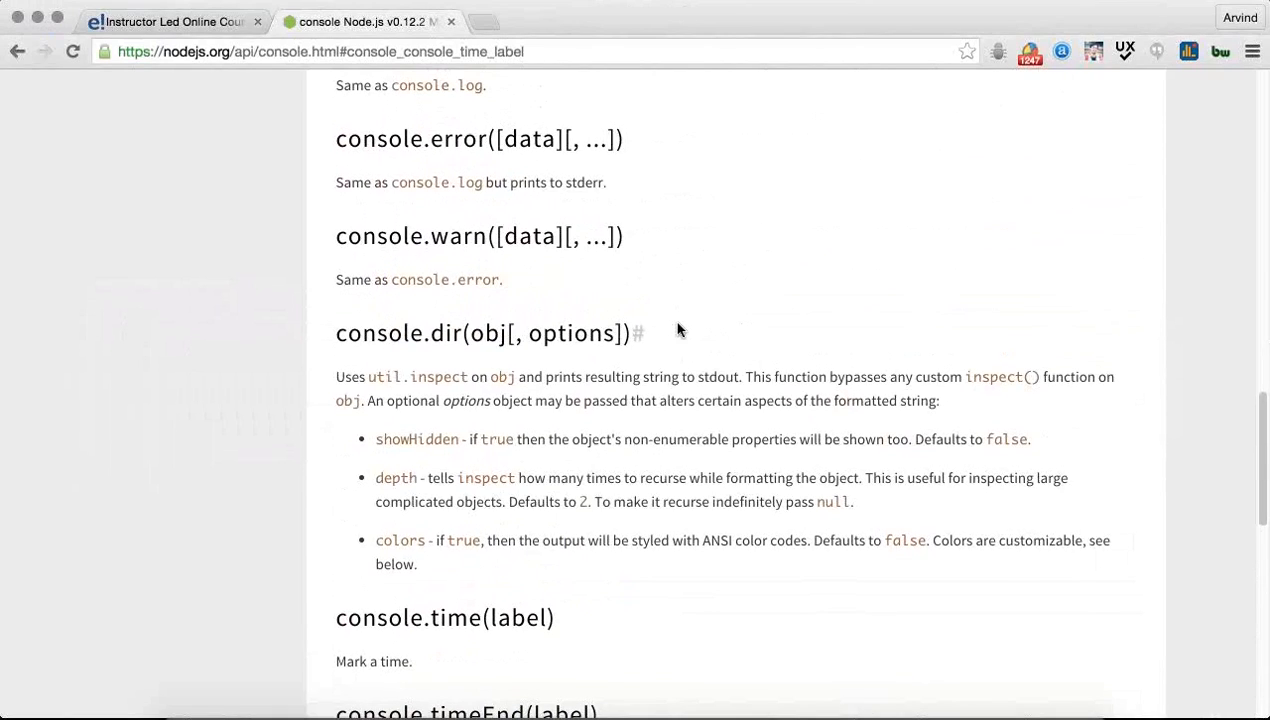
scroll(up, 3)
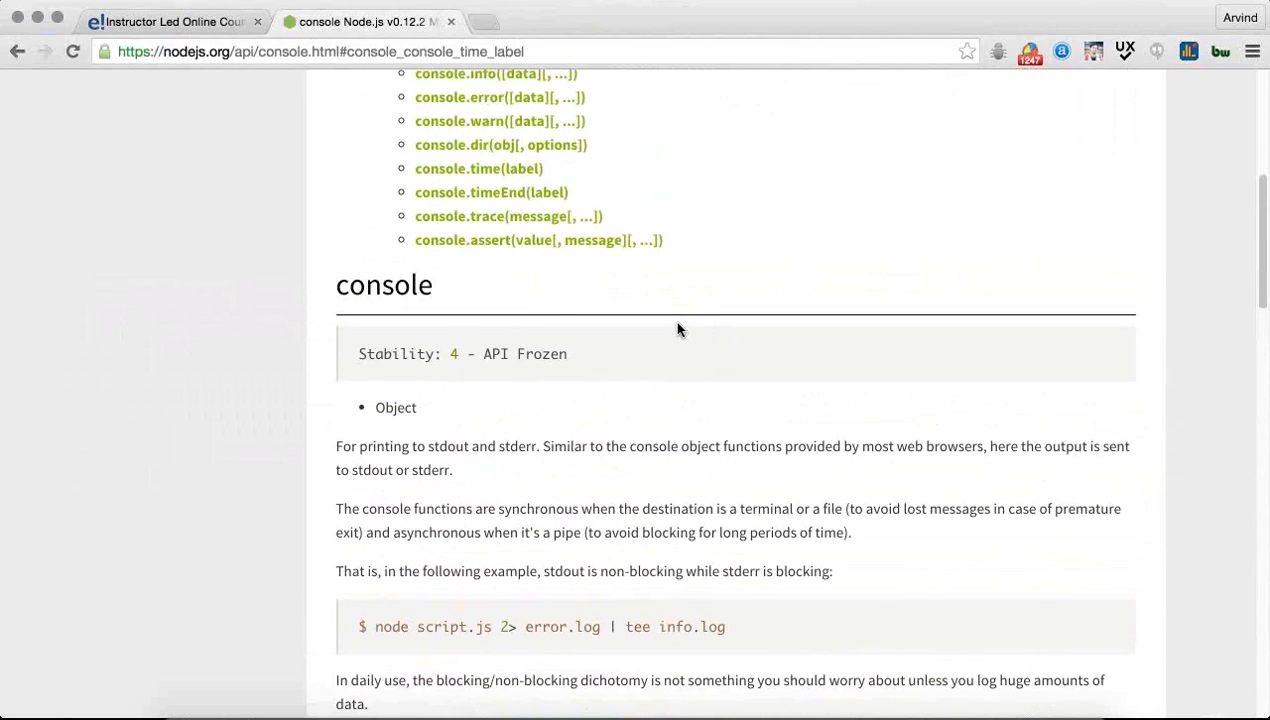
scroll(up, 3)
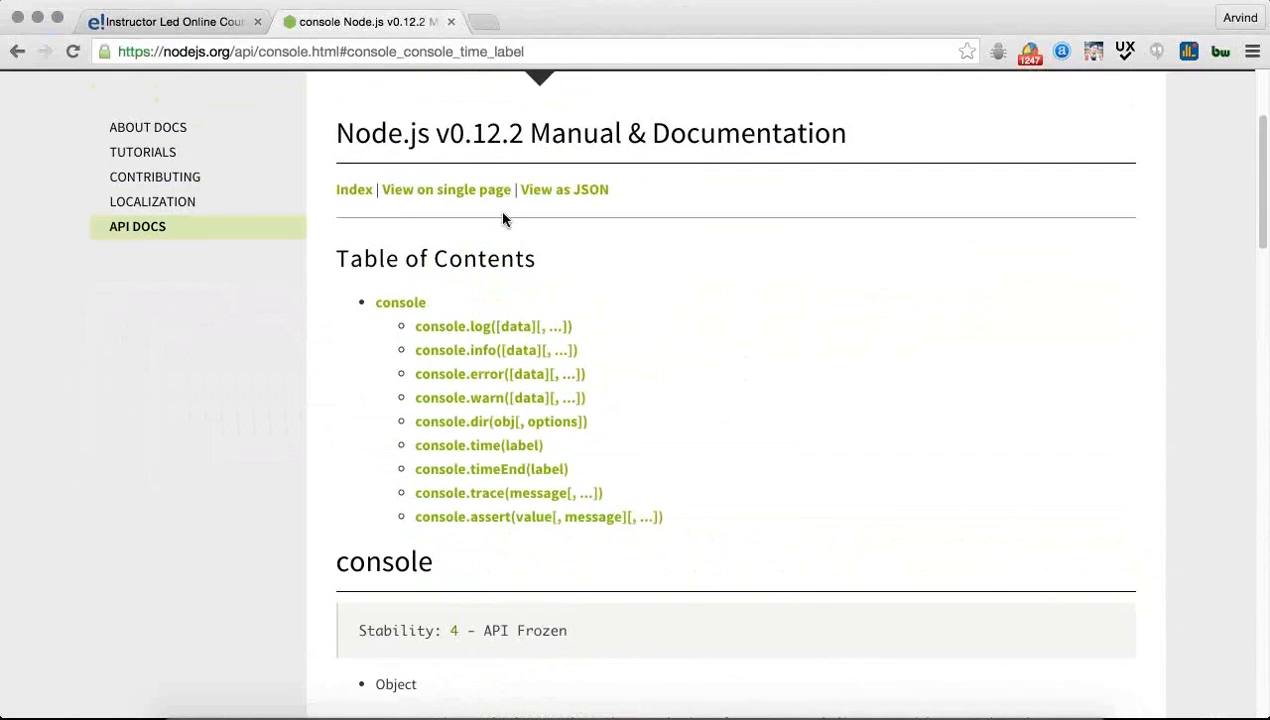
click(446, 188)
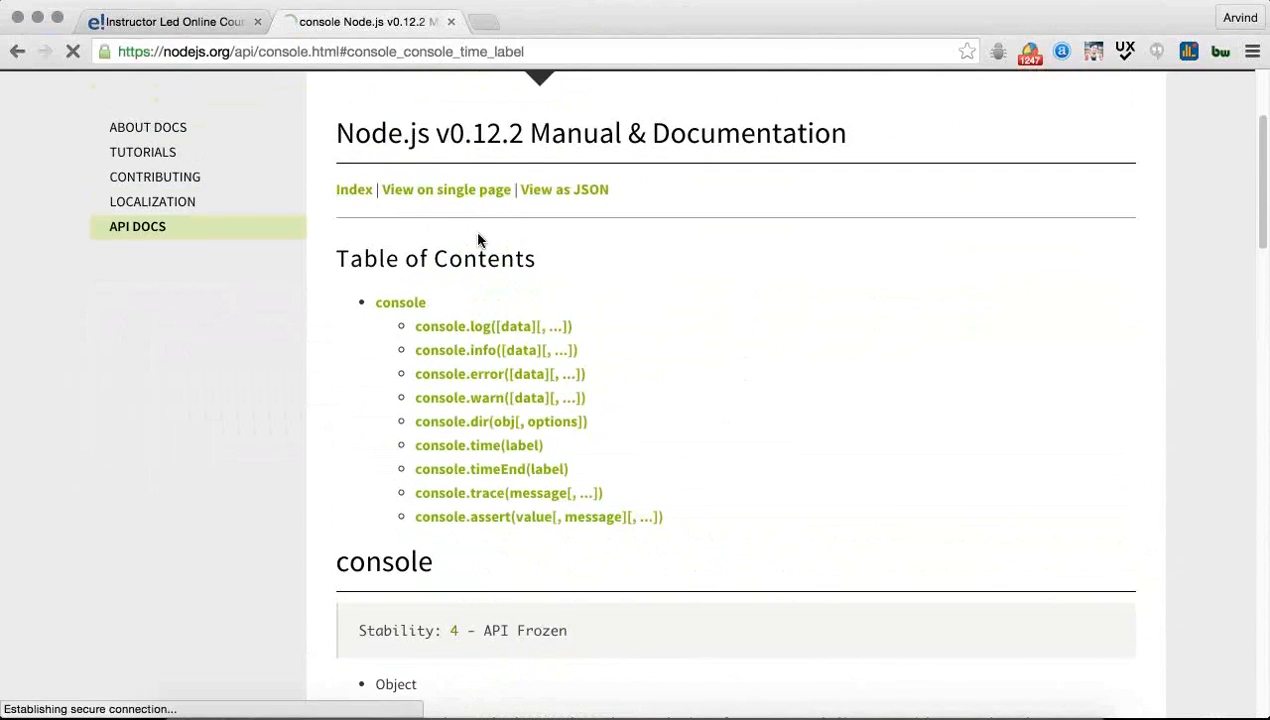
click(354, 188)
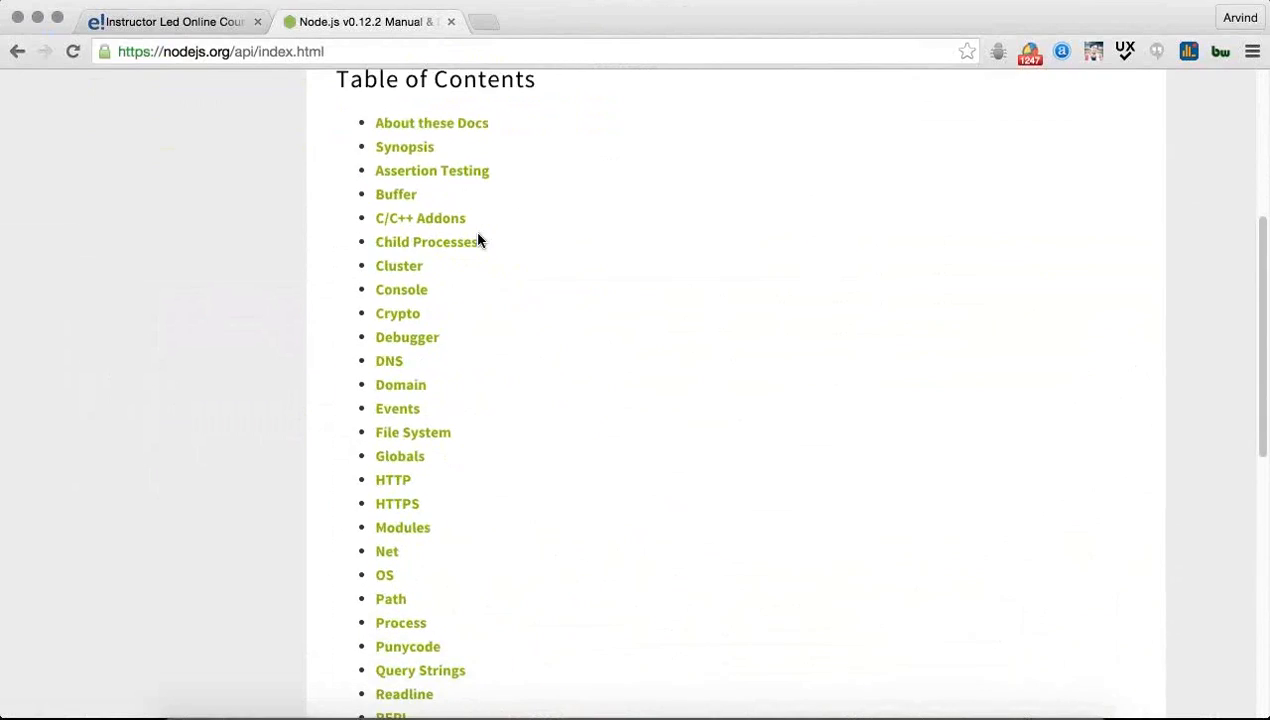